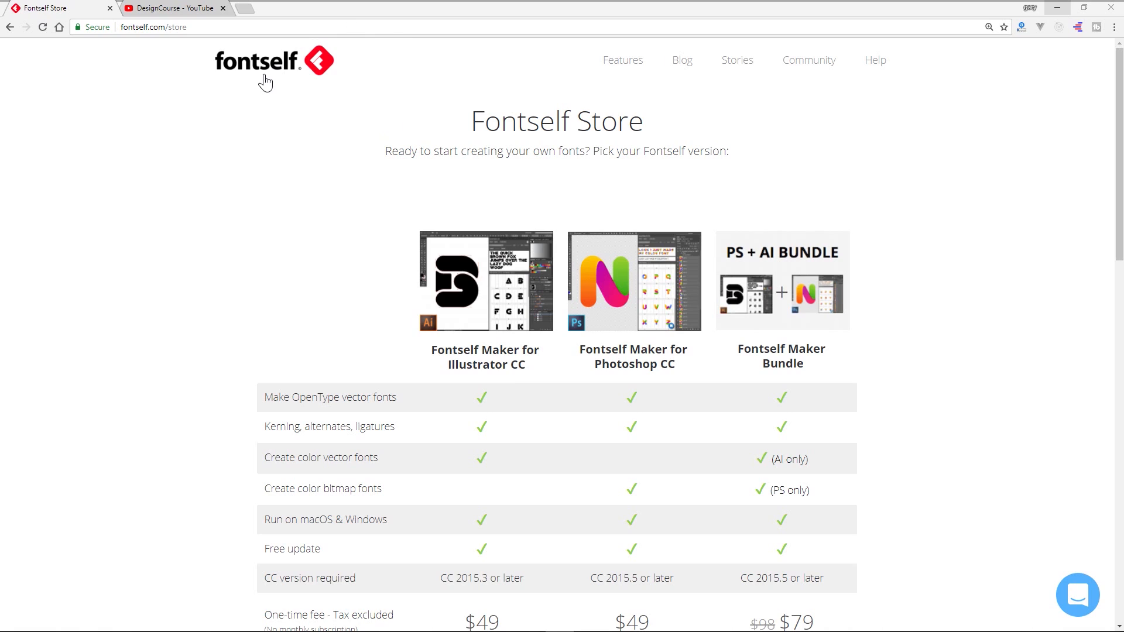
mouse_move(270, 72)
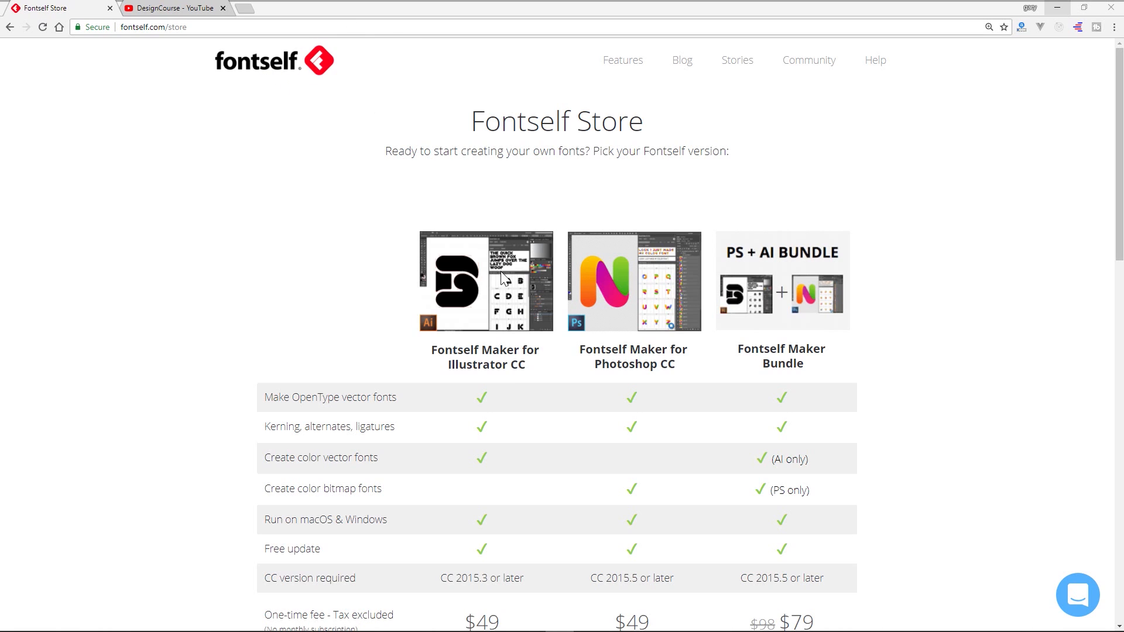
mouse_move(344, 133)
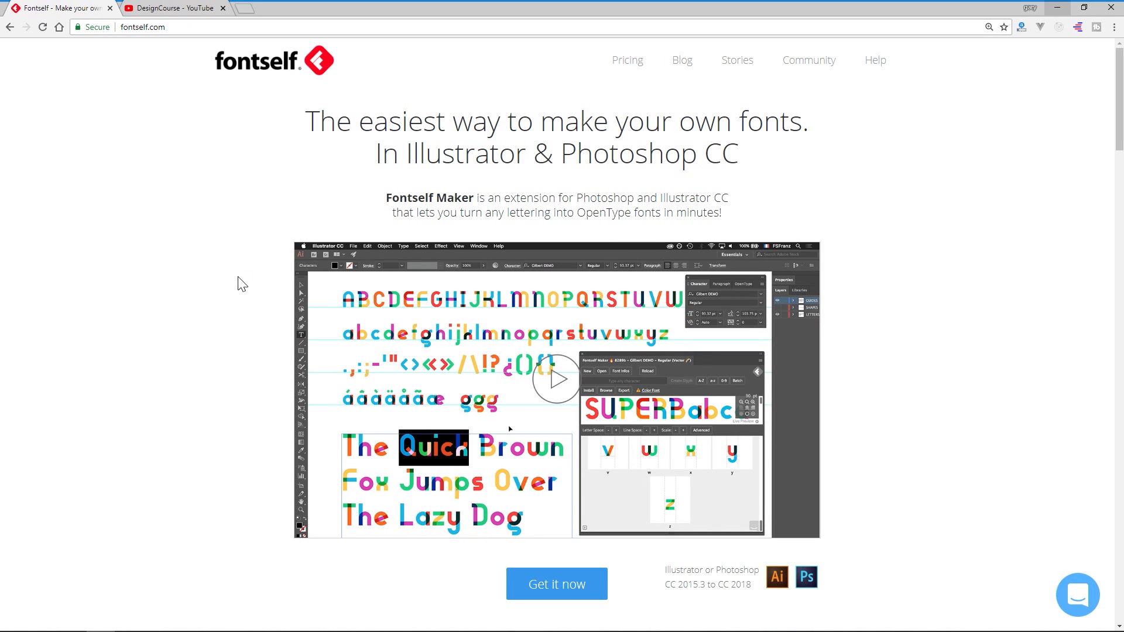
Step: Browse the Fontself store page and highlight 'Illustrator' in the first edition
scroll("down", 3)
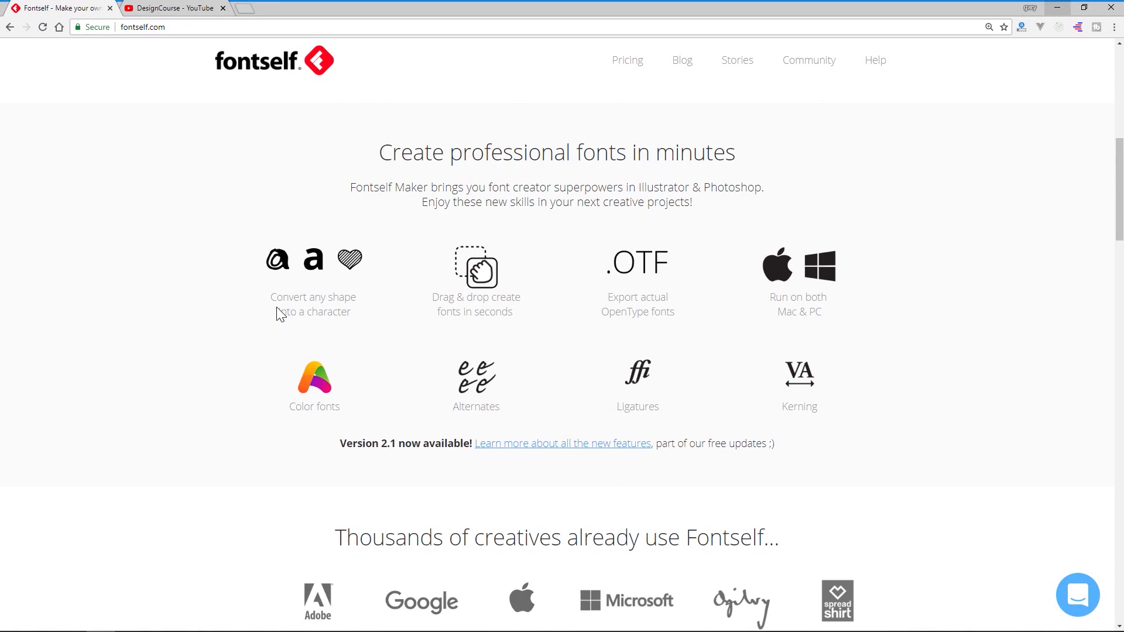
mouse_move(288, 401)
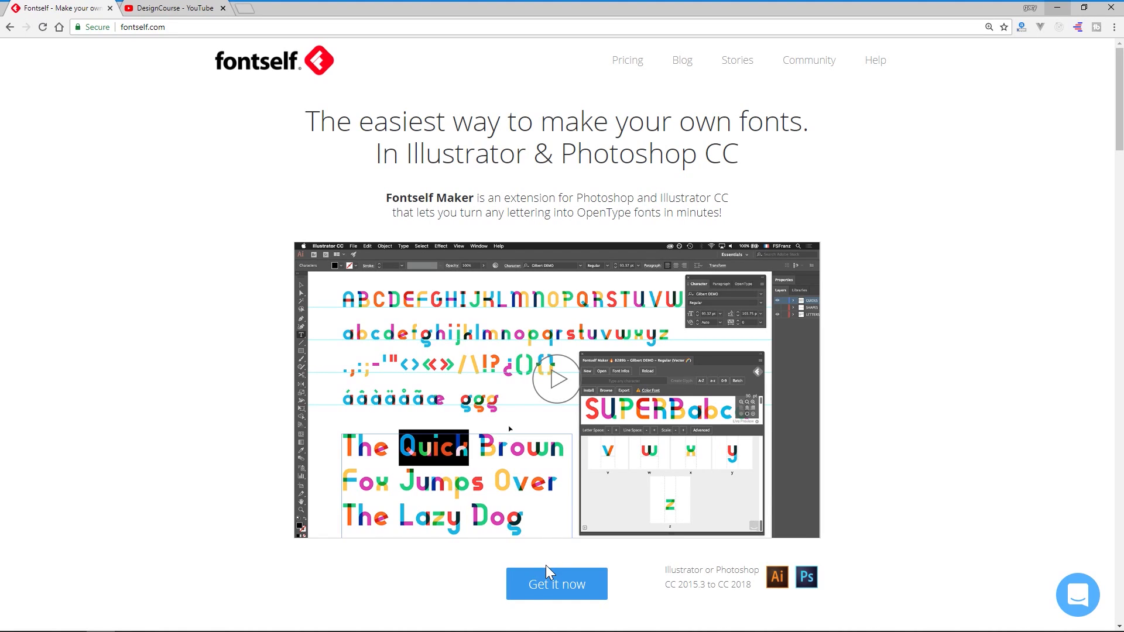
mouse_move(560, 590)
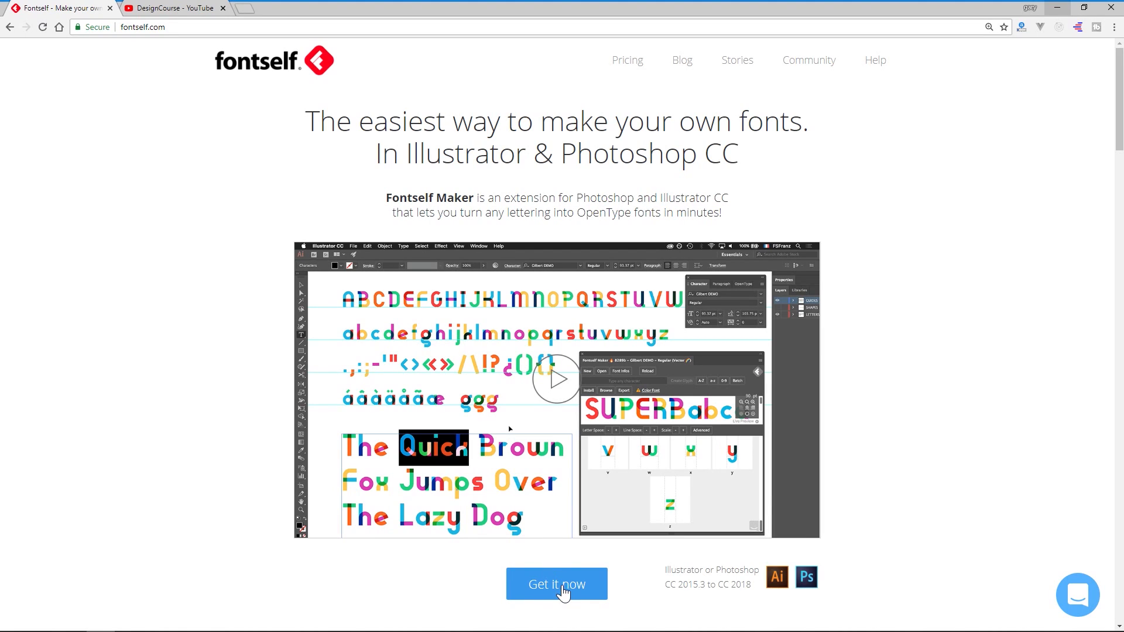
left_click(556, 583)
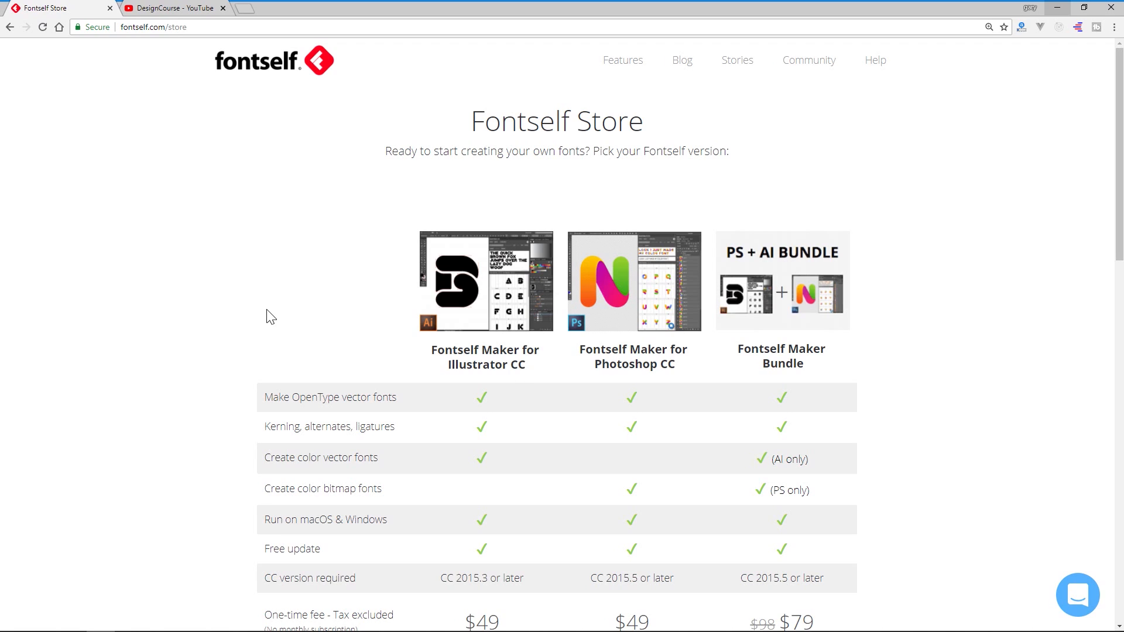
scroll("down", 3)
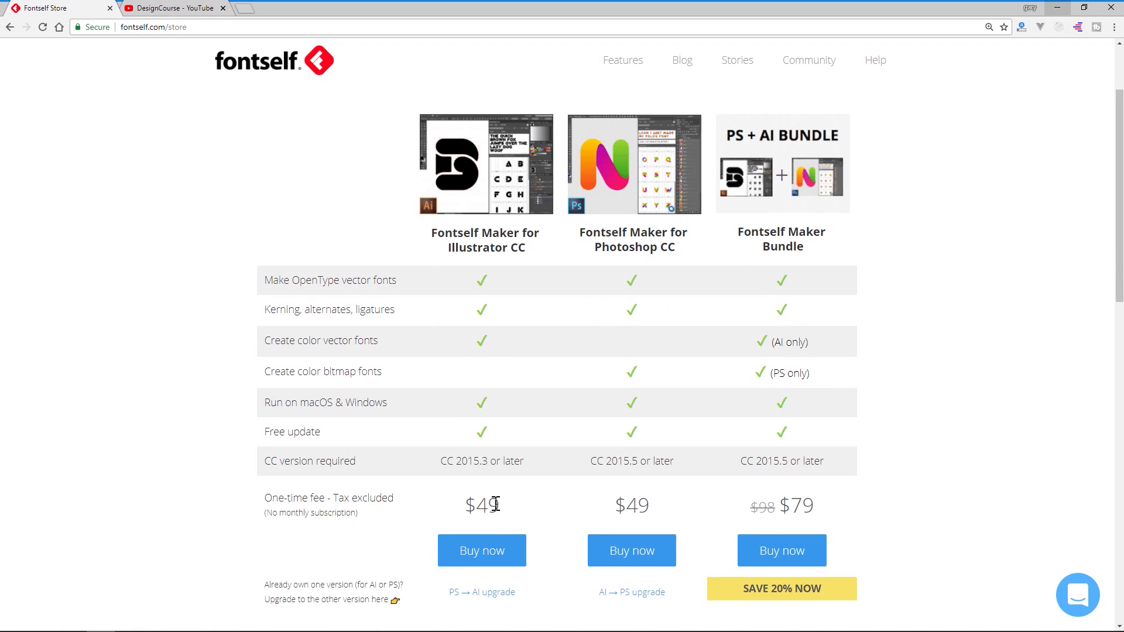
double_click(483, 506)
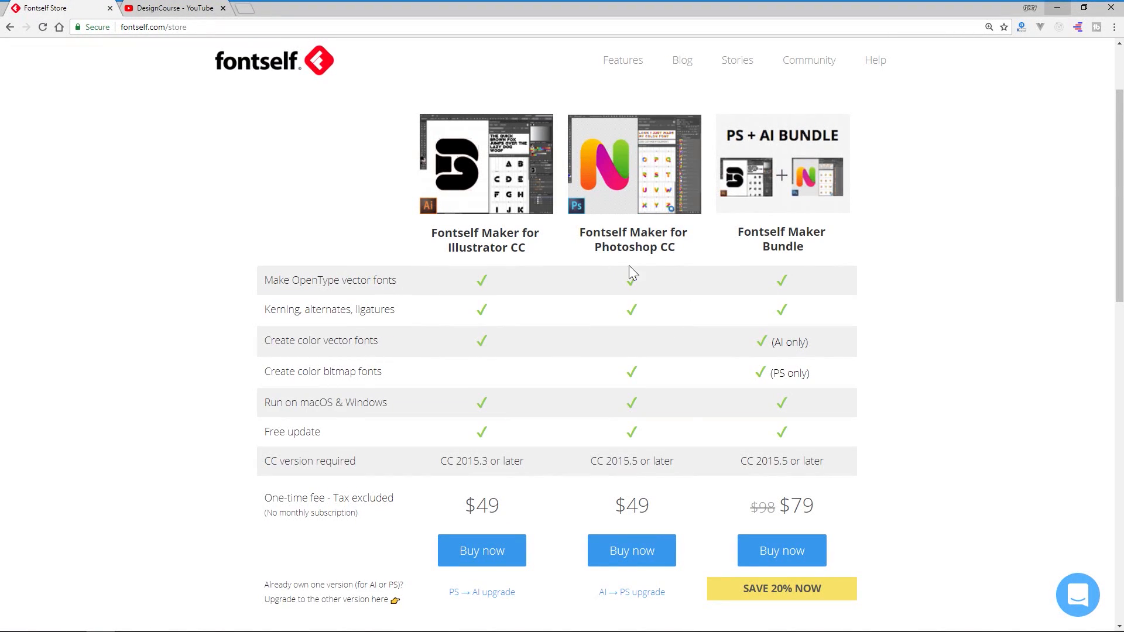
double_click(478, 247)
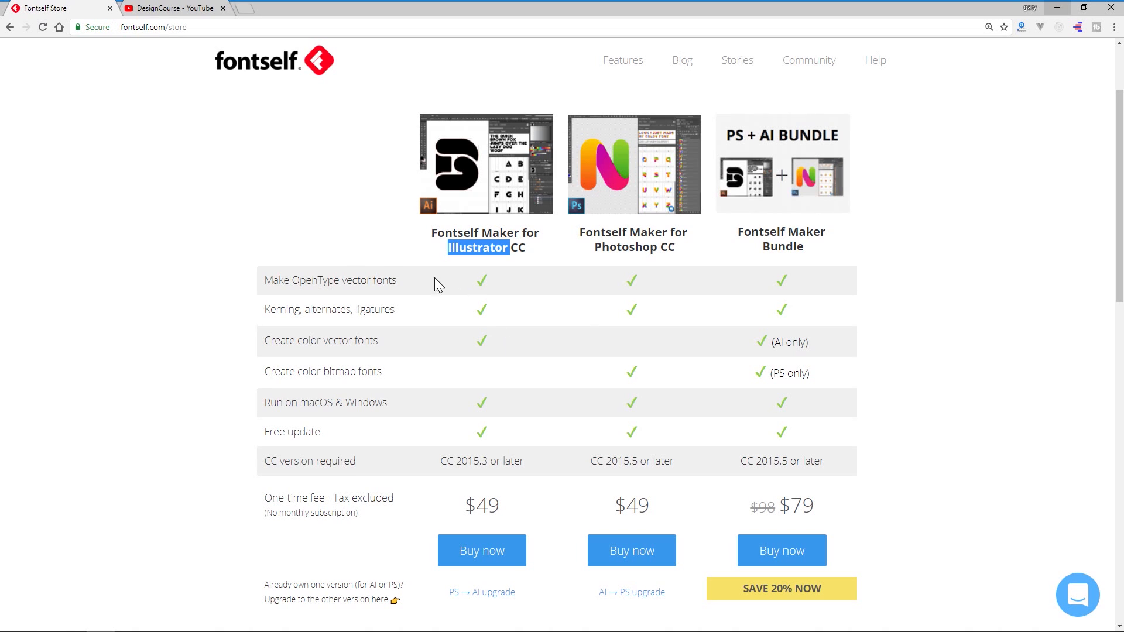
Step: Switch to the DesignCourse YouTube tab and scroll its 'font' search results
left_click(172, 8)
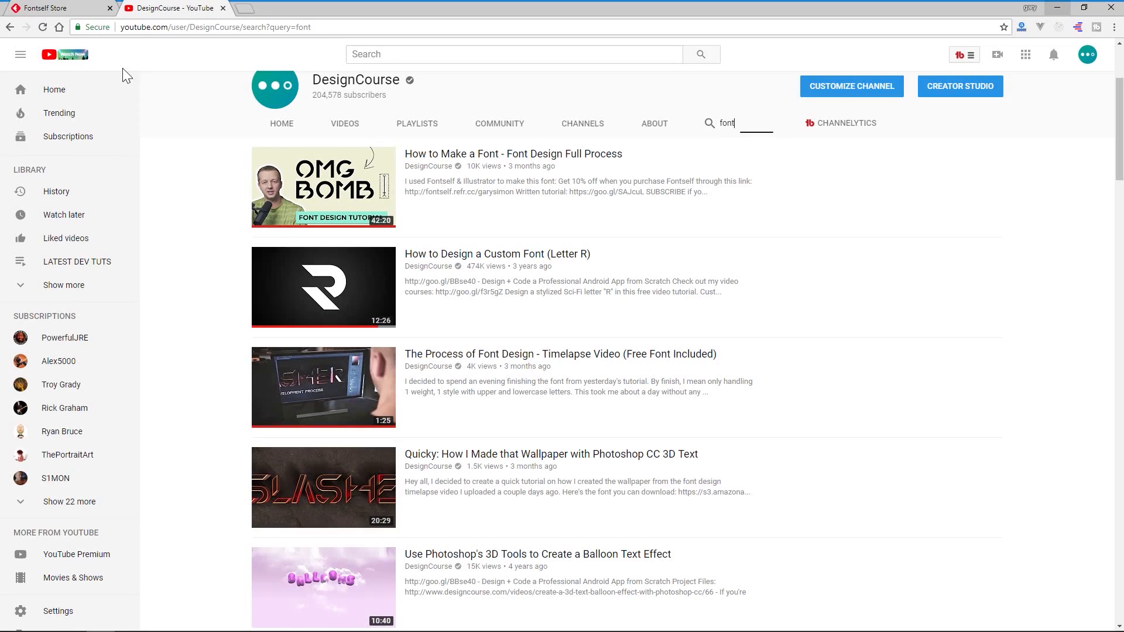
scroll("down", 3)
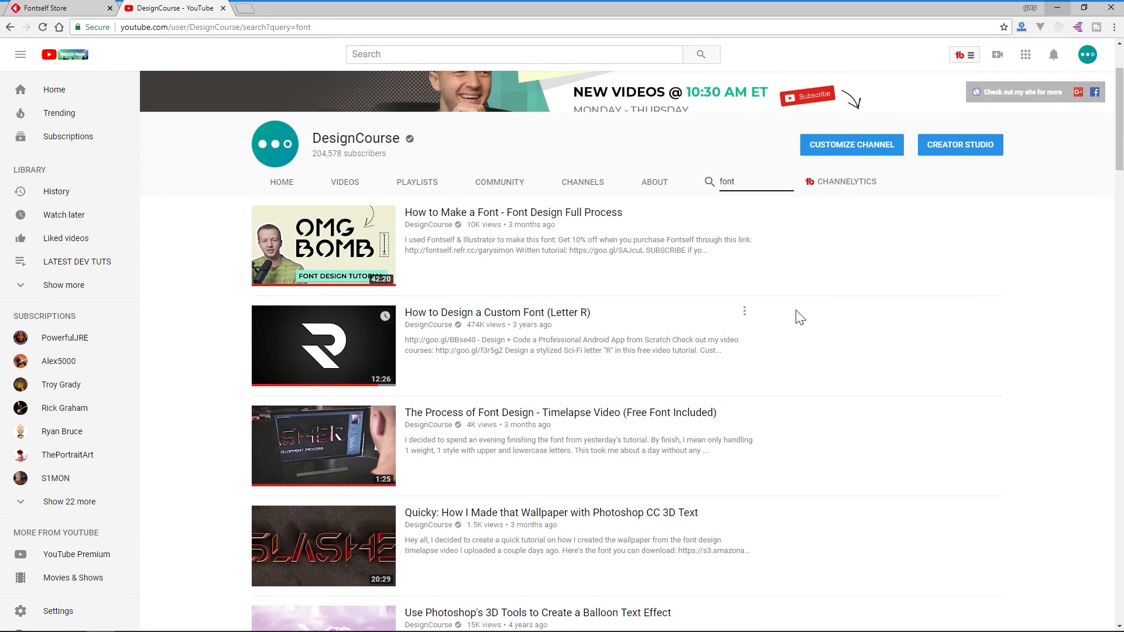
scroll("down", 3)
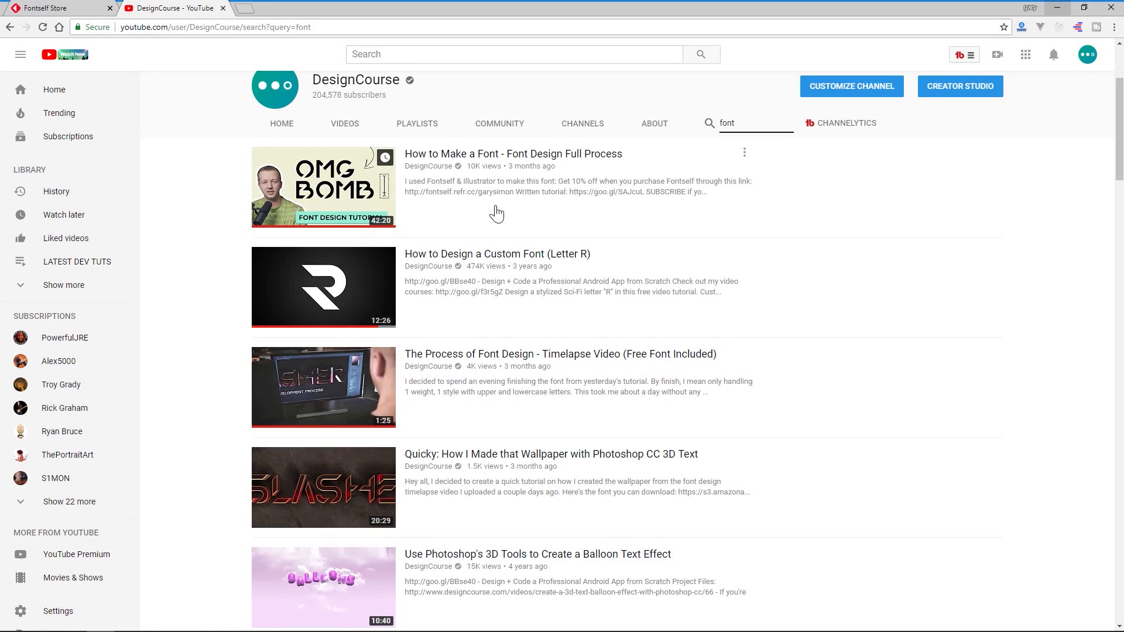
mouse_move(509, 158)
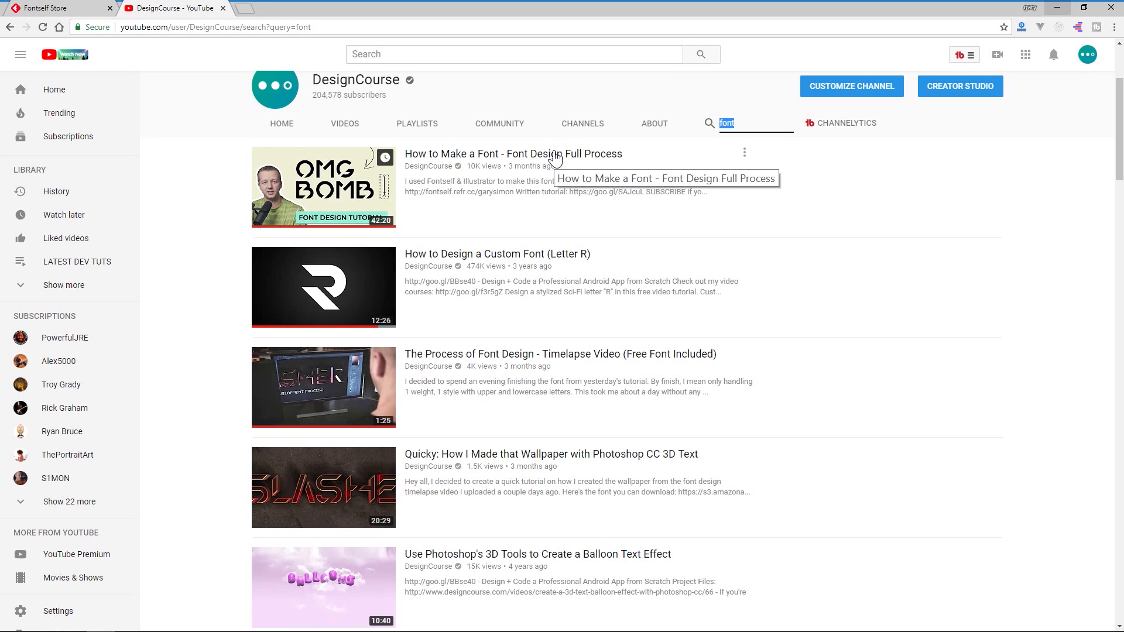
mouse_move(423, 213)
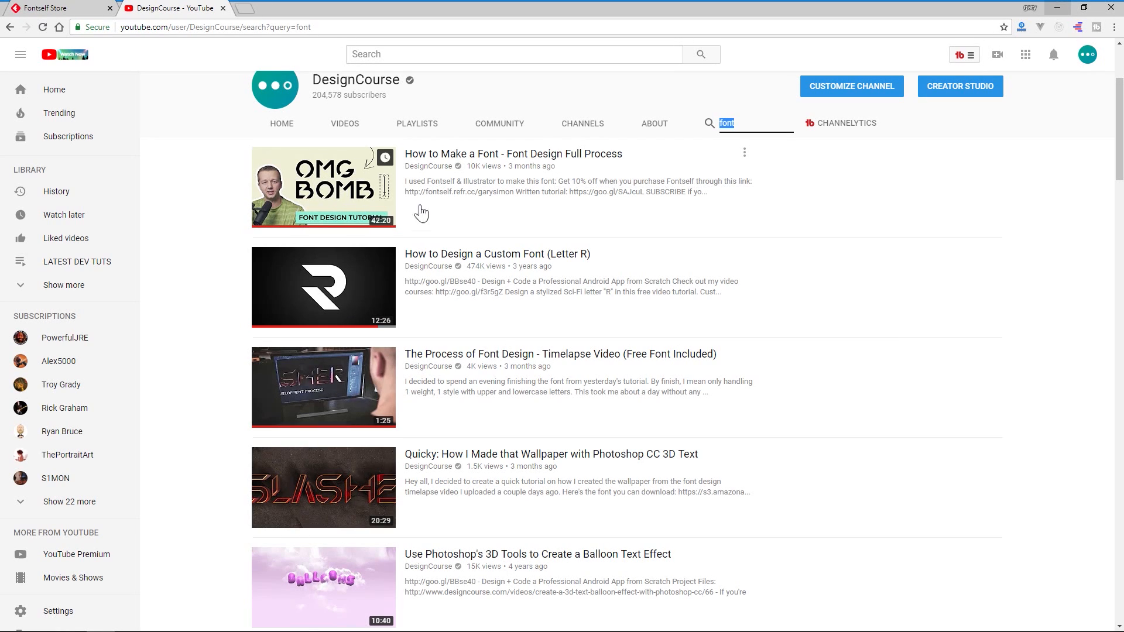
mouse_move(498, 362)
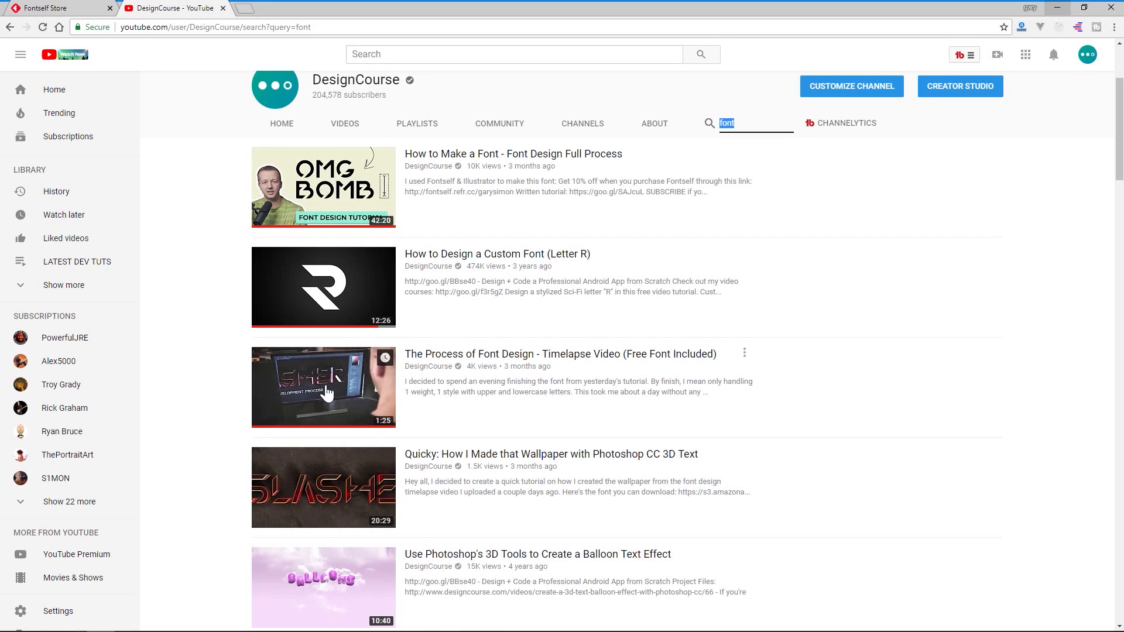
mouse_move(1016, 11)
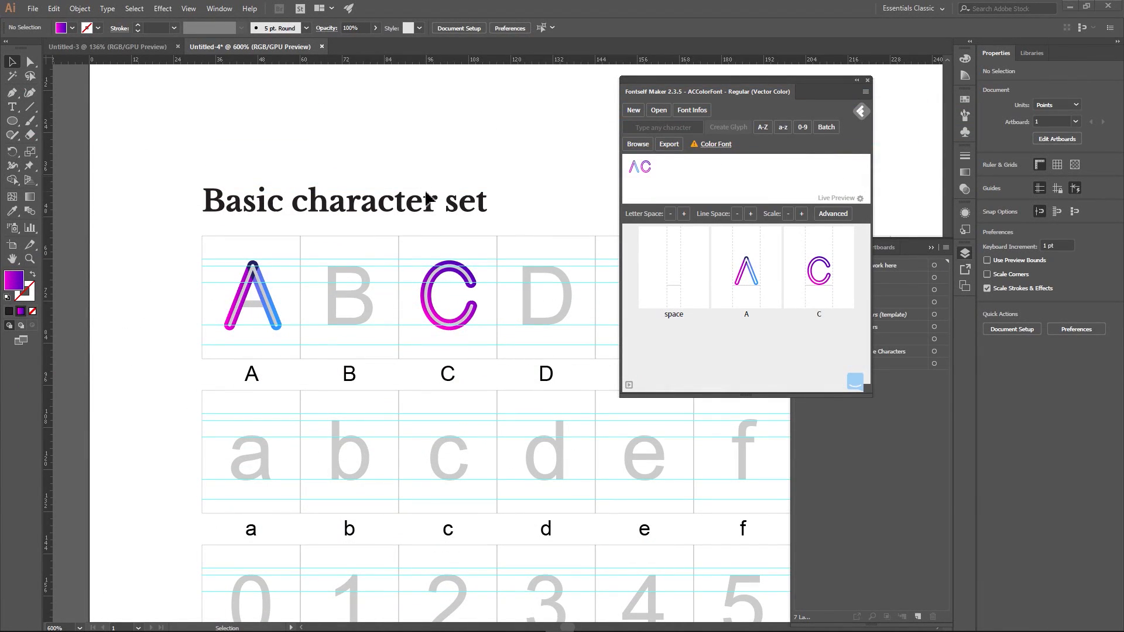
mouse_move(484, 152)
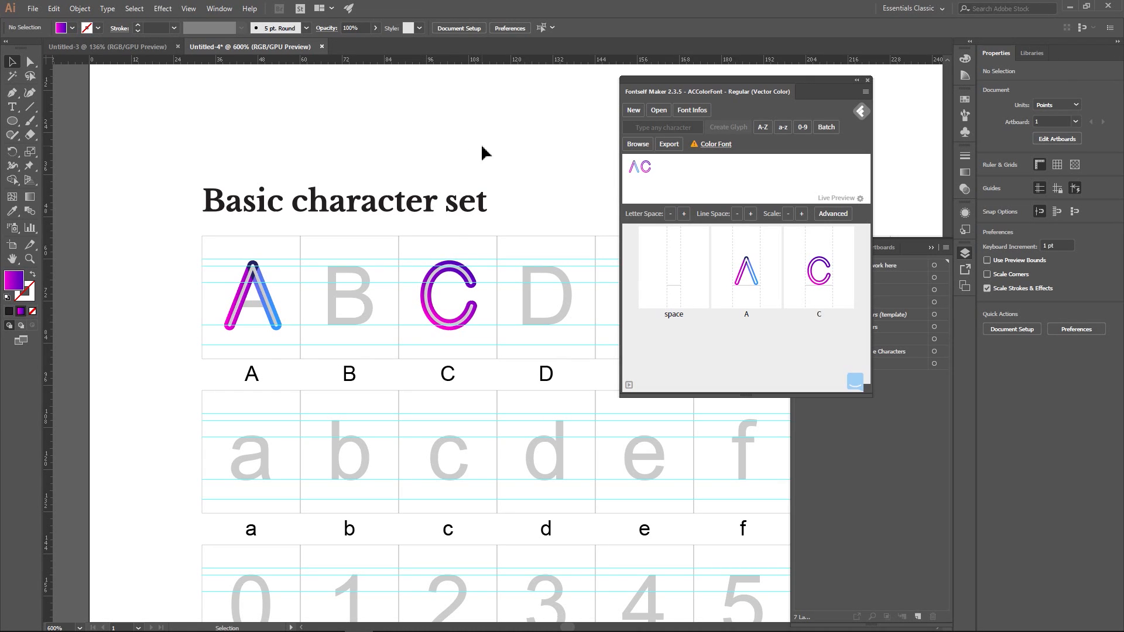
mouse_move(31, 11)
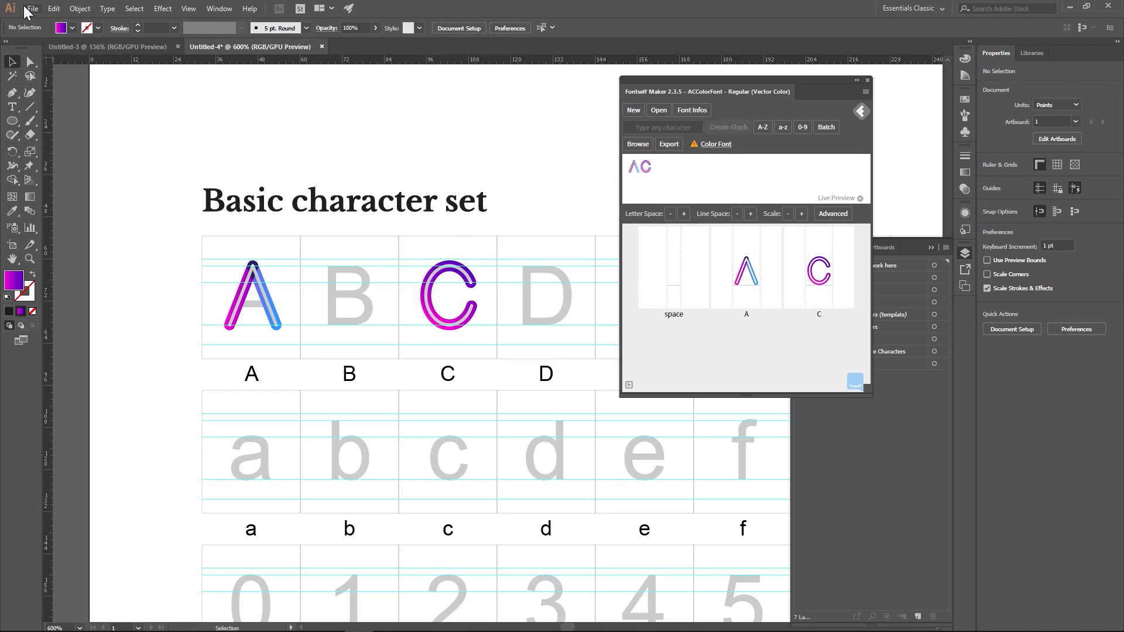
mouse_move(362, 158)
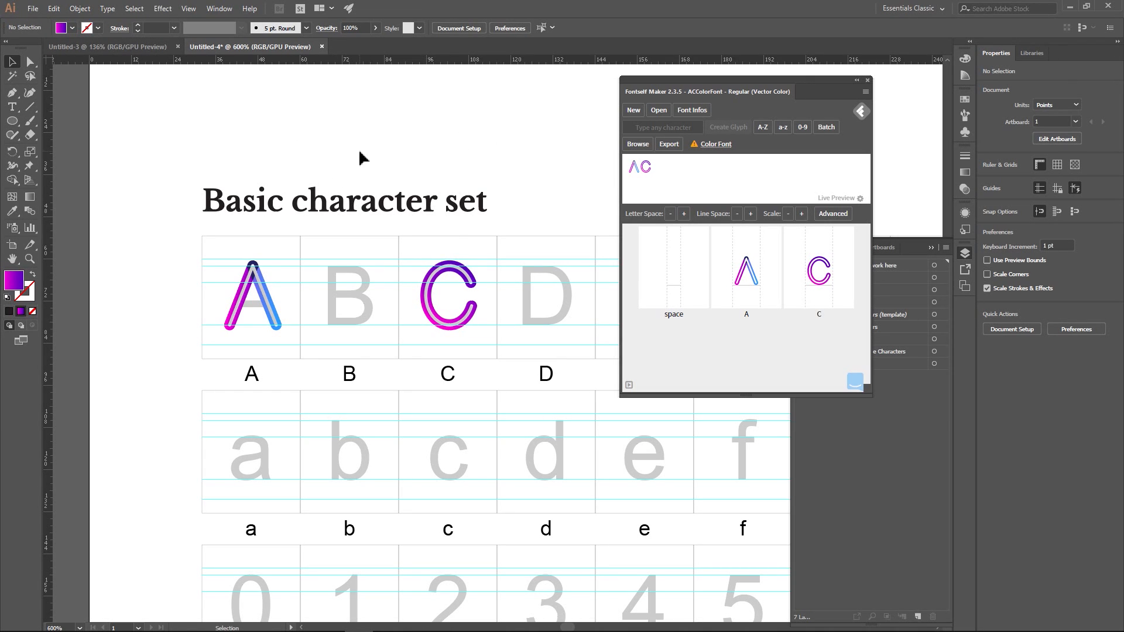
left_click(253, 296)
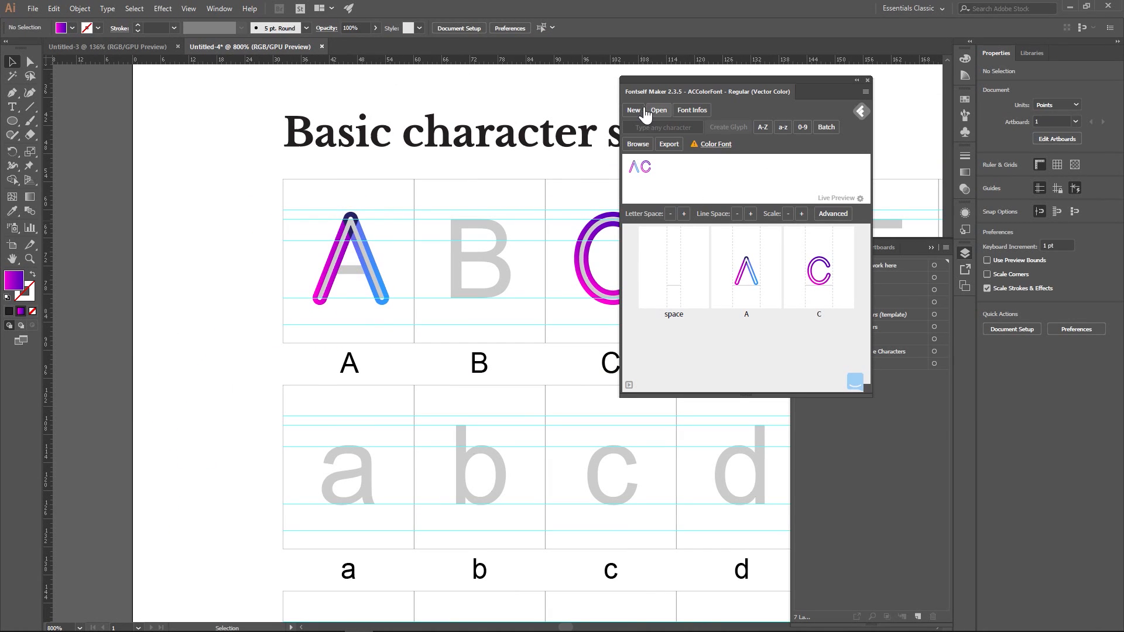
mouse_move(660, 100)
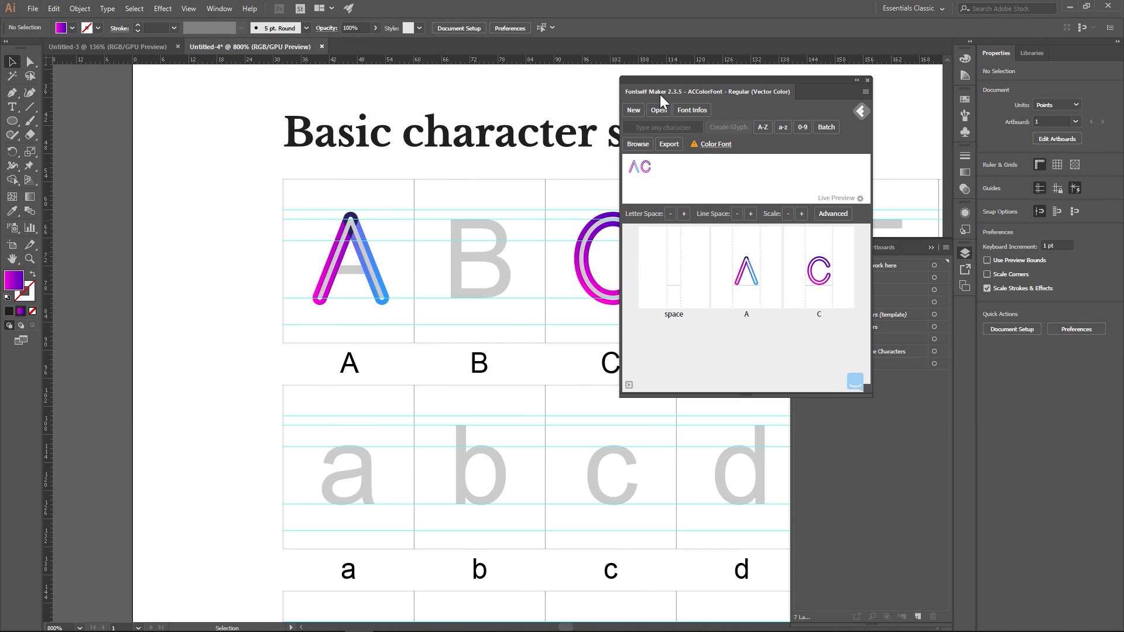
mouse_move(276, 281)
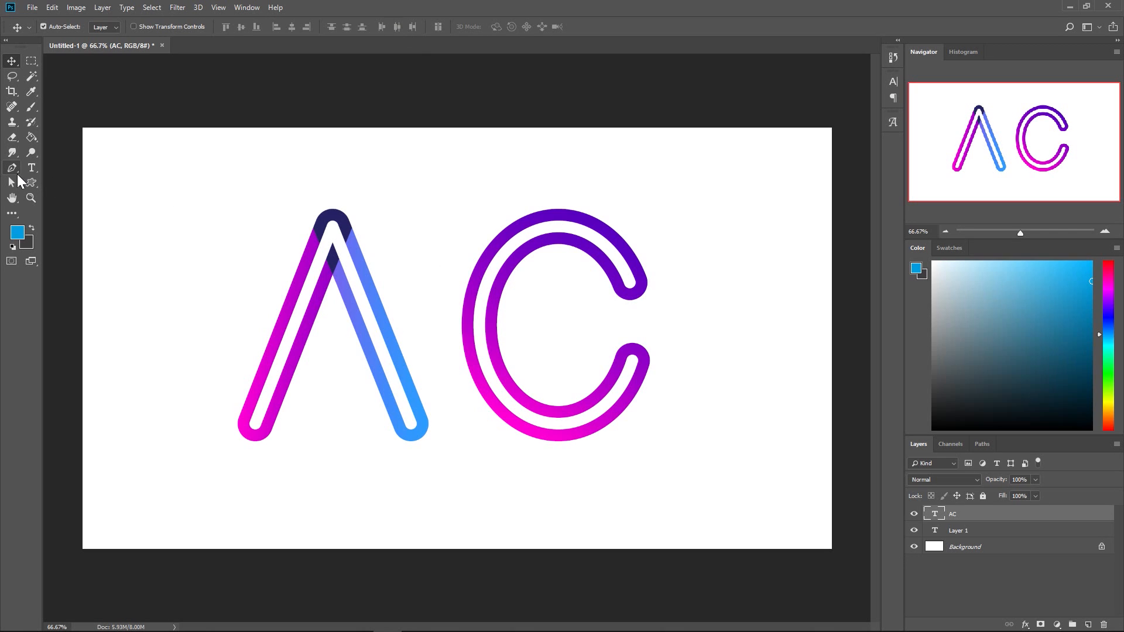
left_click(31, 168)
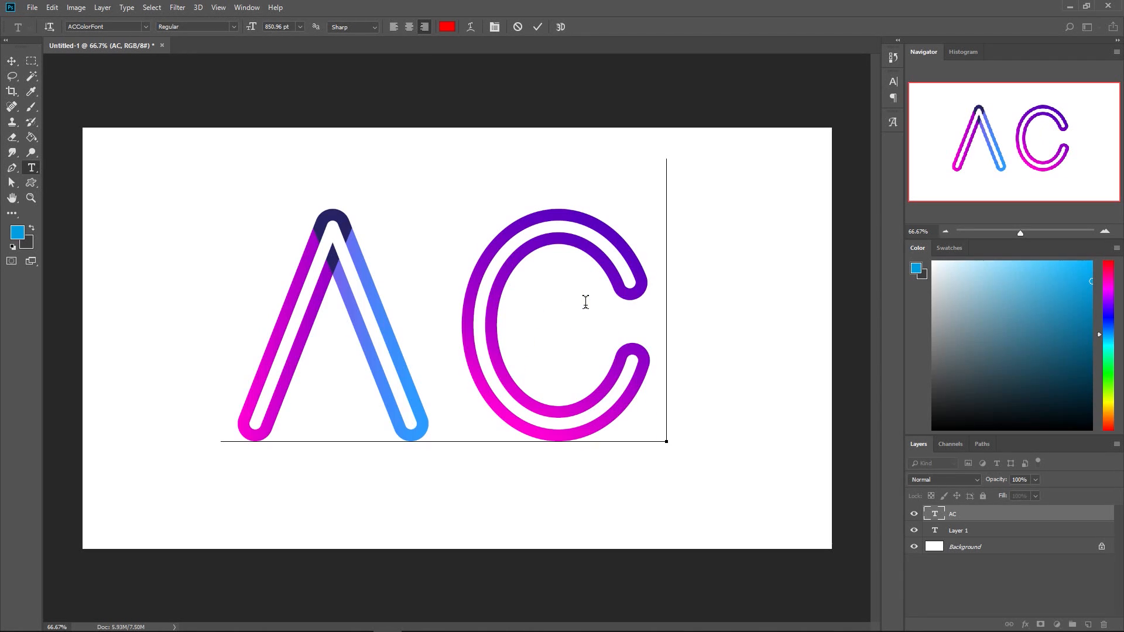
left_click(11, 61)
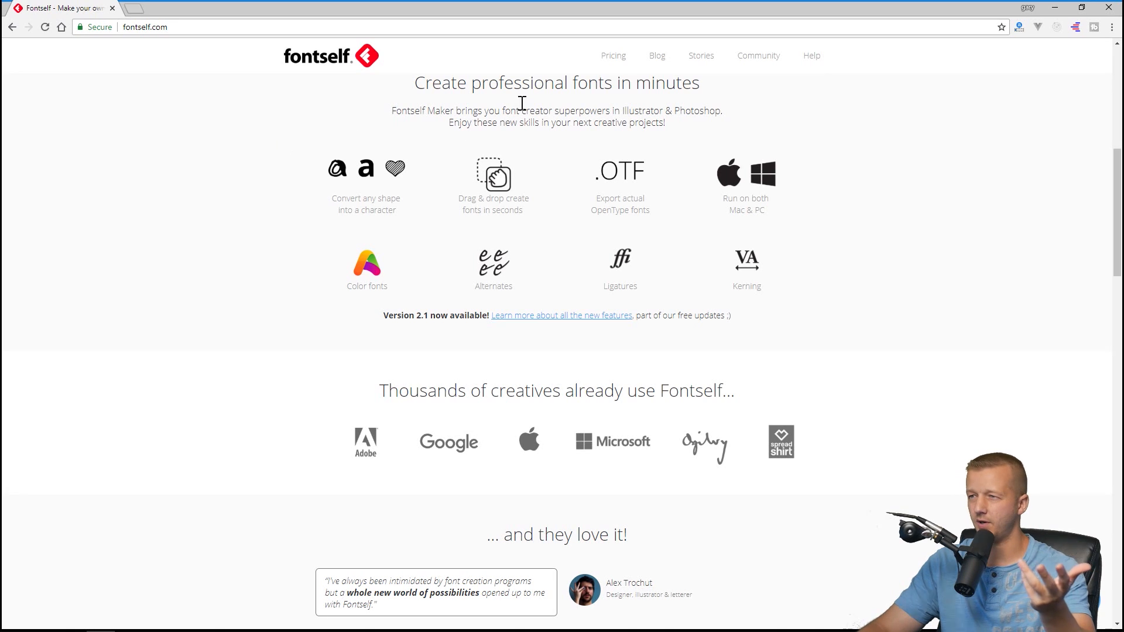
mouse_move(612, 61)
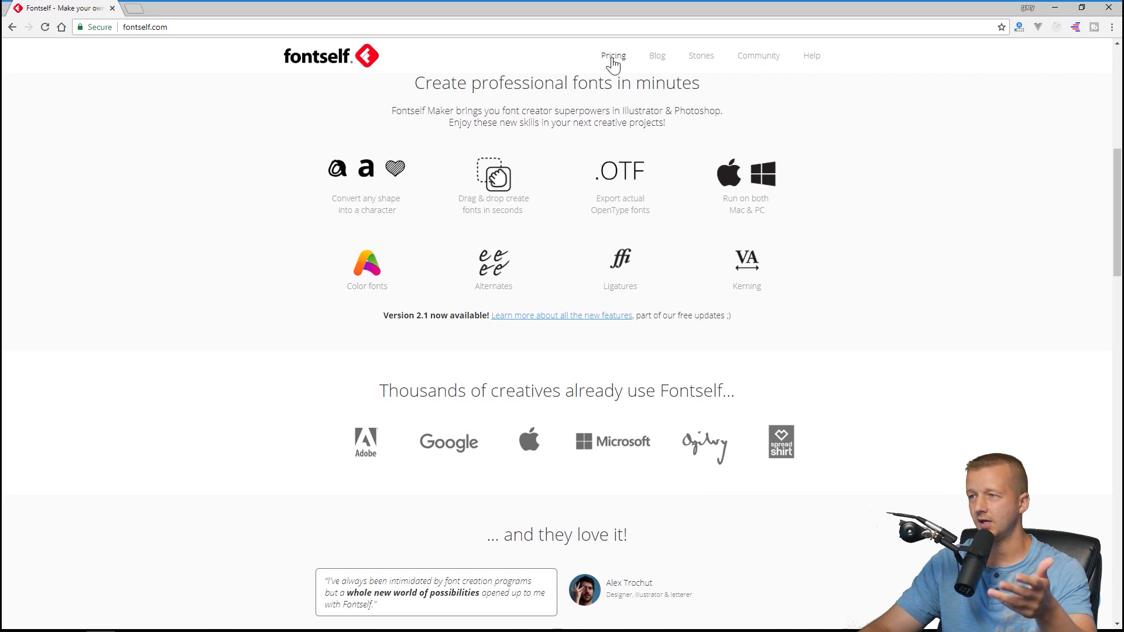
Step: Go to the Fontself Pricing page and inspect the edition listings in the store
left_click(613, 56)
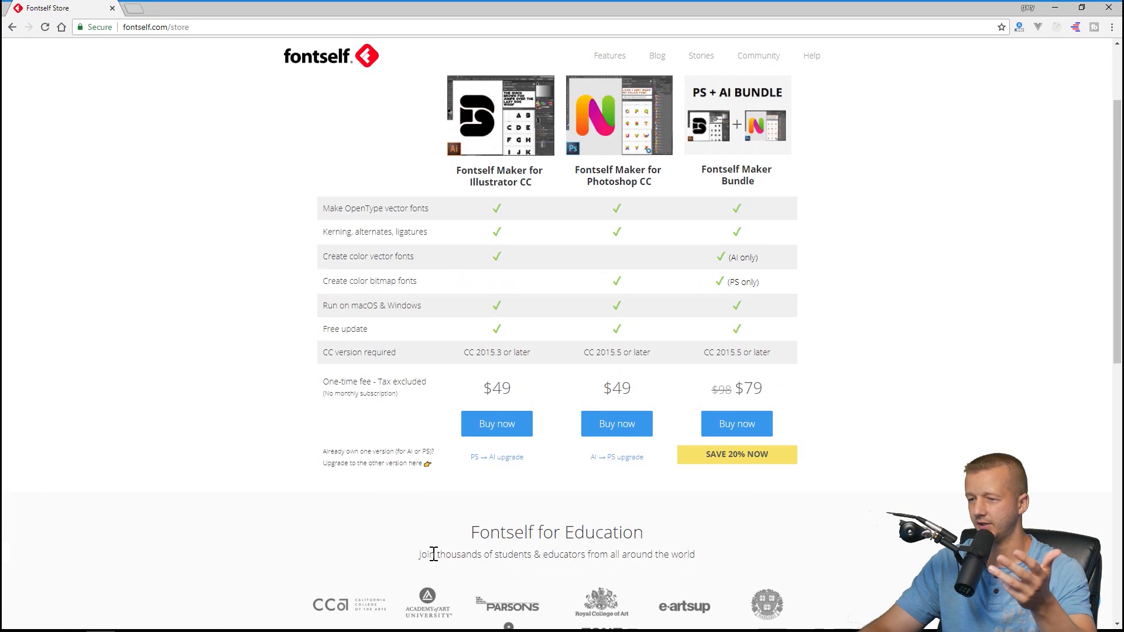
double_click(500, 387)
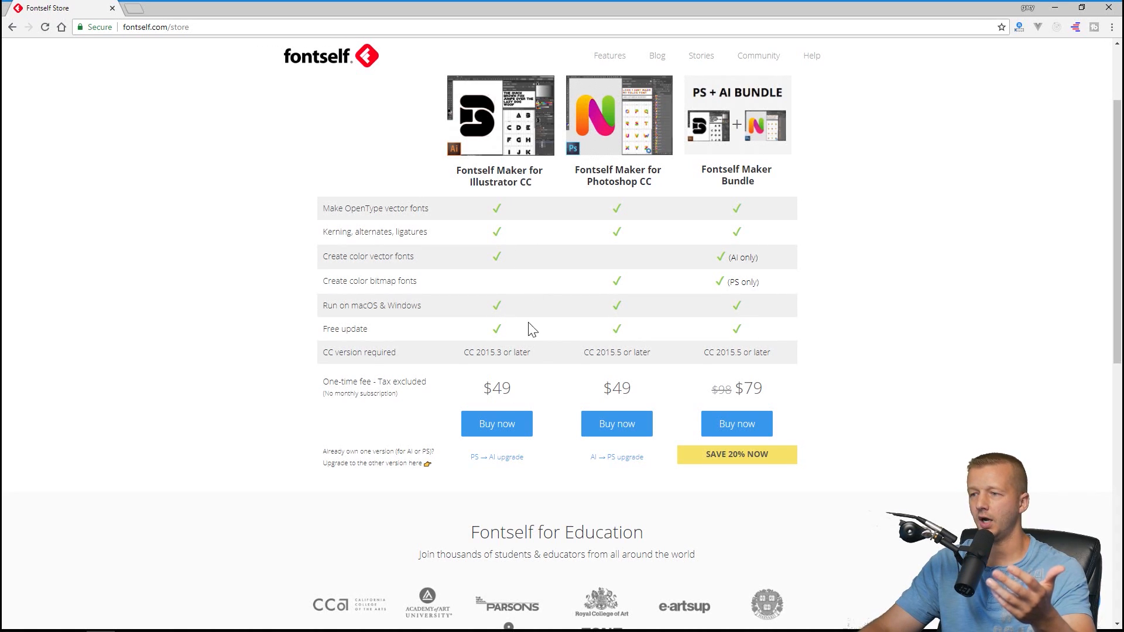
double_click(498, 388)
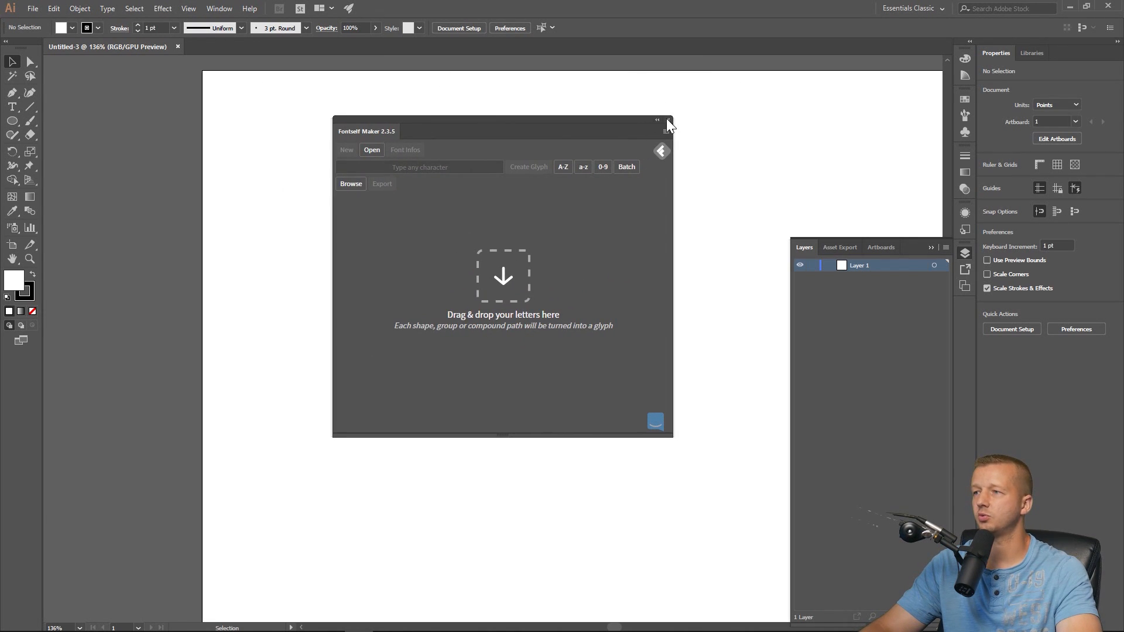
Step: Reopen Fontself Maker 2.3.5 from Window > Extensions, reposition it, and show its flyout menu
left_click(219, 8)
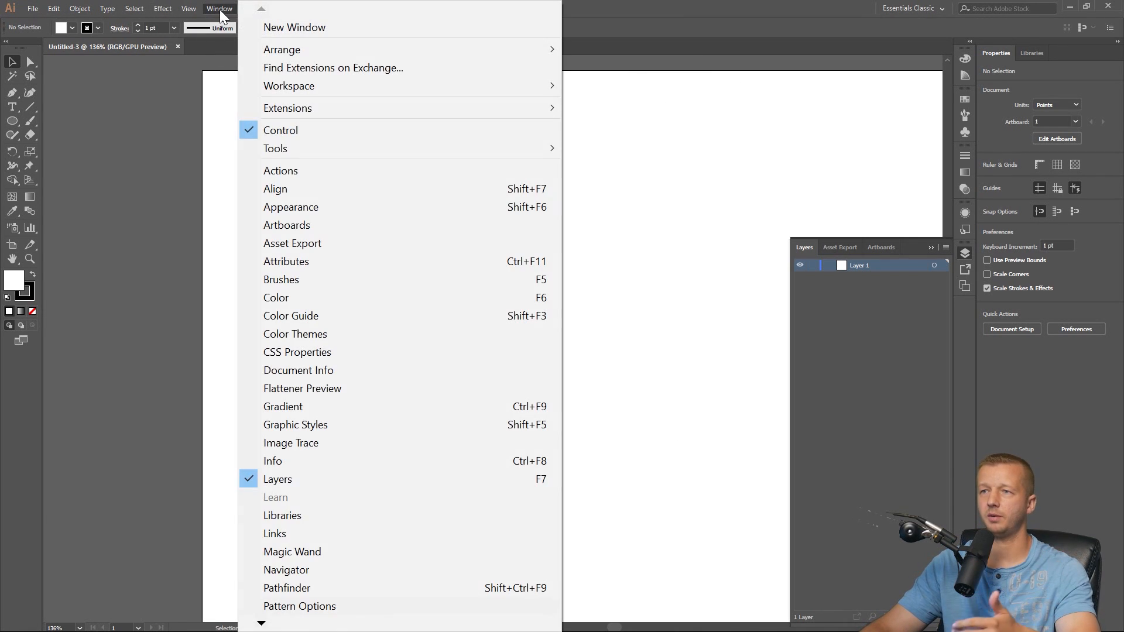
mouse_move(351, 108)
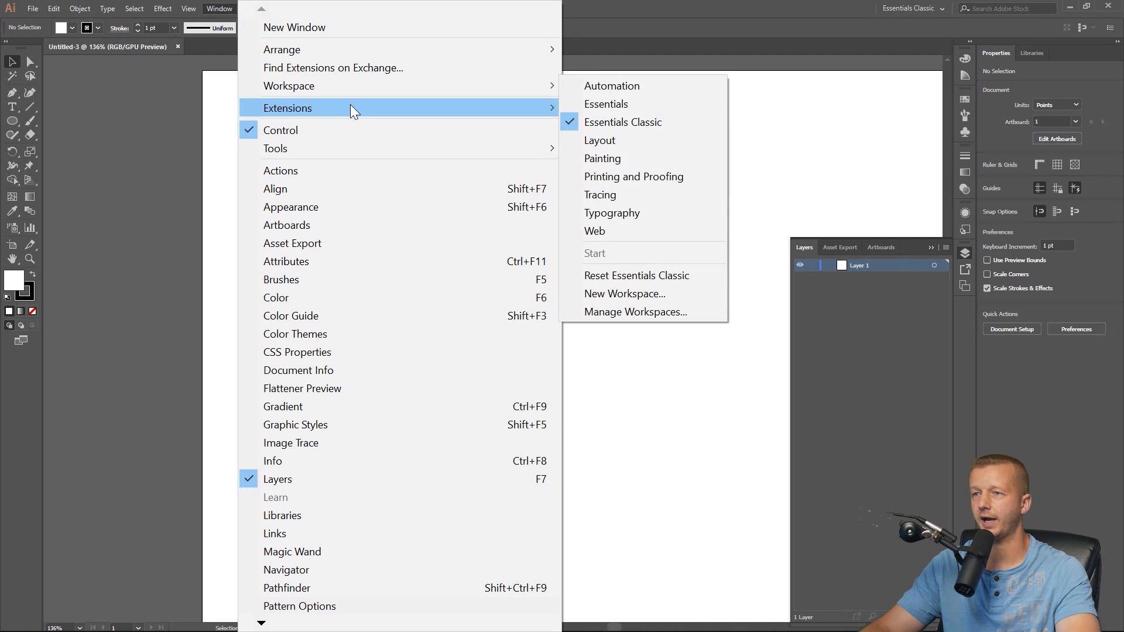
mouse_move(367, 109)
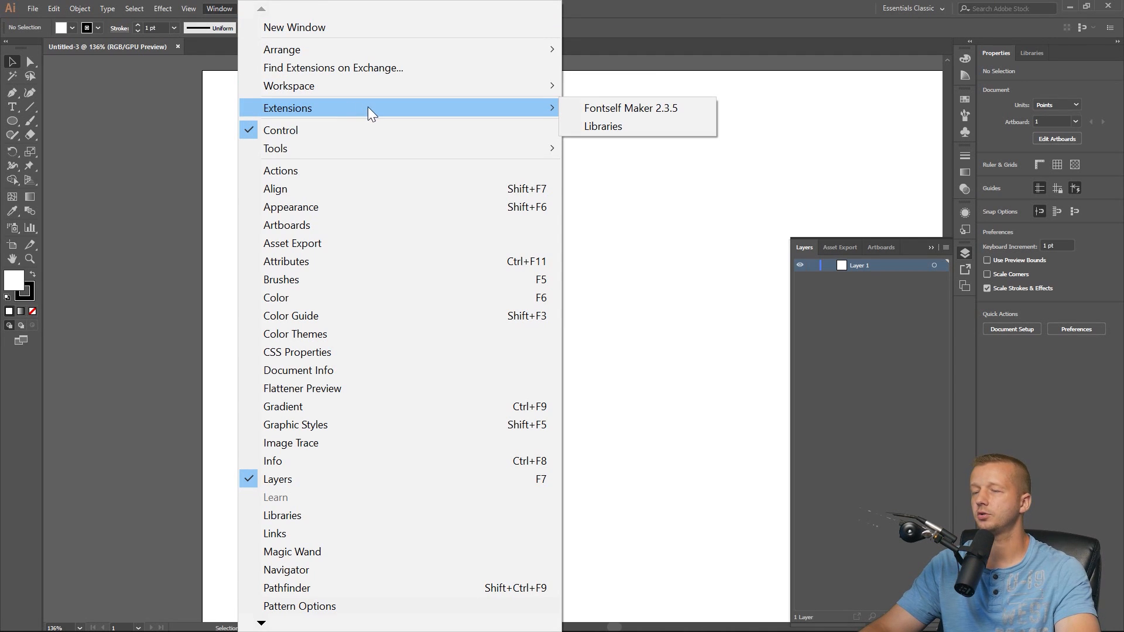
mouse_move(630, 108)
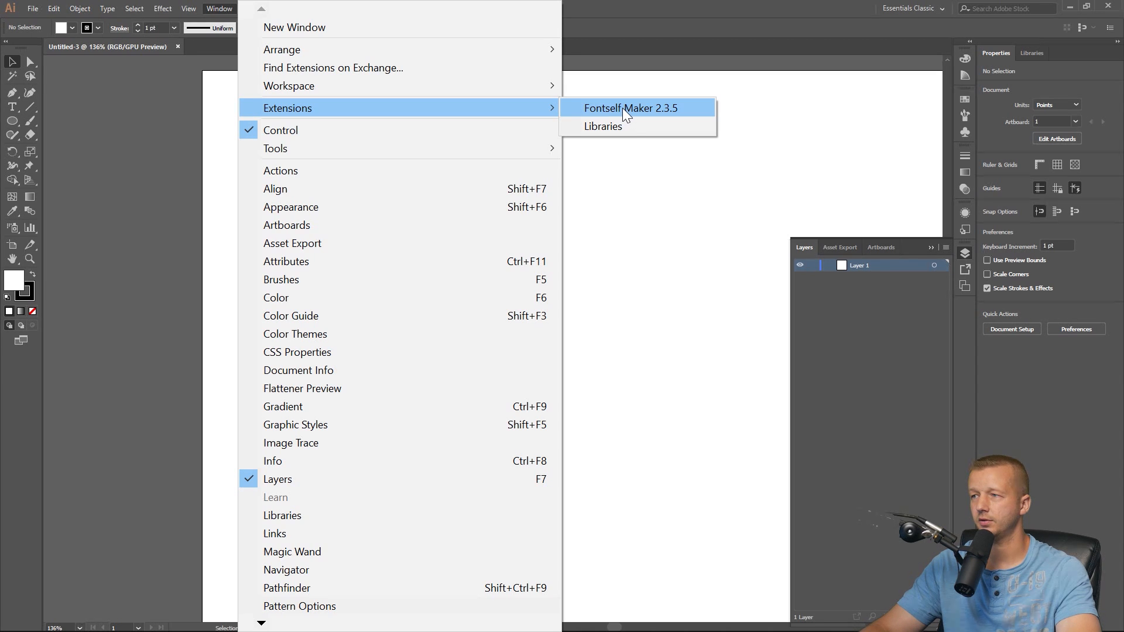
left_click(630, 108)
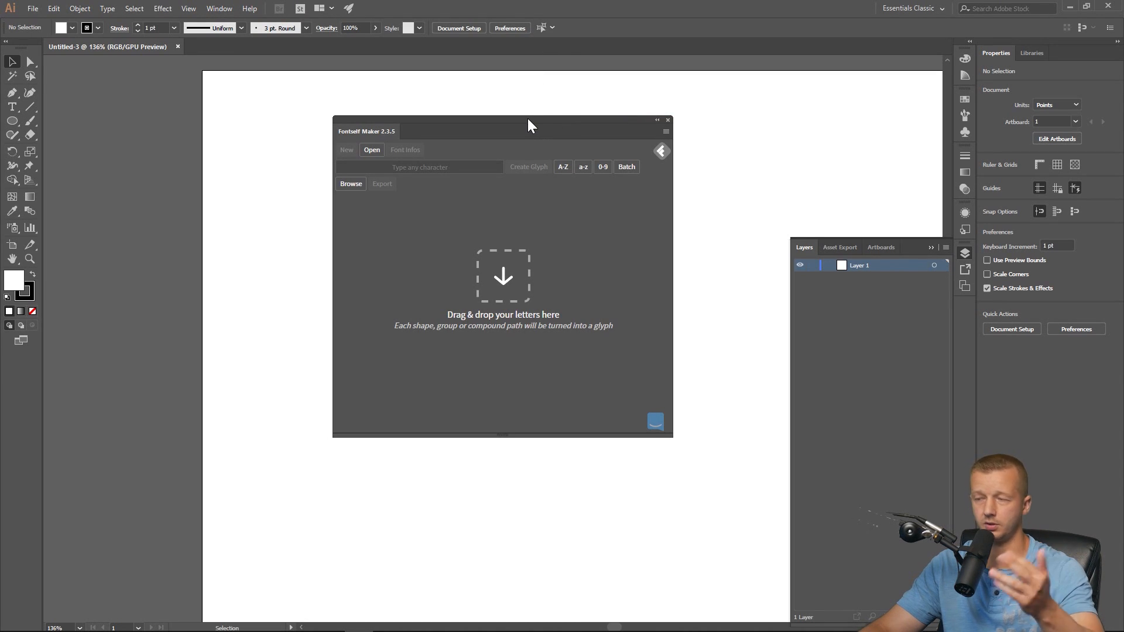
left_click_drag(530, 125, 518, 122)
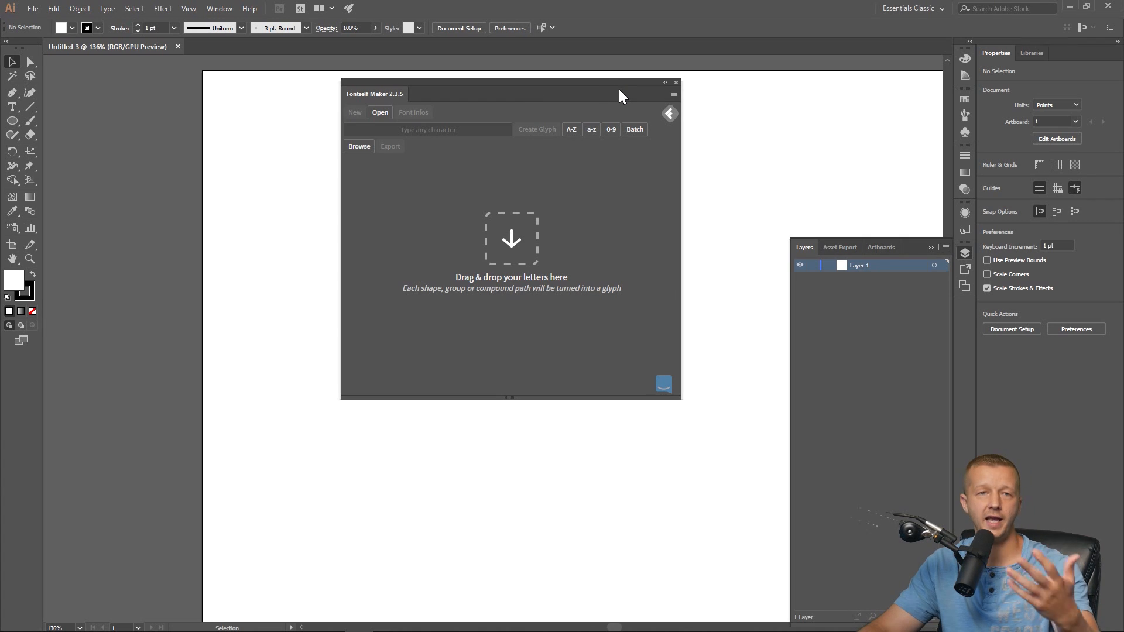
mouse_move(672, 98)
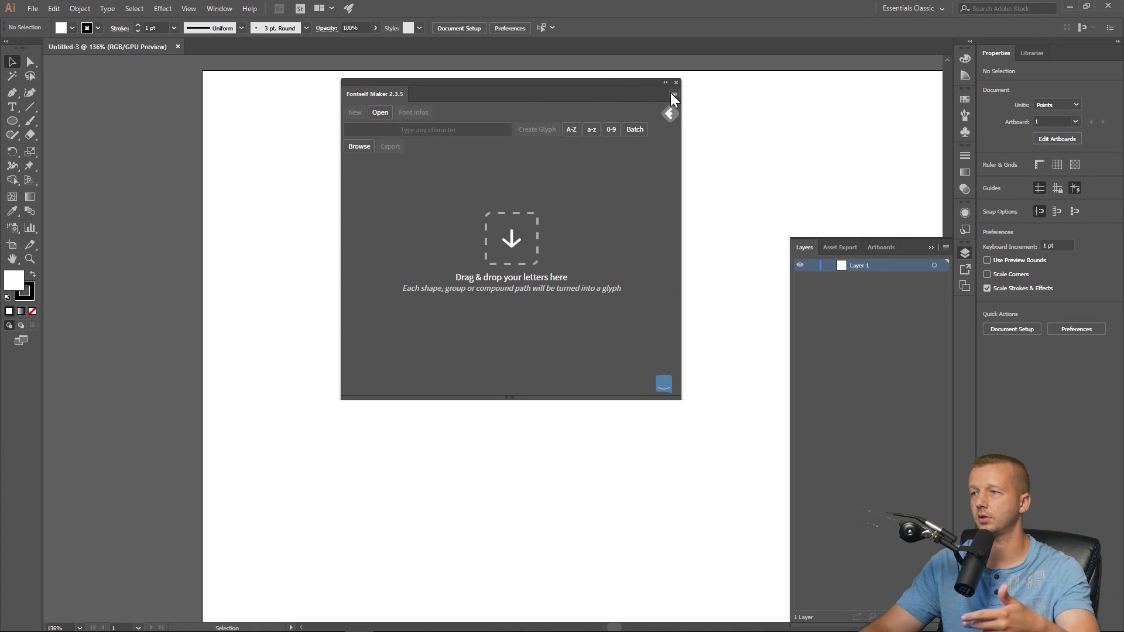
left_click(672, 97)
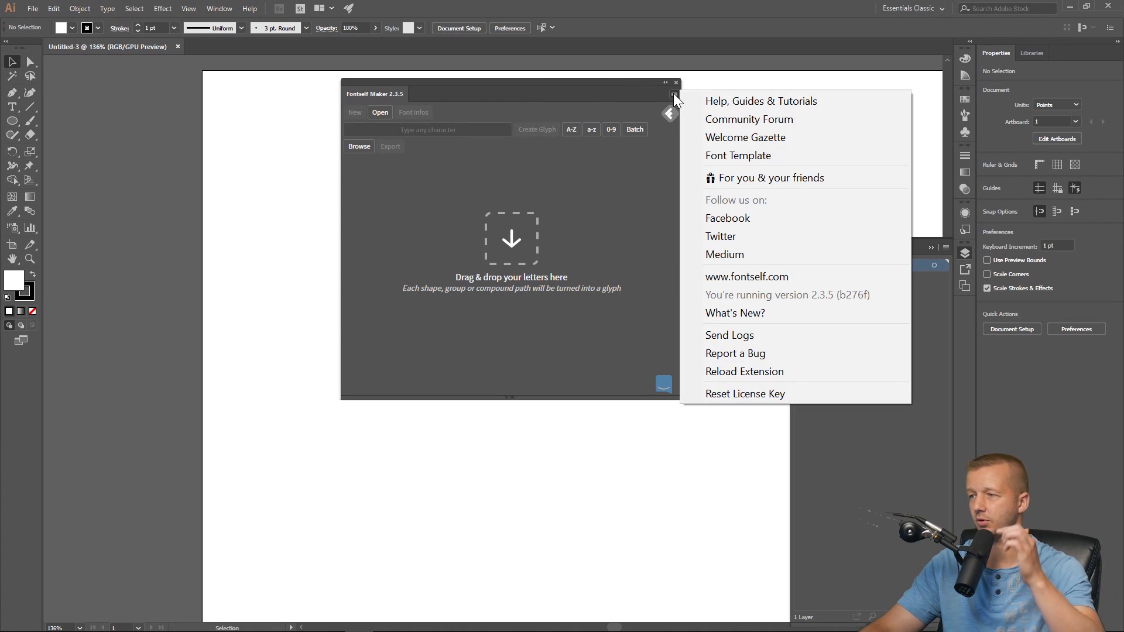
mouse_move(739, 156)
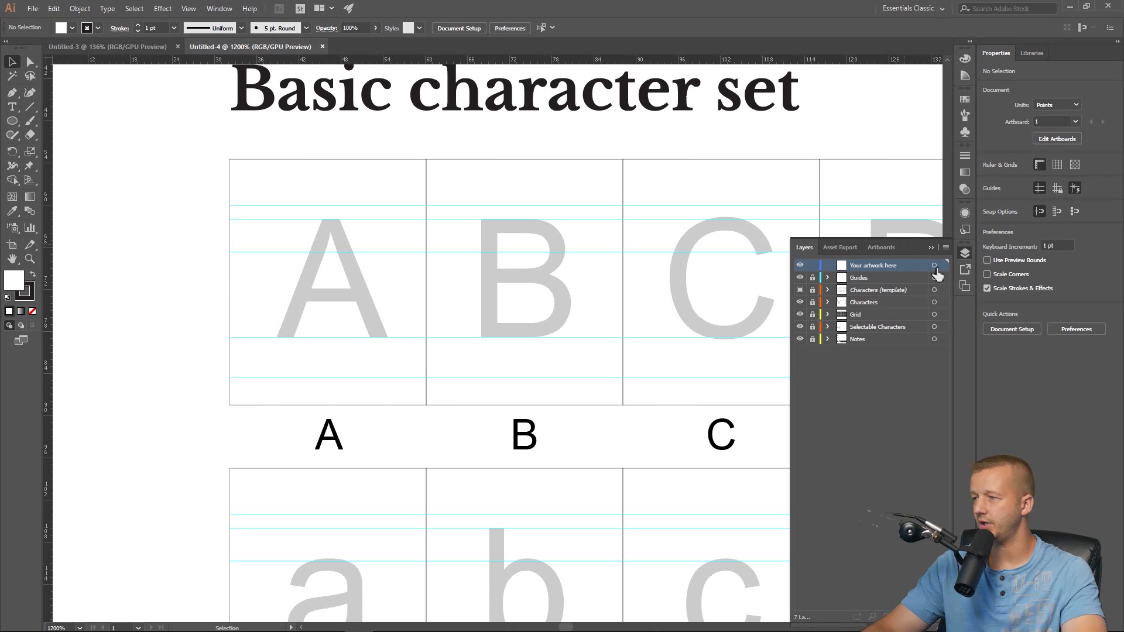
Step: Target the 'Your artwork here' layer of the Fontself font template for drawing
left_click(874, 266)
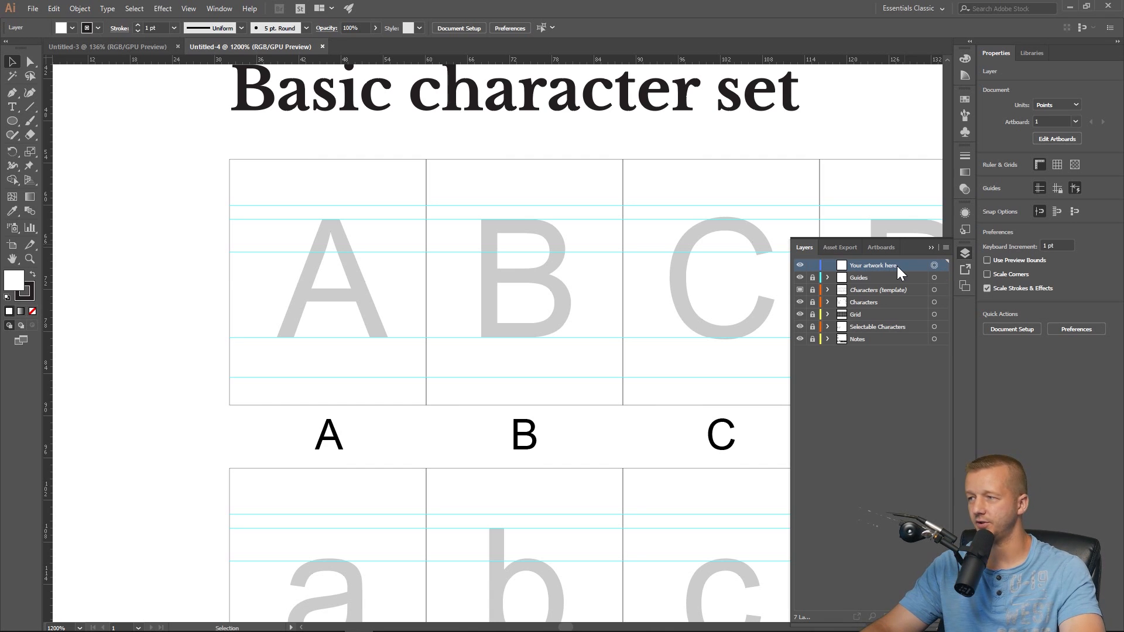
mouse_move(472, 203)
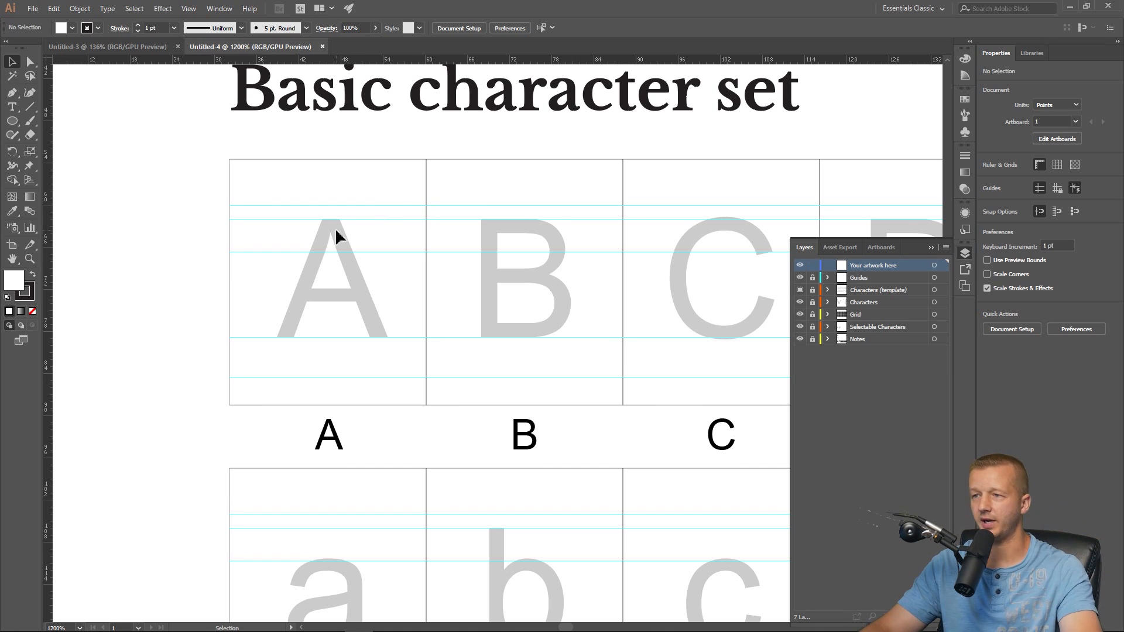
mouse_move(219, 199)
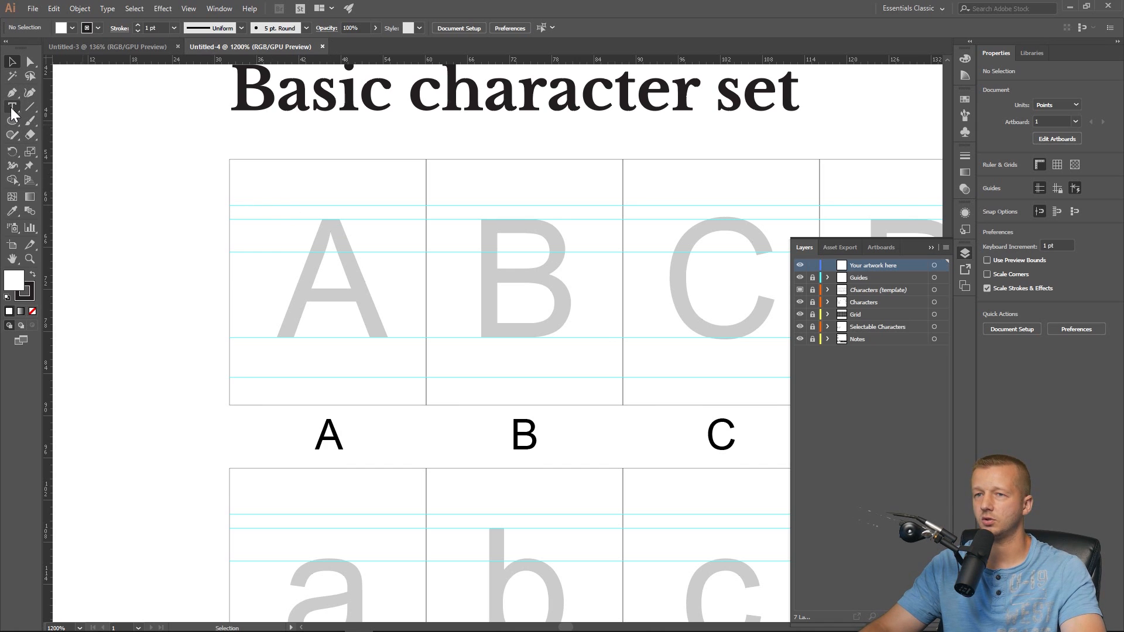
mouse_move(13, 109)
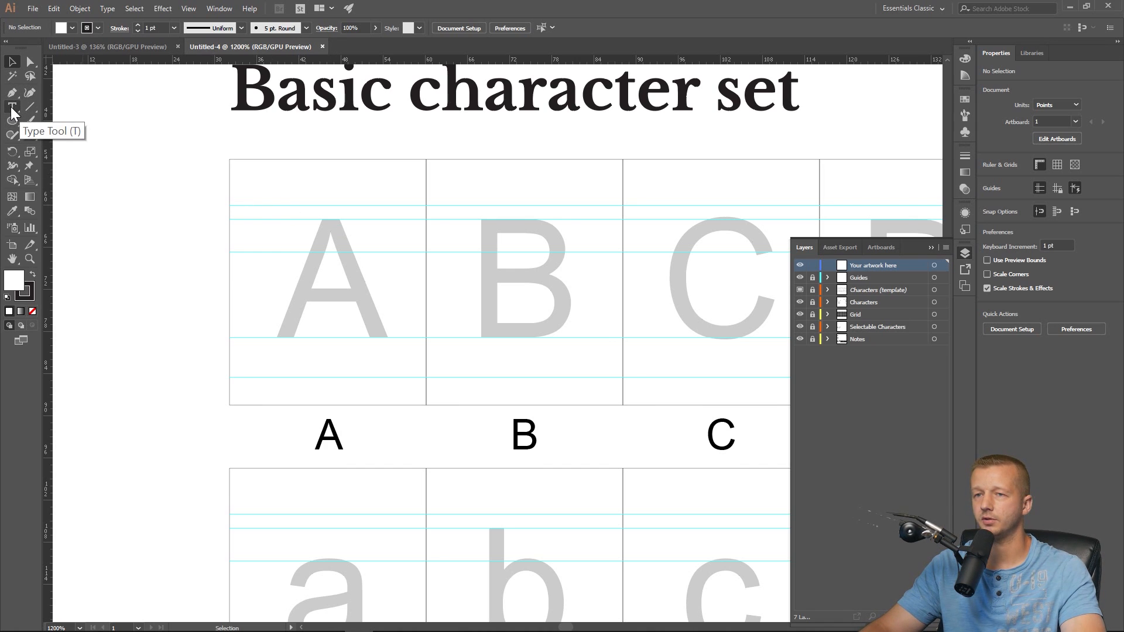
mouse_move(30, 109)
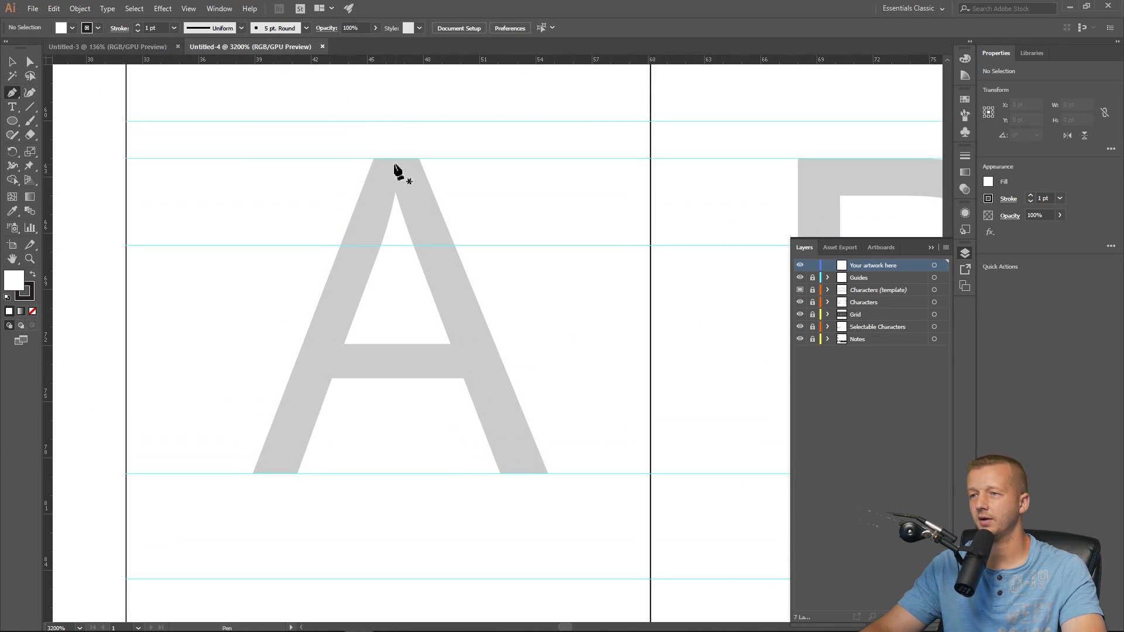
mouse_move(338, 318)
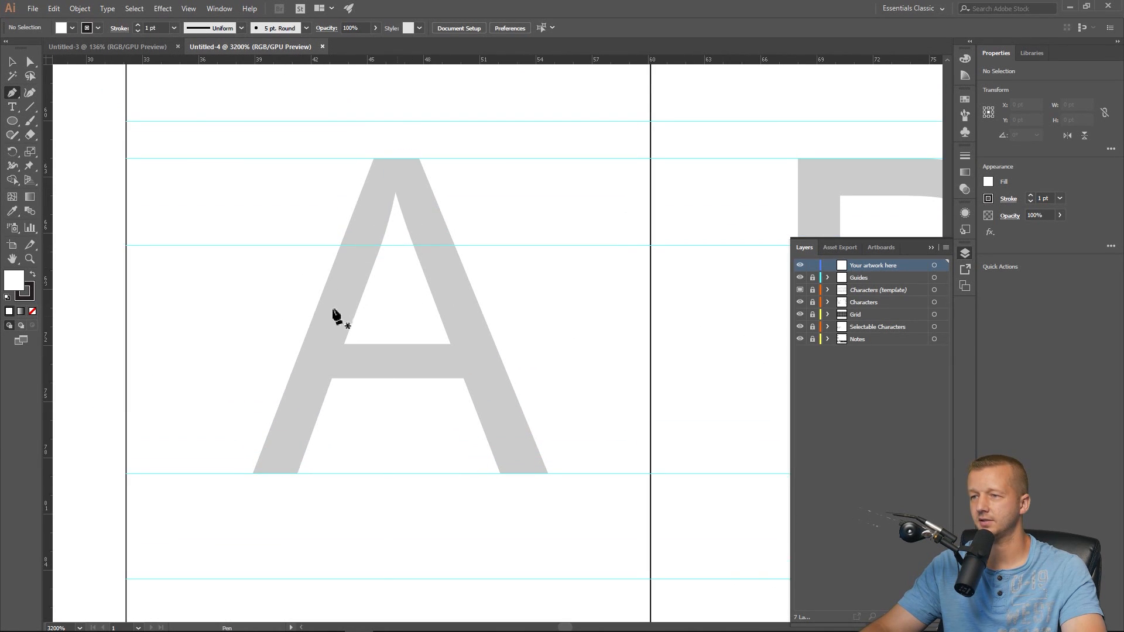
mouse_move(273, 480)
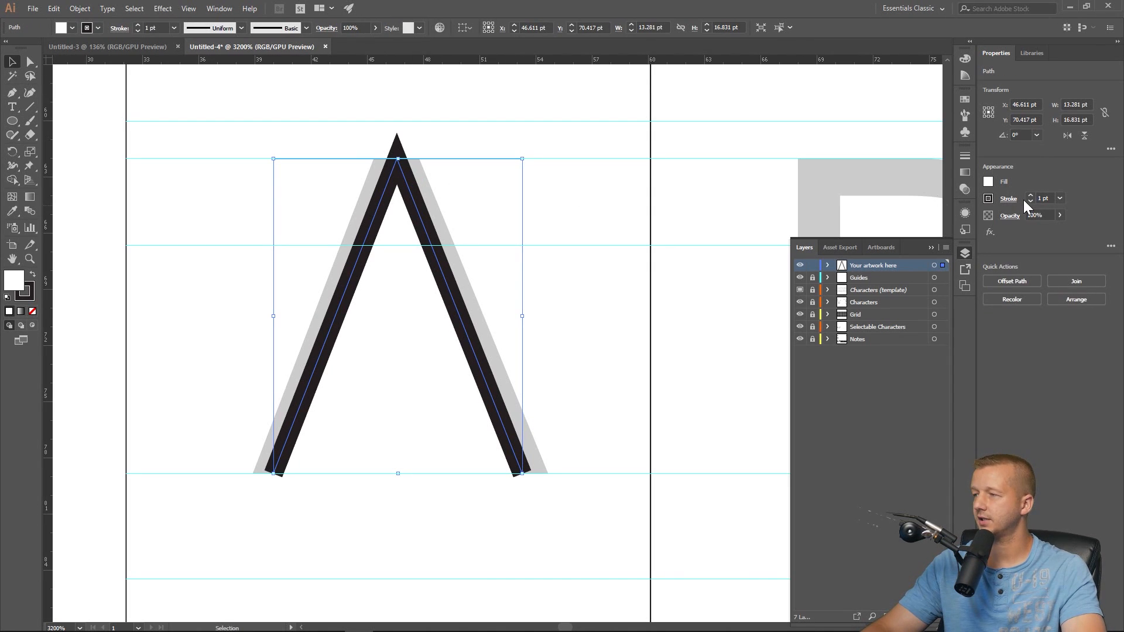
Step: Give the traced A stroke Round Cap ends in the stroke settings
left_click(1008, 199)
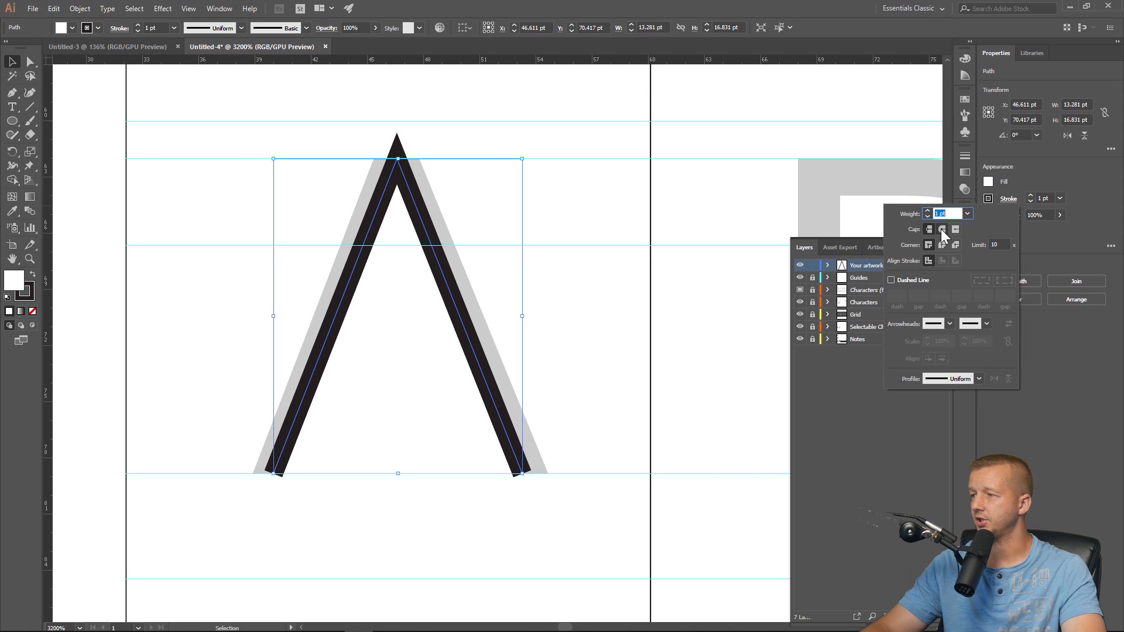
left_click(942, 228)
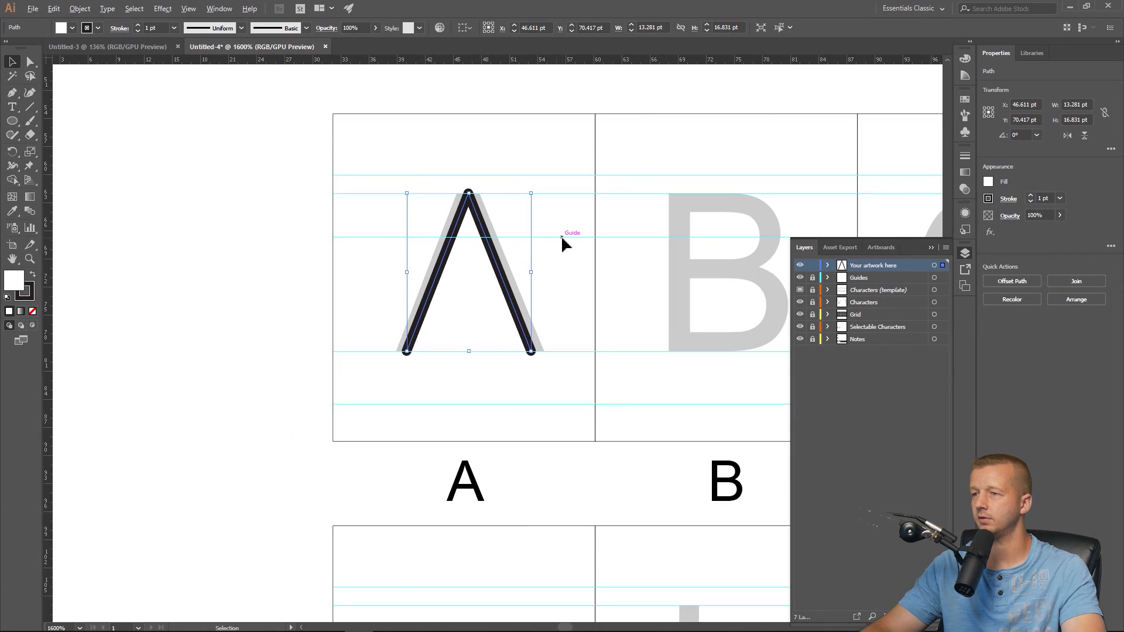
mouse_move(630, 229)
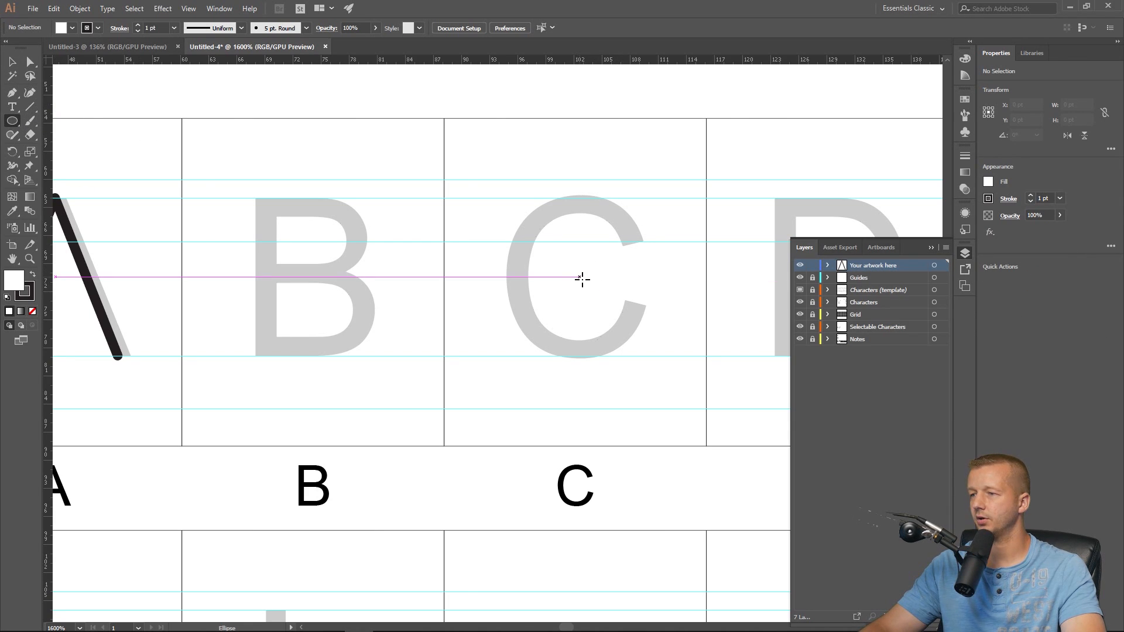
Step: Draw an oval over the template C and fit it to the letter before cutting it open
left_click_drag(580, 277, 643, 356)
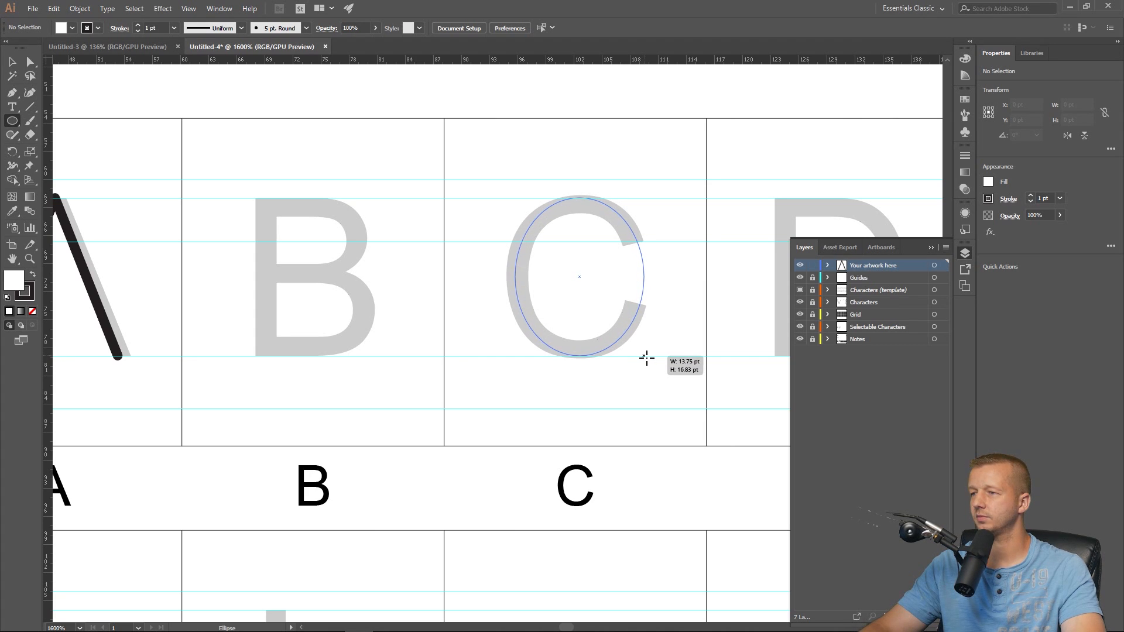
left_click_drag(579, 199, 643, 354)
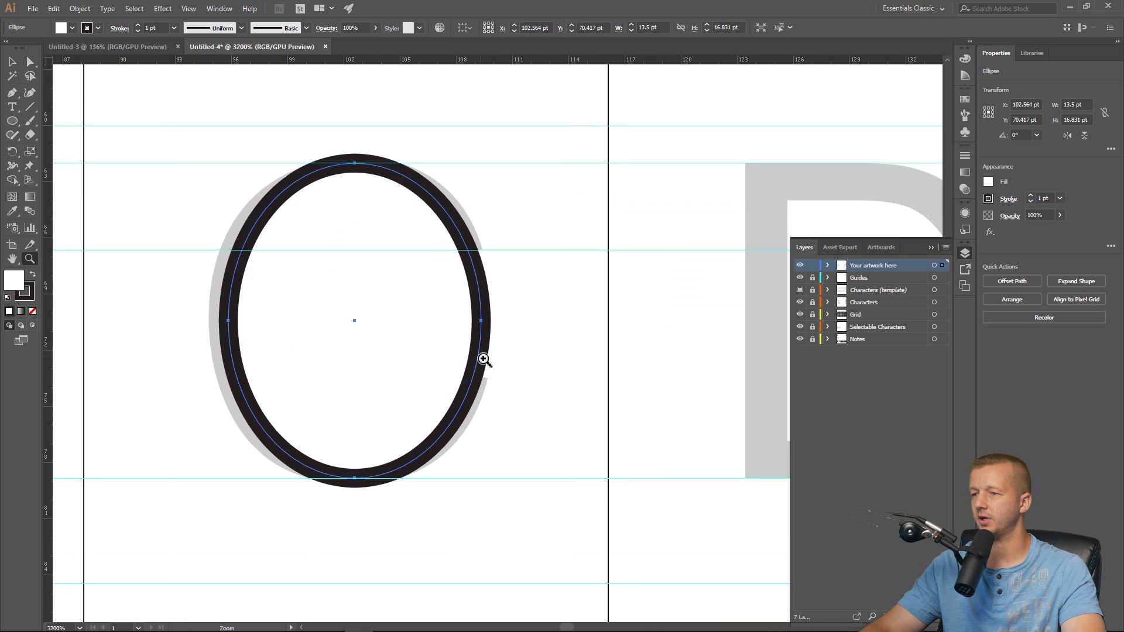
left_click(12, 92)
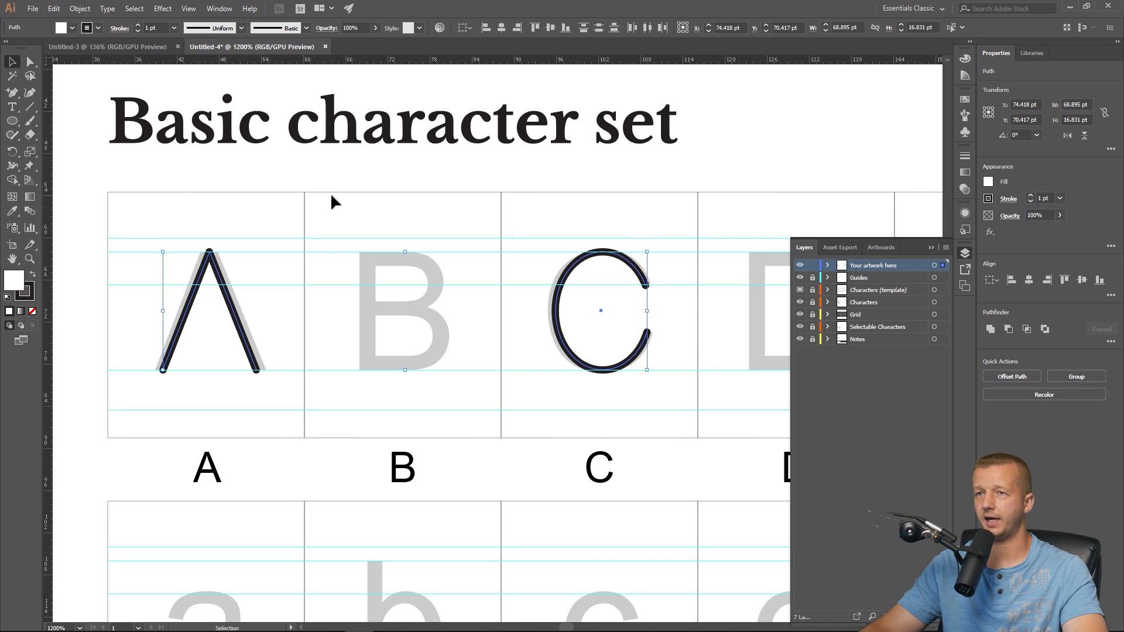
Step: Convert the A and C strokes into filled outlines with Object > Path > Outline Stroke
left_click(78, 8)
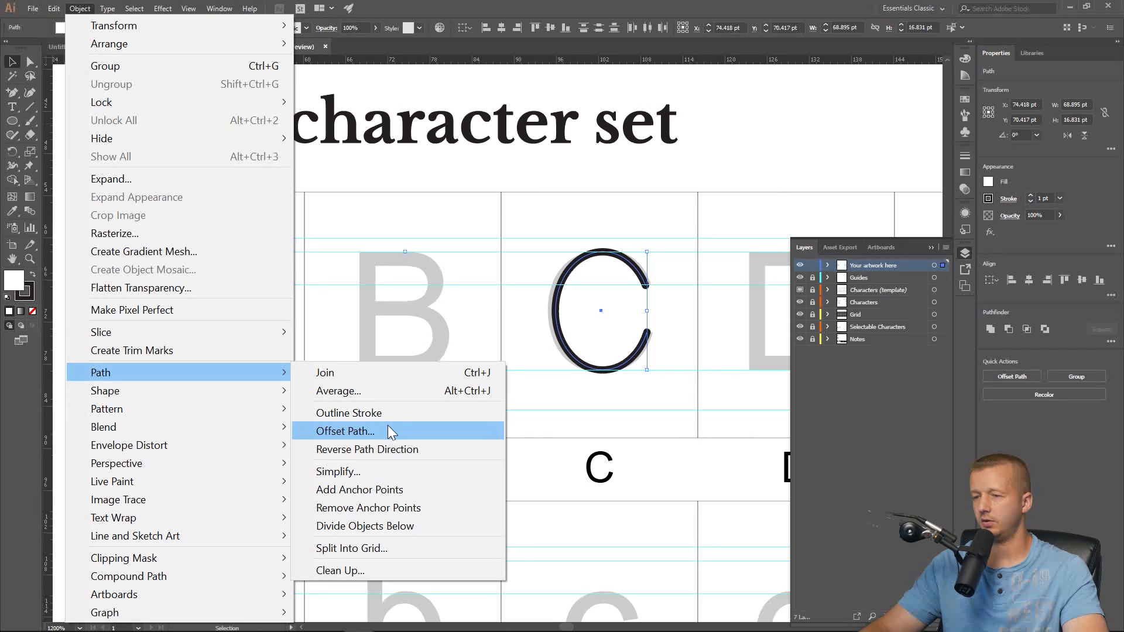
left_click(344, 431)
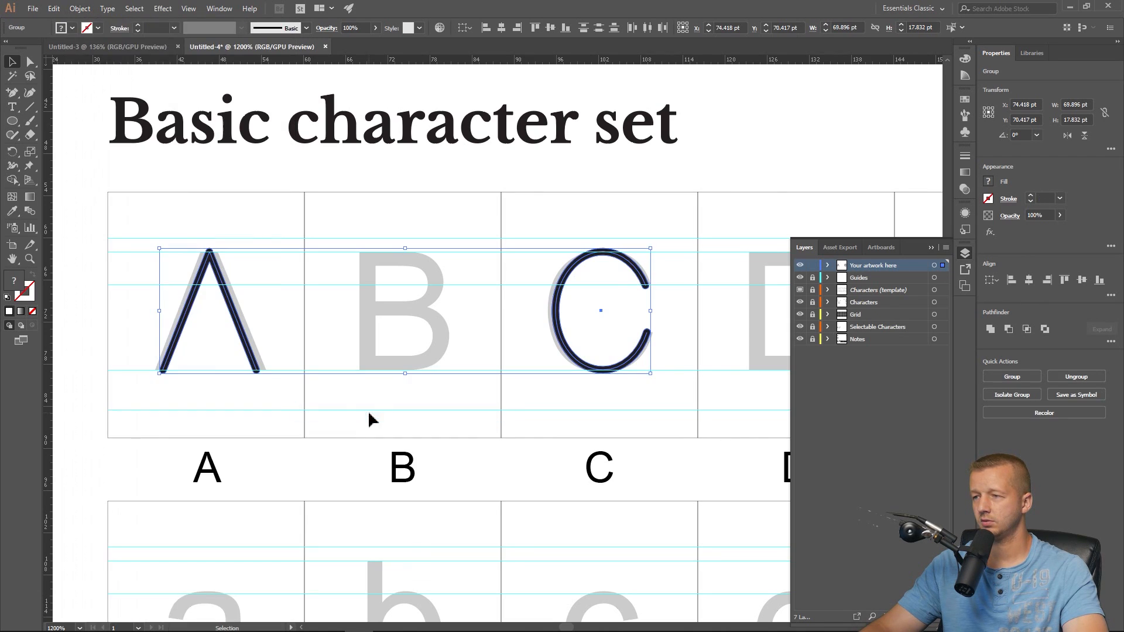
mouse_move(385, 222)
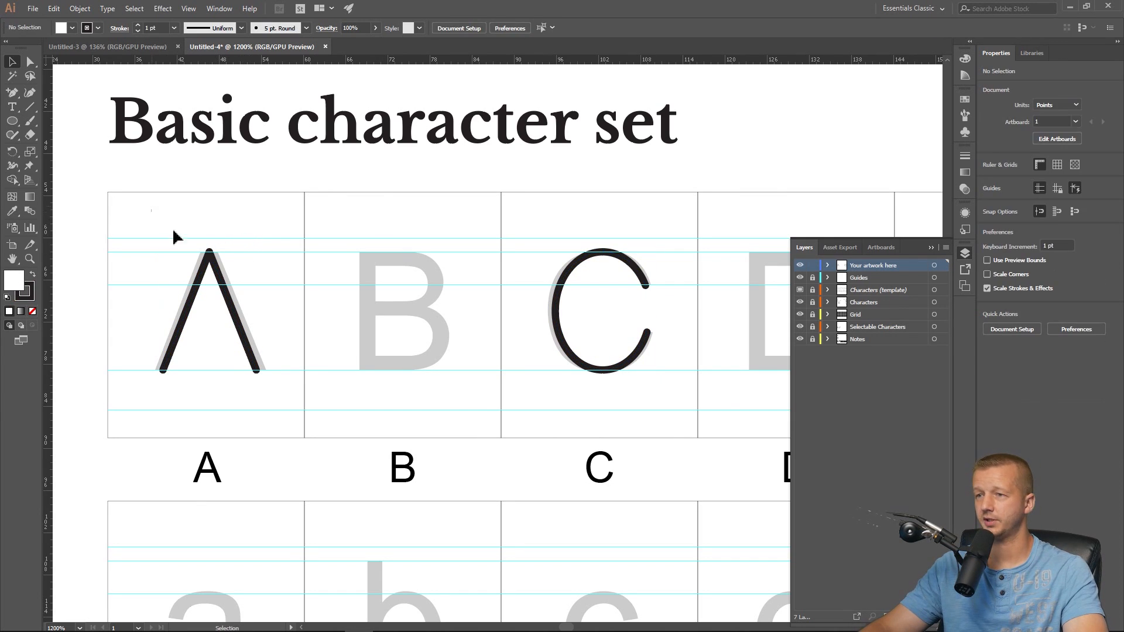
left_click(79, 9)
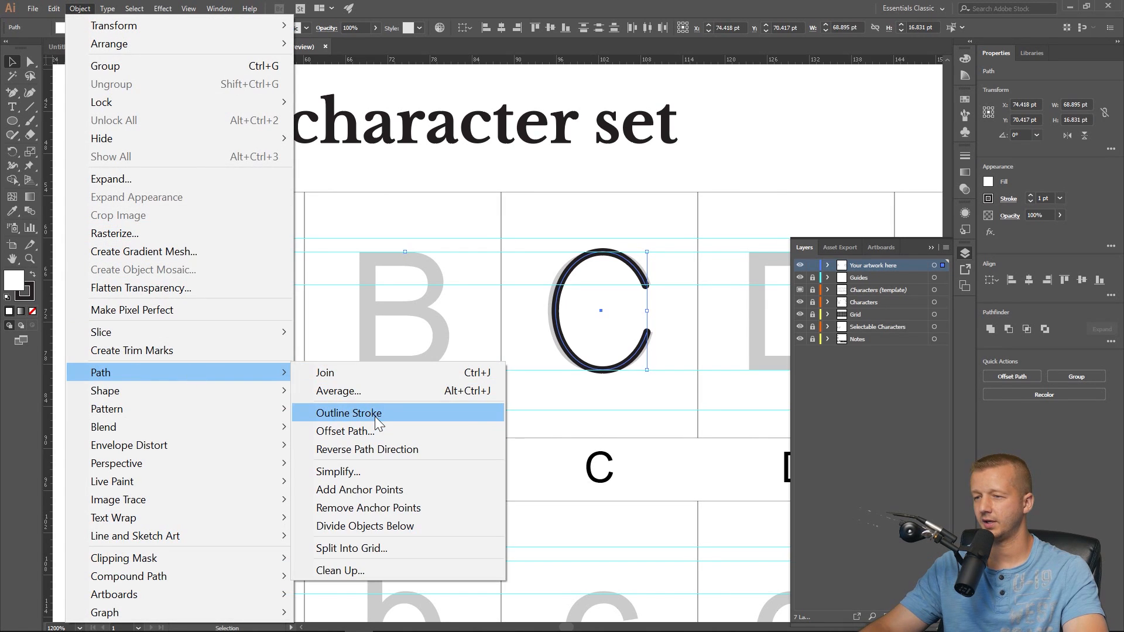
left_click(349, 412)
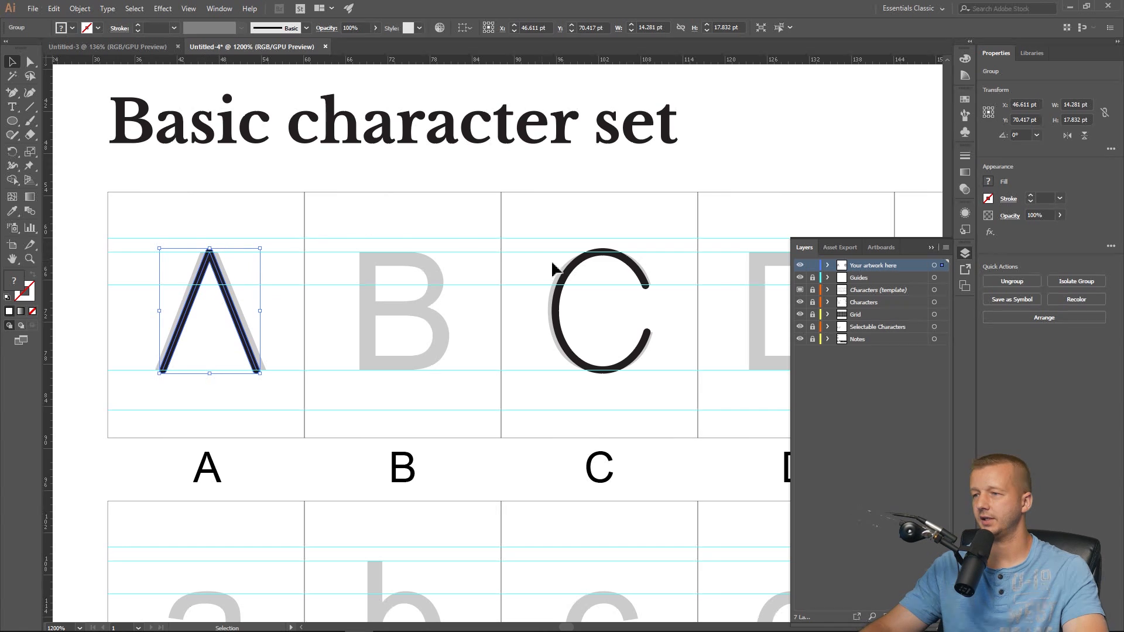
Step: Check the C and A each sit as separate groups under 'Your artwork here'
left_click(601, 311)
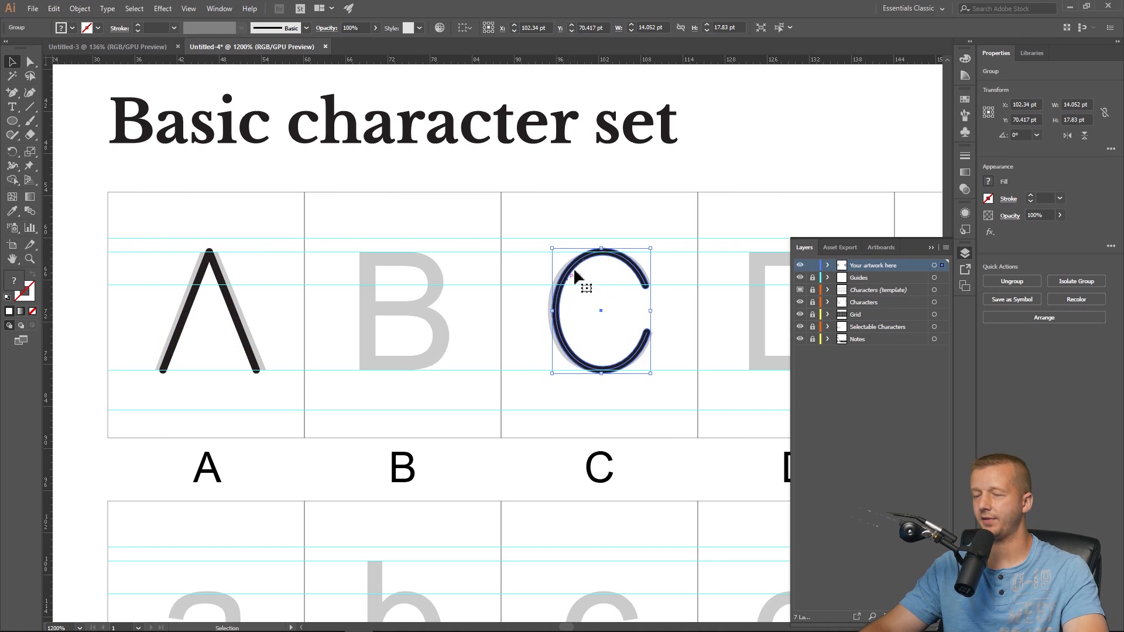
left_click(828, 265)
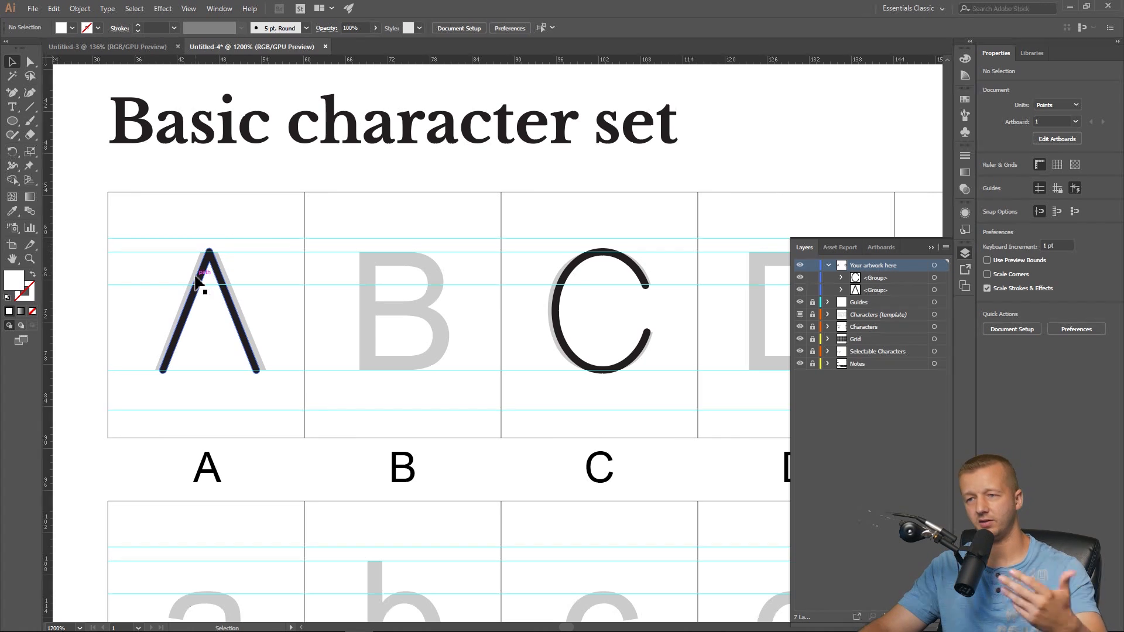
left_click(208, 308)
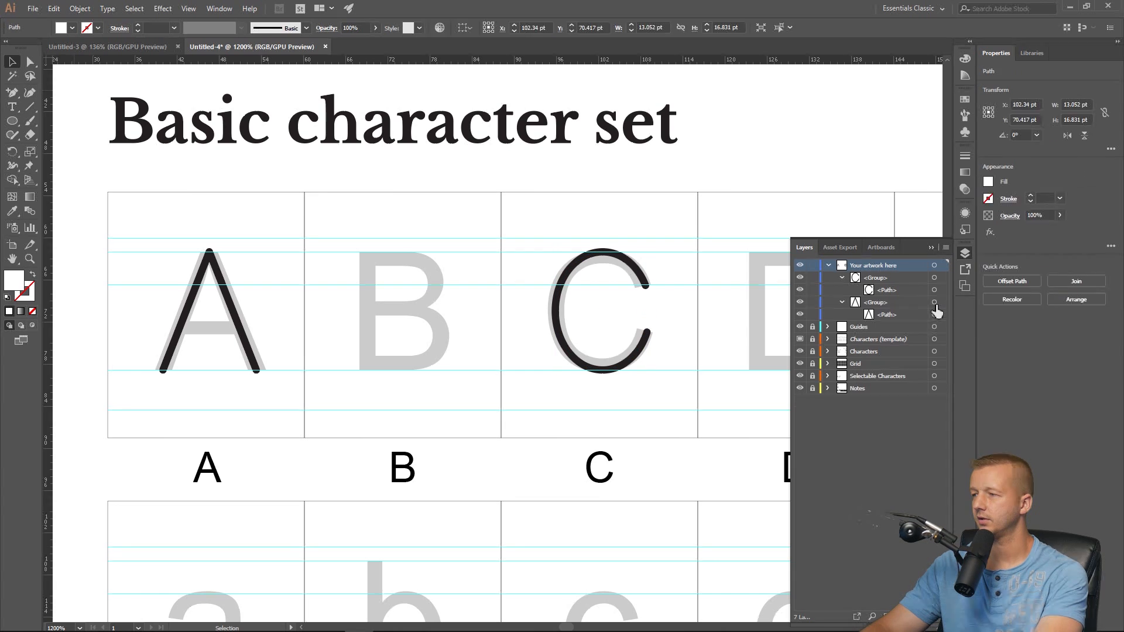
left_click(218, 291)
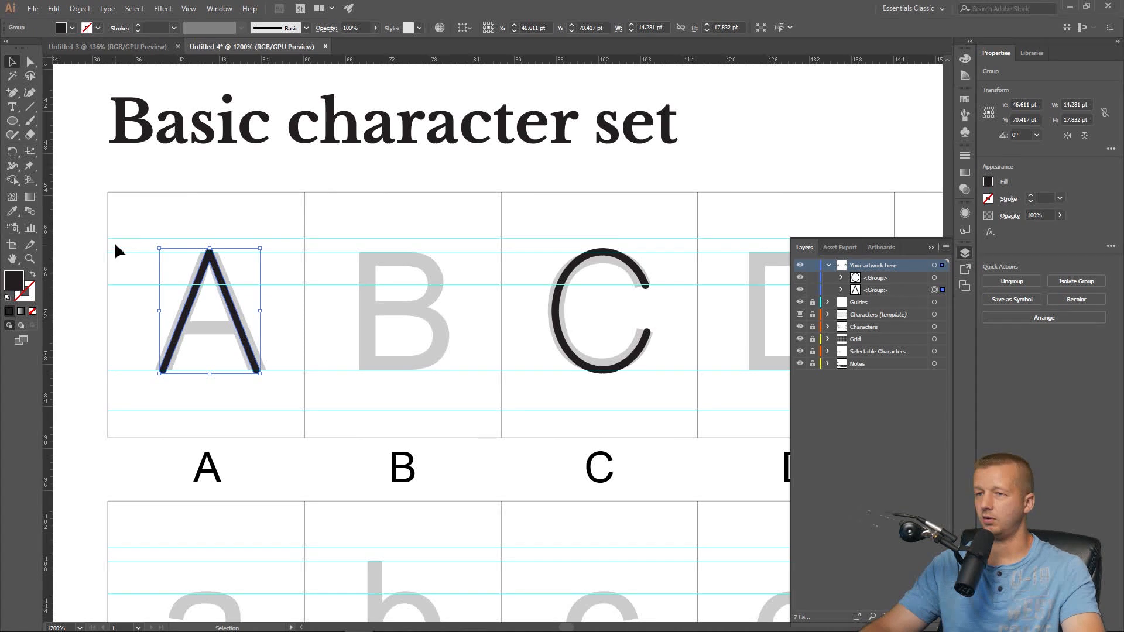
Step: Give both letters a white fill and a 1 pt black stroke aligned outside the shapes
left_click(989, 183)
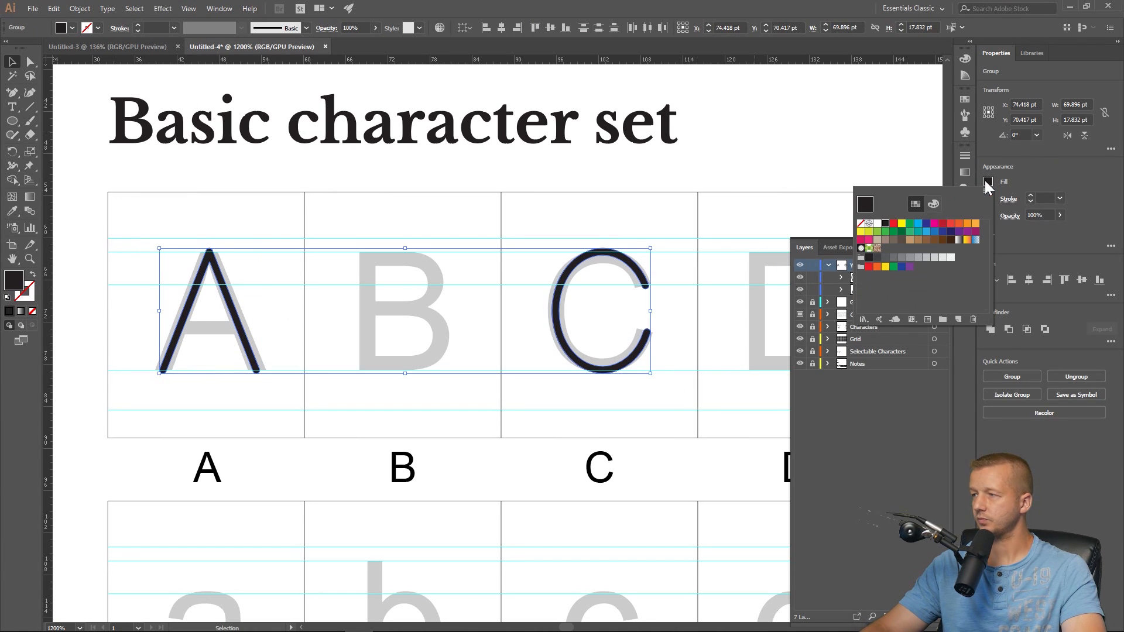
left_click(866, 222)
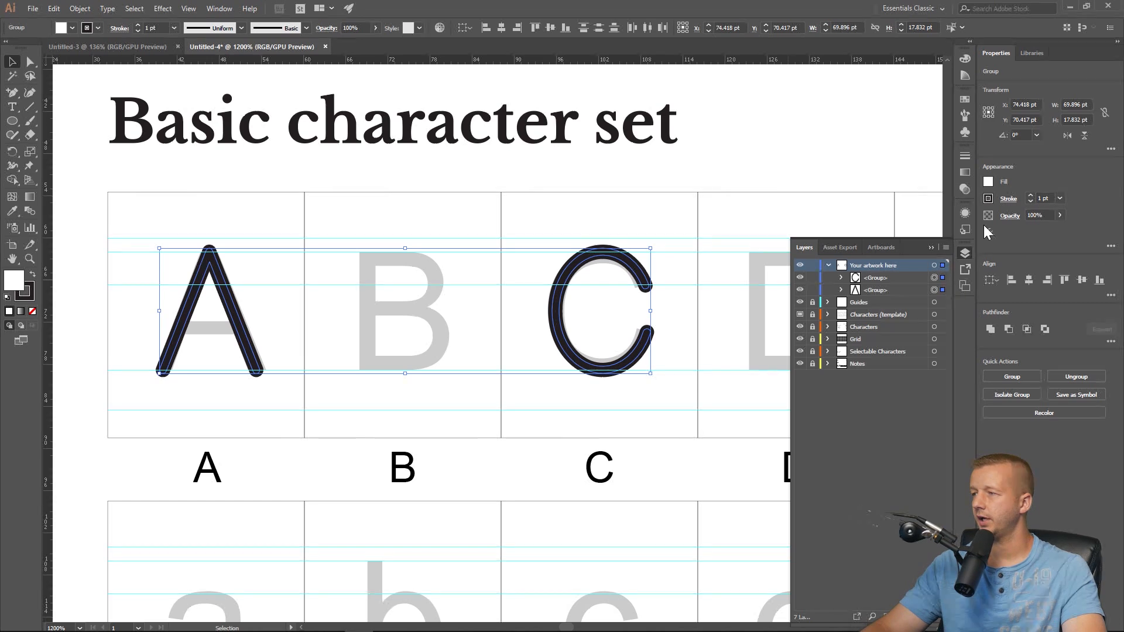
left_click(1008, 199)
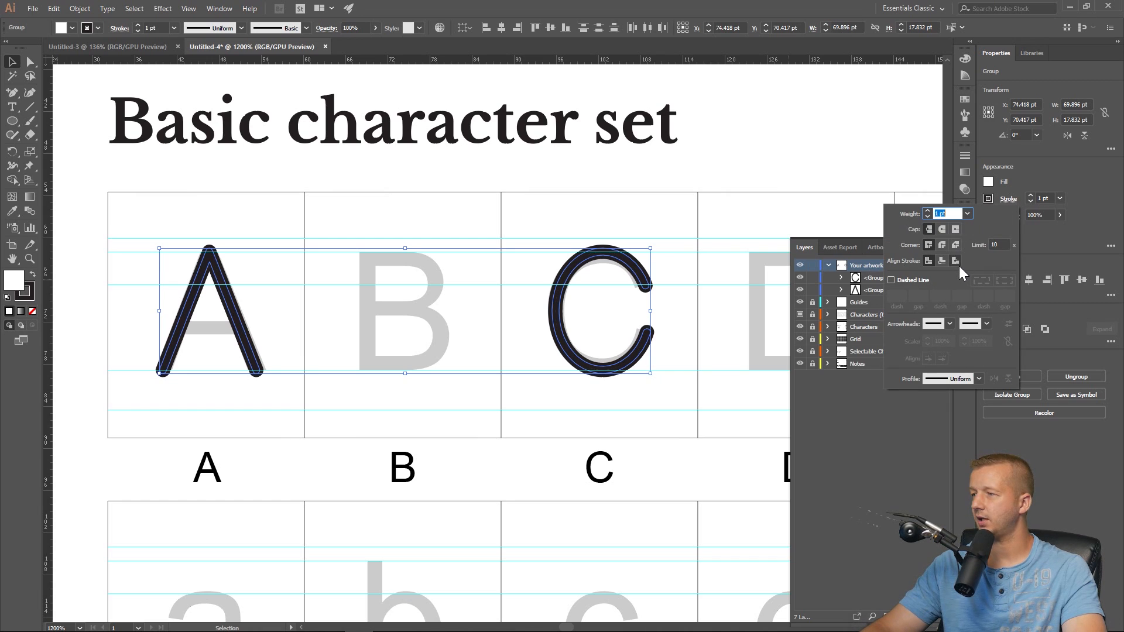
mouse_move(955, 260)
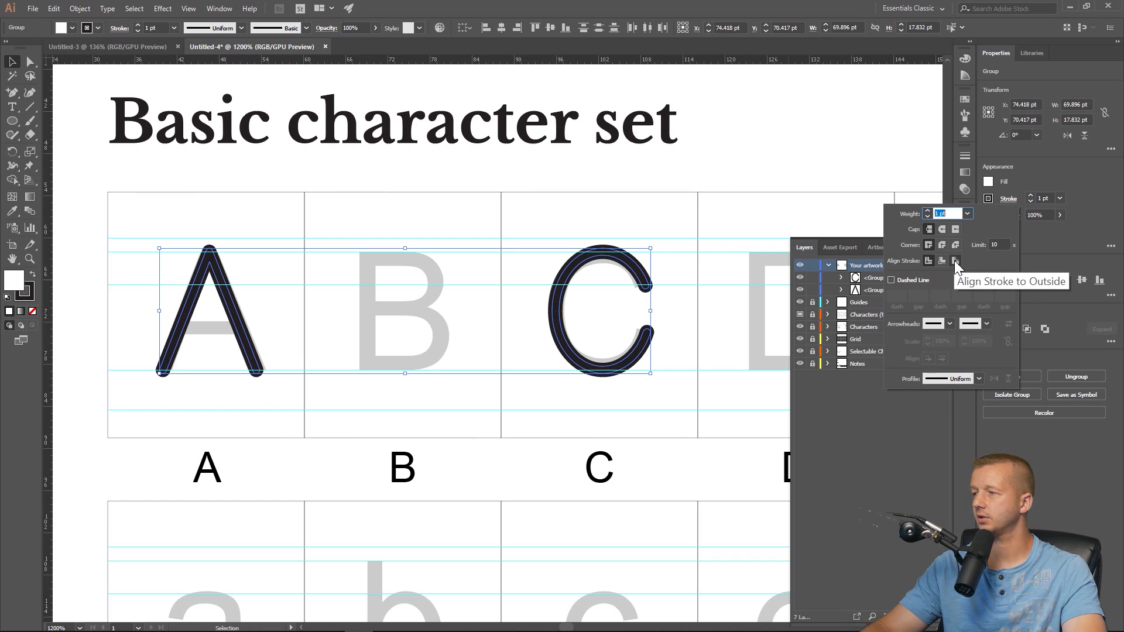
left_click(955, 260)
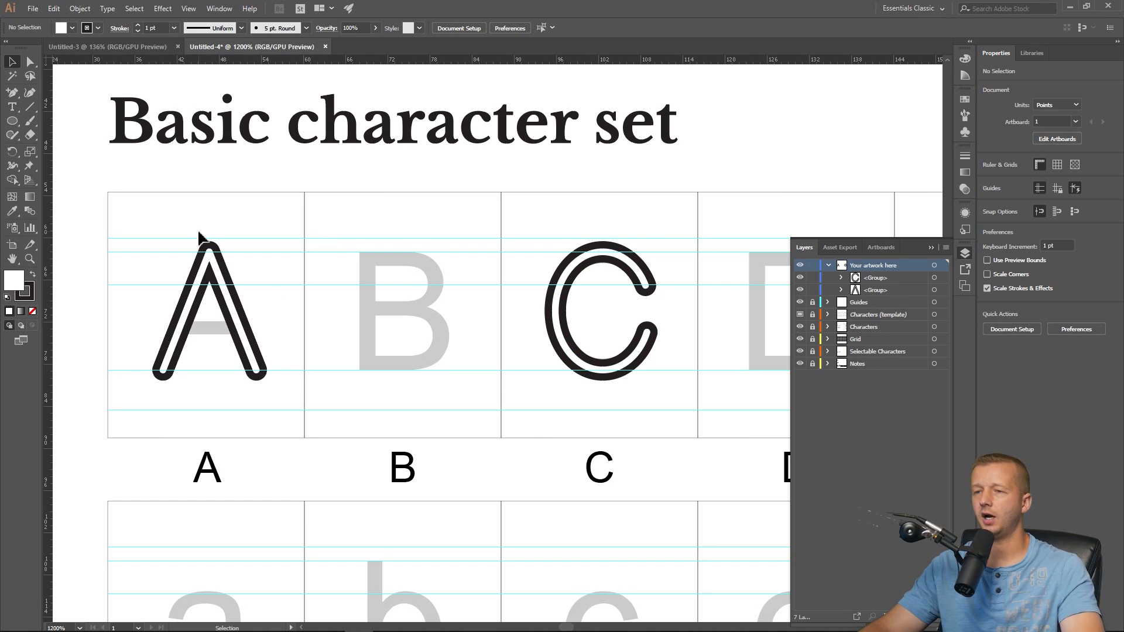
Step: Outline the strokes into solid shapes and fill the A with a yellow-to-orange gradient
left_click(208, 308)
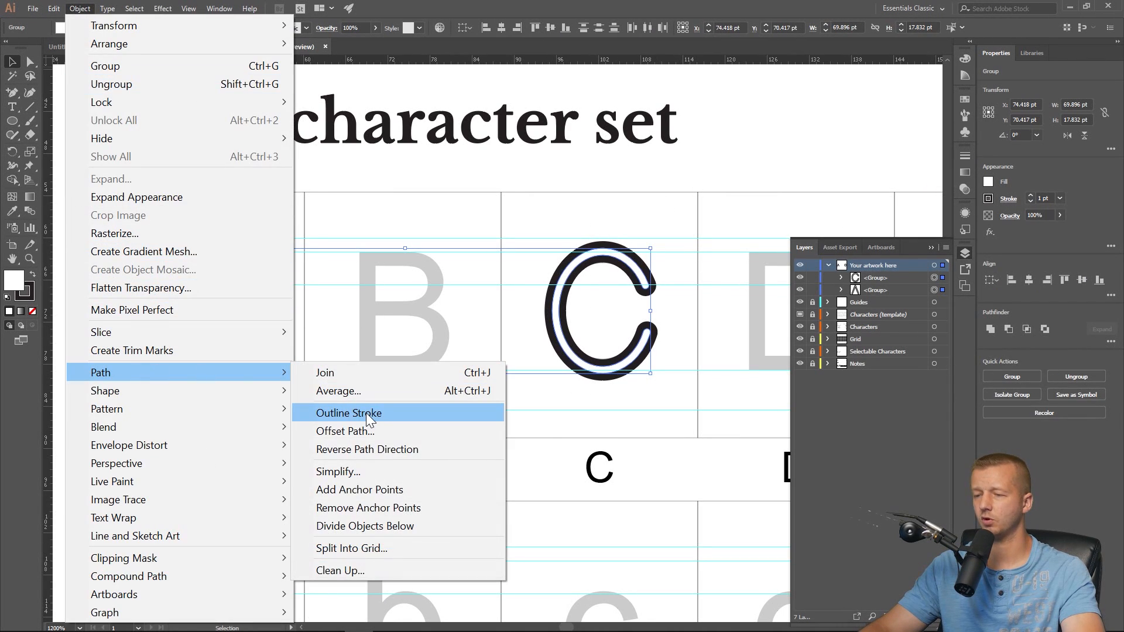
left_click(349, 413)
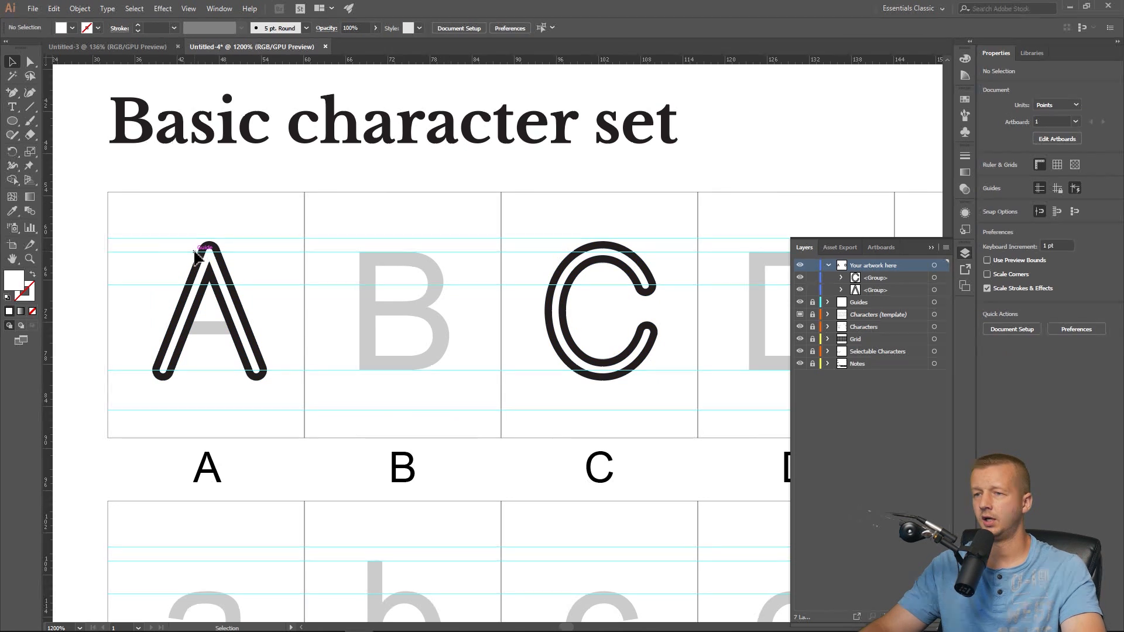
left_click(208, 315)
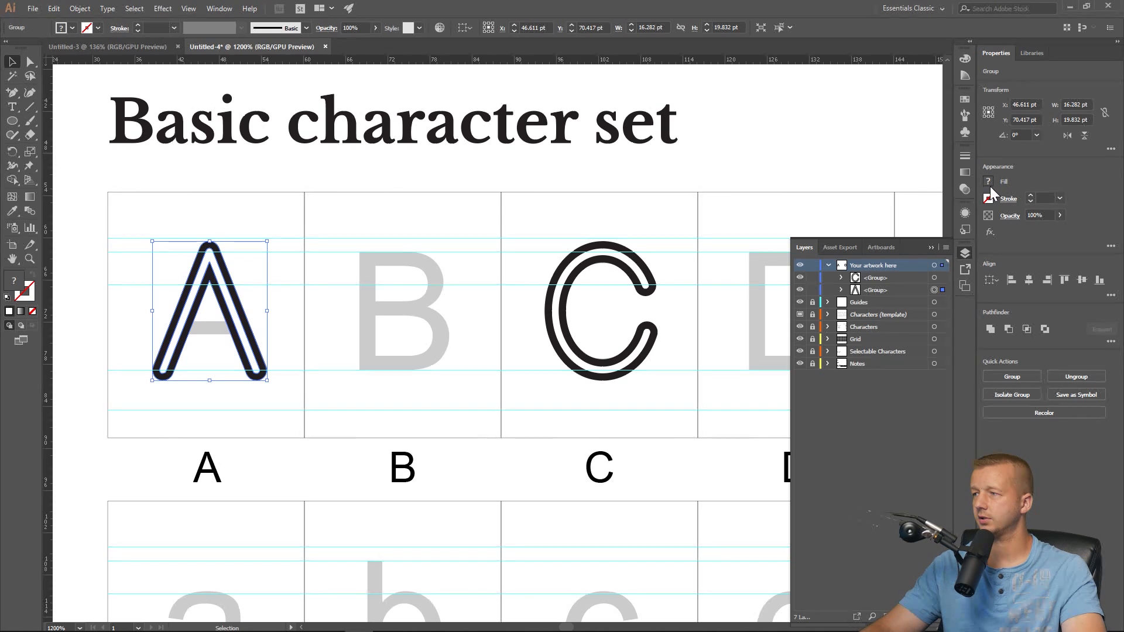
left_click(1042, 199)
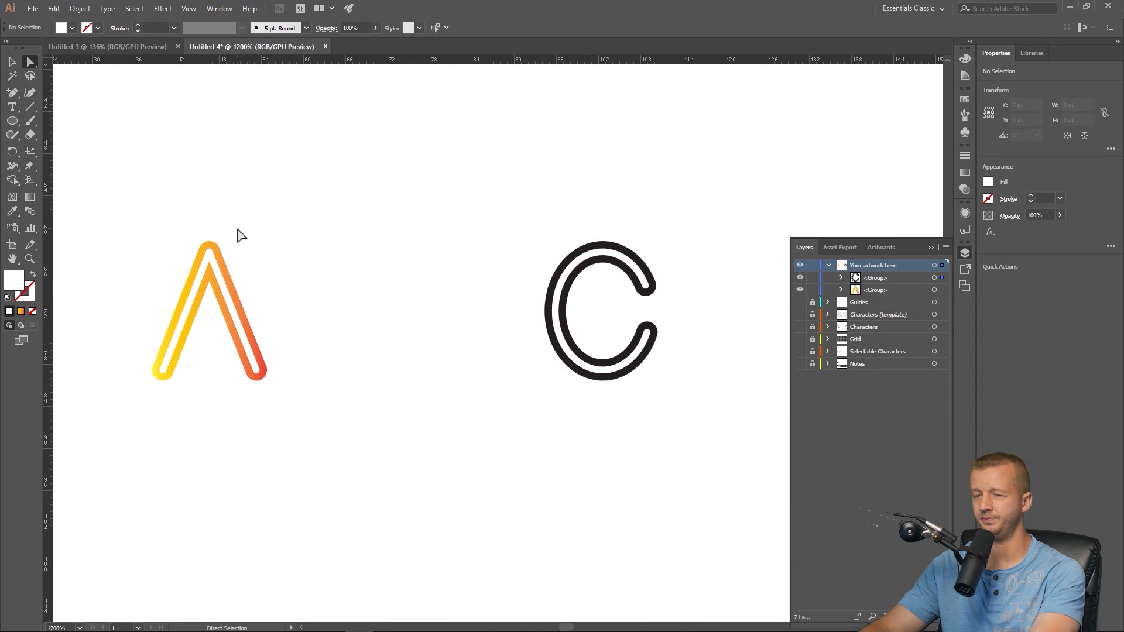
left_click(208, 308)
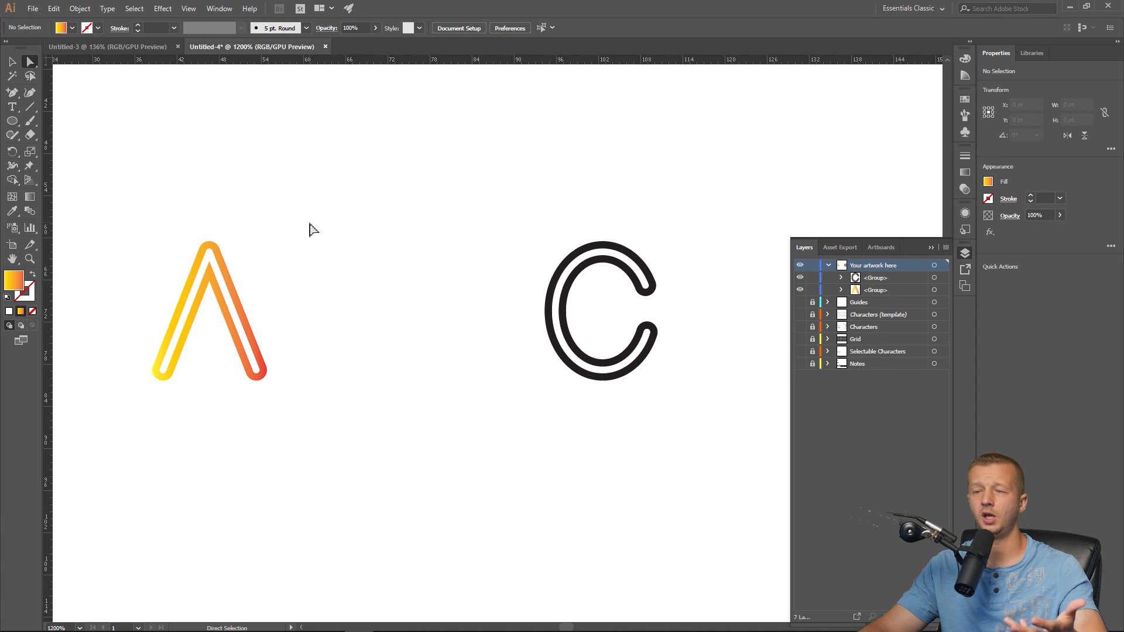
mouse_move(271, 273)
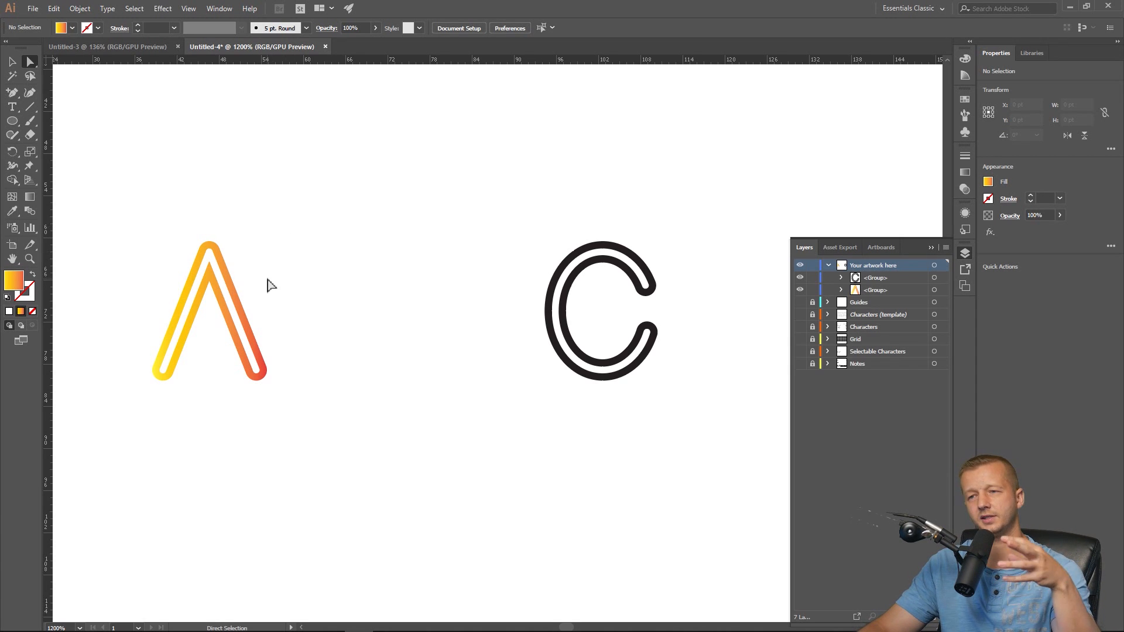
mouse_move(231, 274)
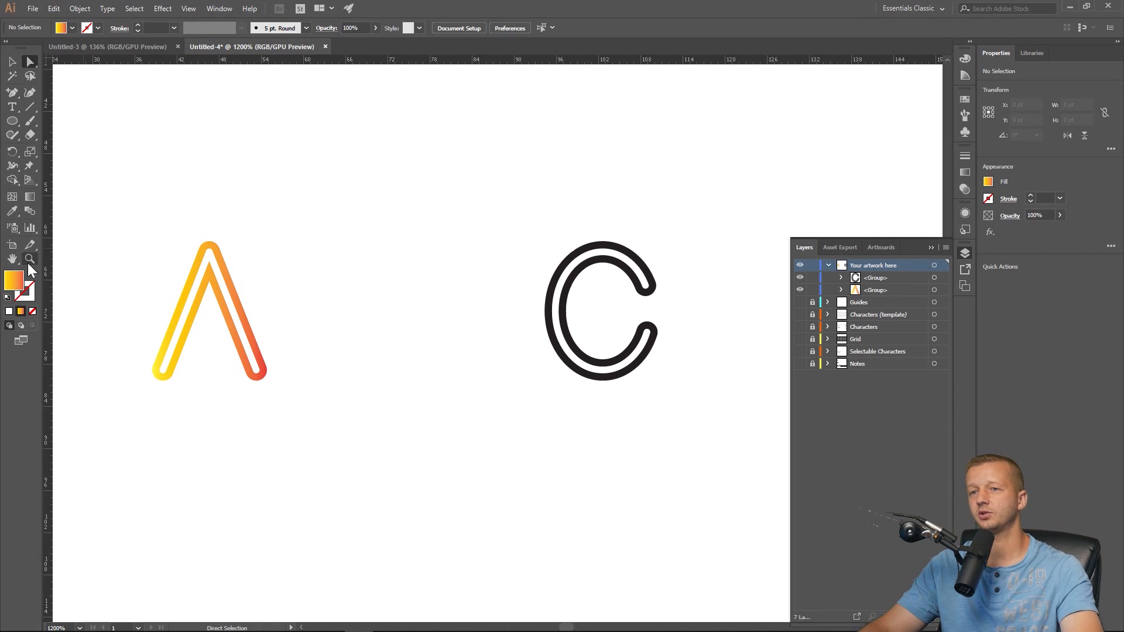
Step: Draw a four-sided Pen cutting shape across the A's peak, aligned to its outer edges
left_click(29, 260)
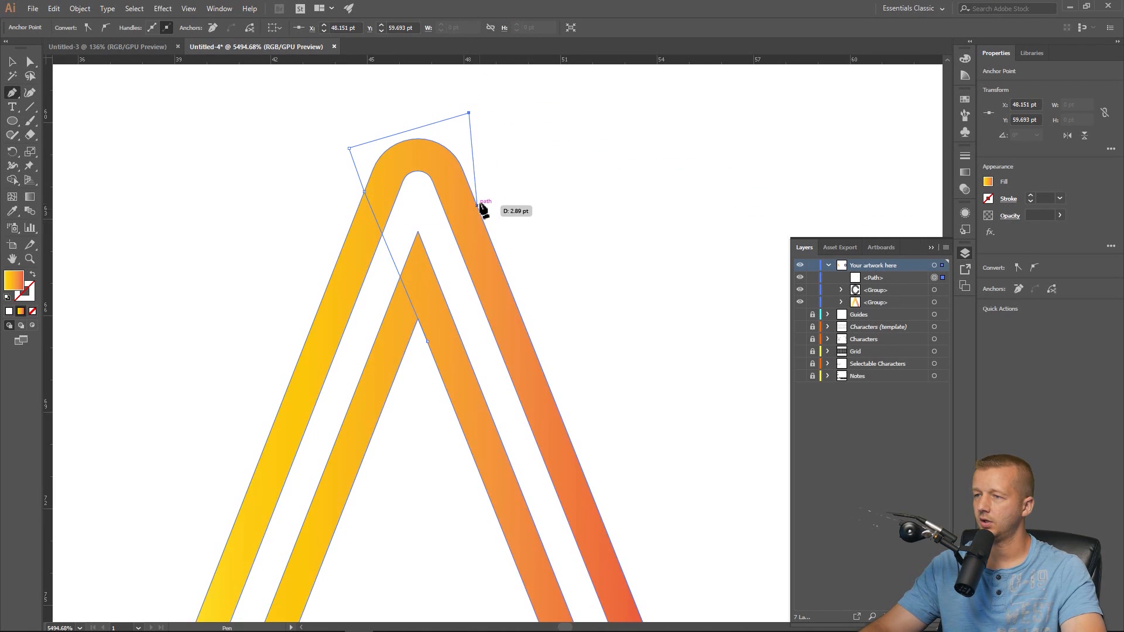
left_click_drag(483, 208, 477, 204)
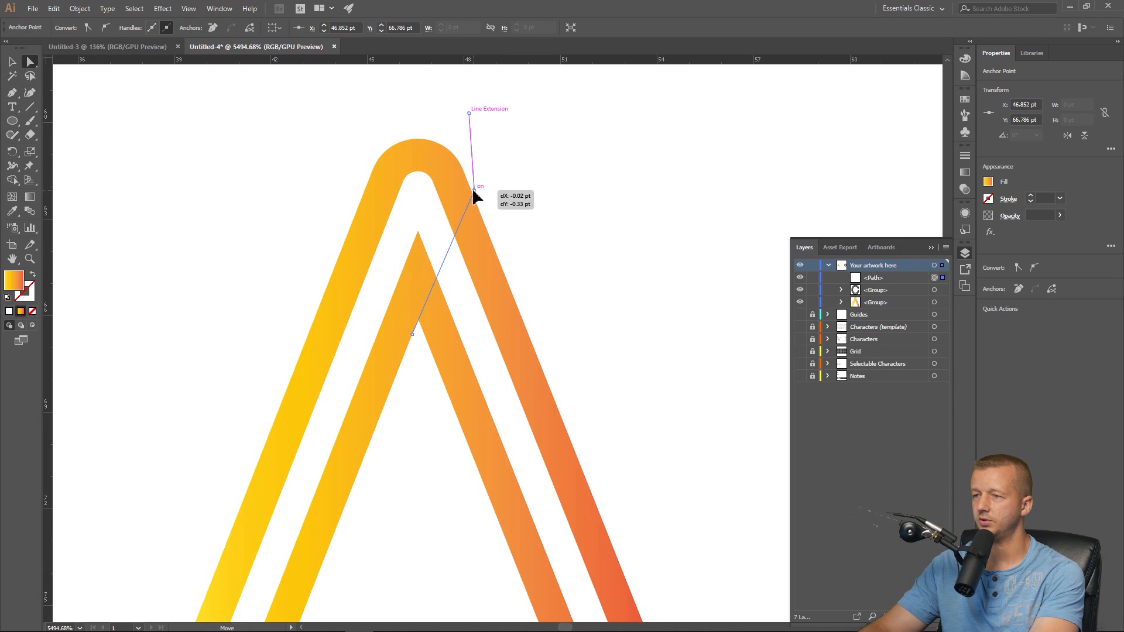
left_click_drag(473, 197, 426, 334)
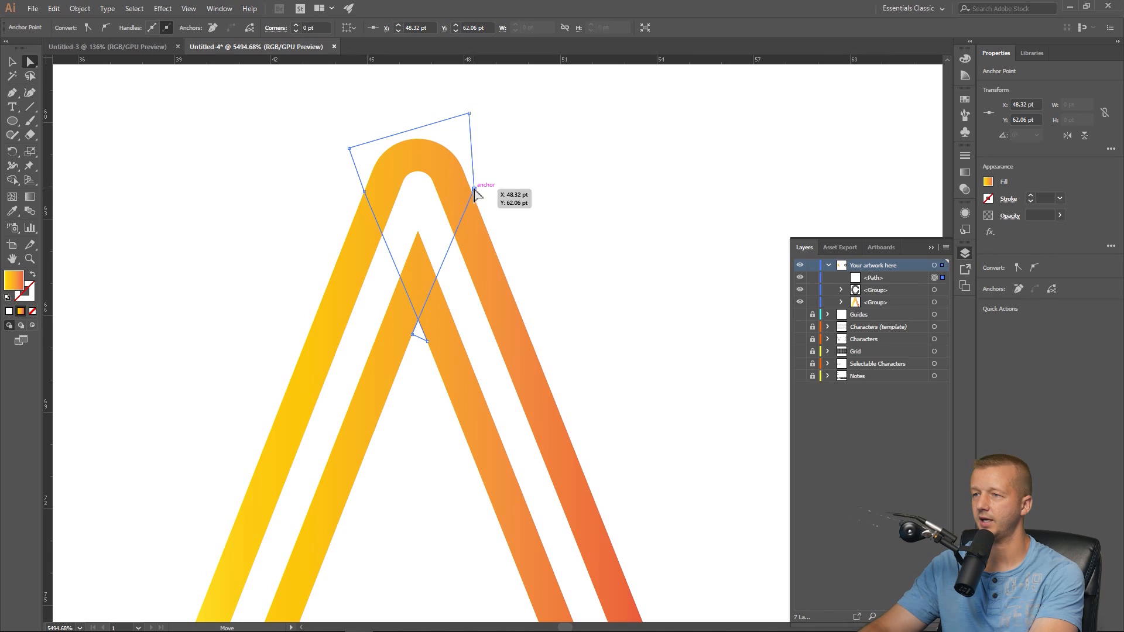
left_click(442, 143)
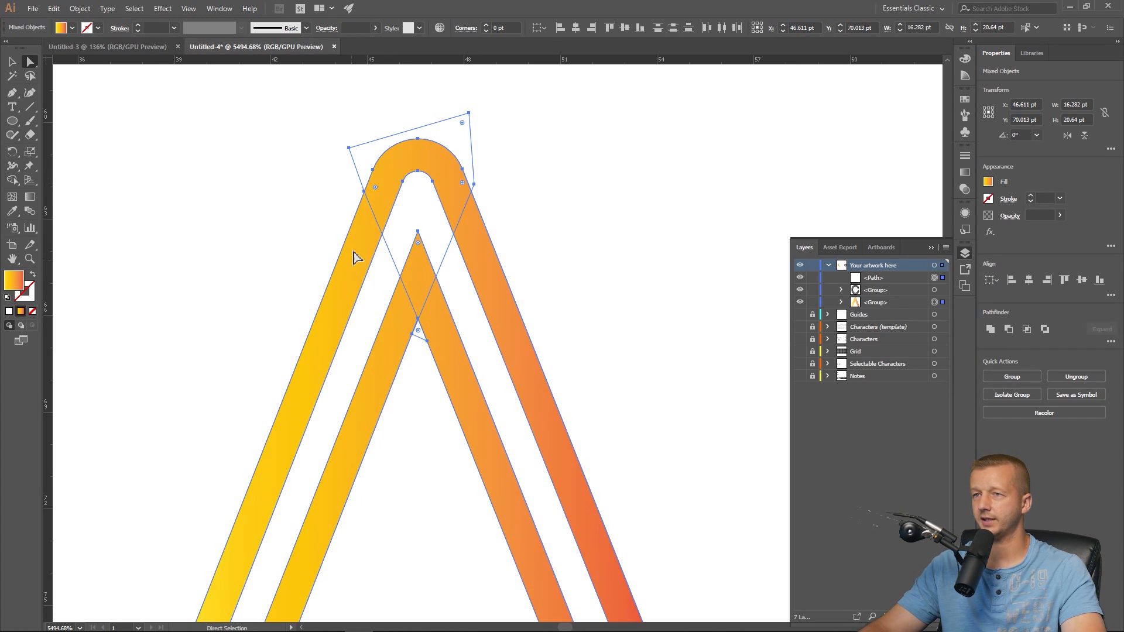
Step: Select the A with the cutting shape and Divide them in the Pathfinder panel
left_click(219, 8)
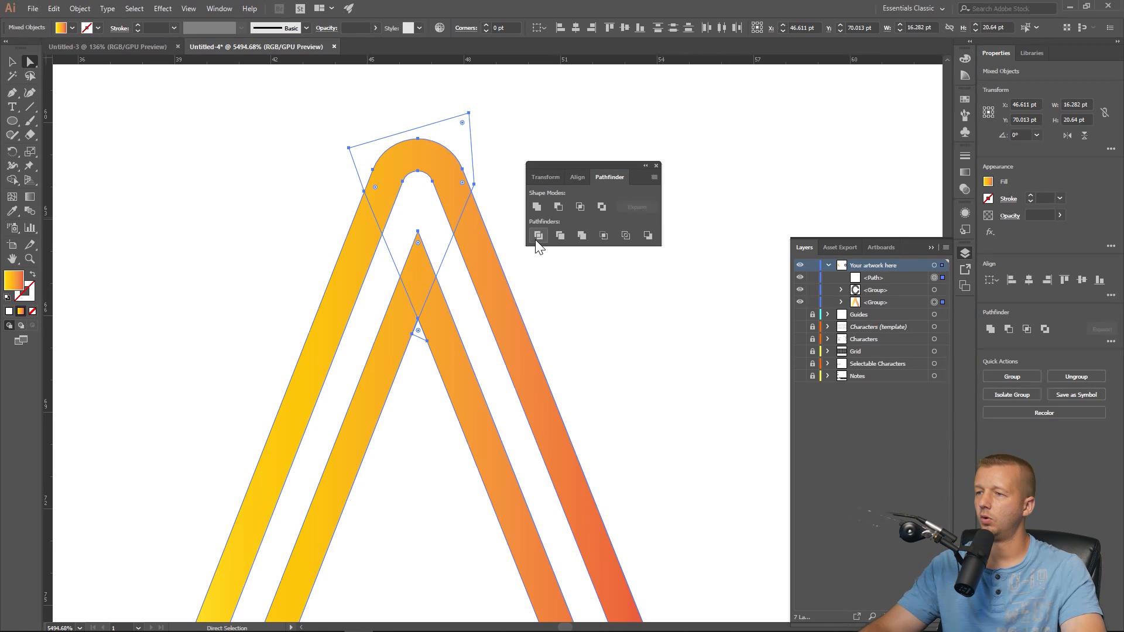
left_click(538, 236)
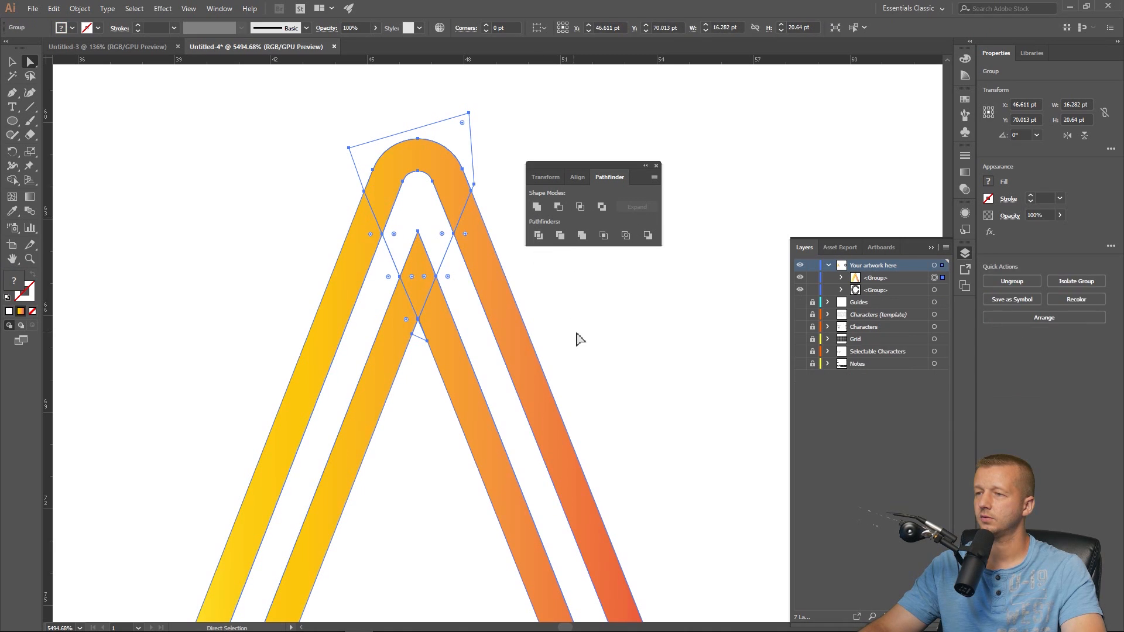
Step: Clear the selection after deleting the apex fragments, then select the whole gradient A group
left_click(580, 340)
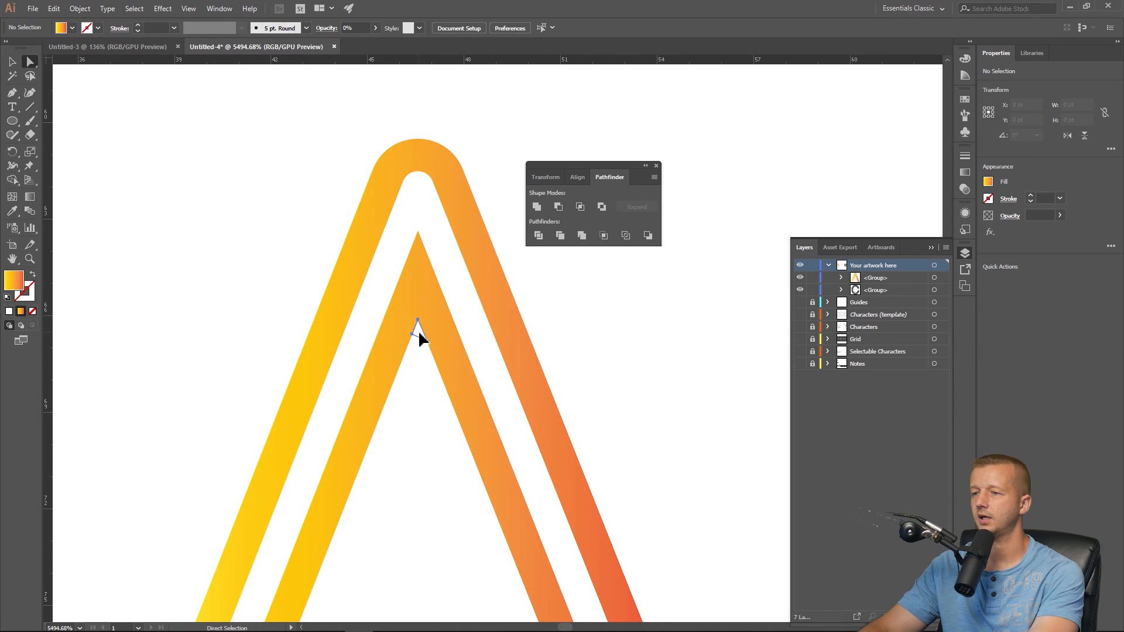
mouse_move(422, 204)
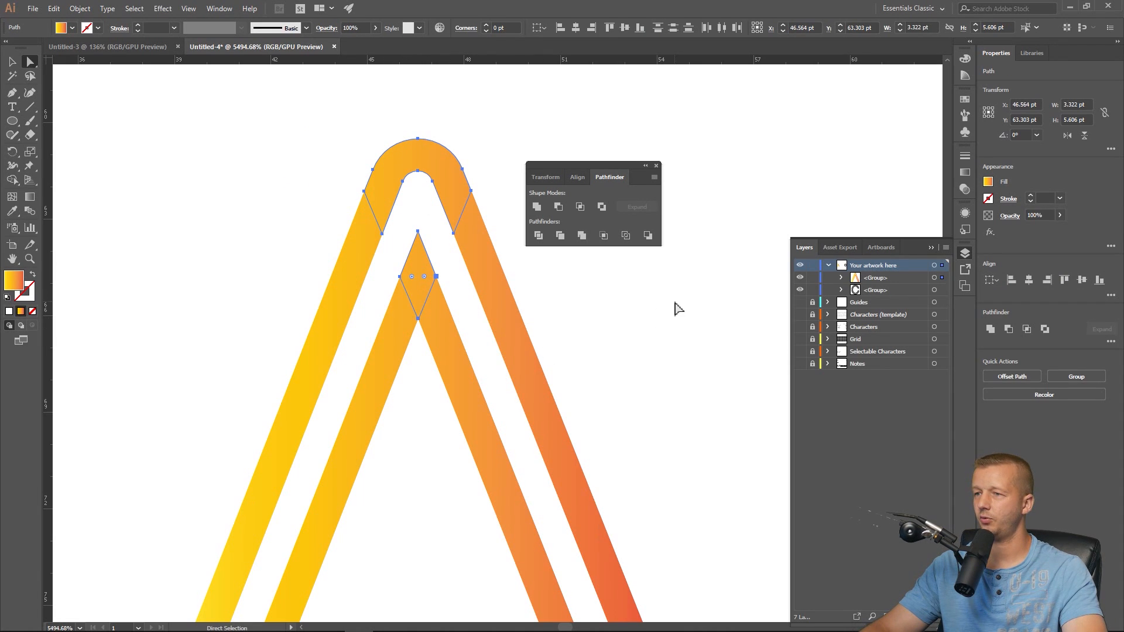
mouse_move(591, 266)
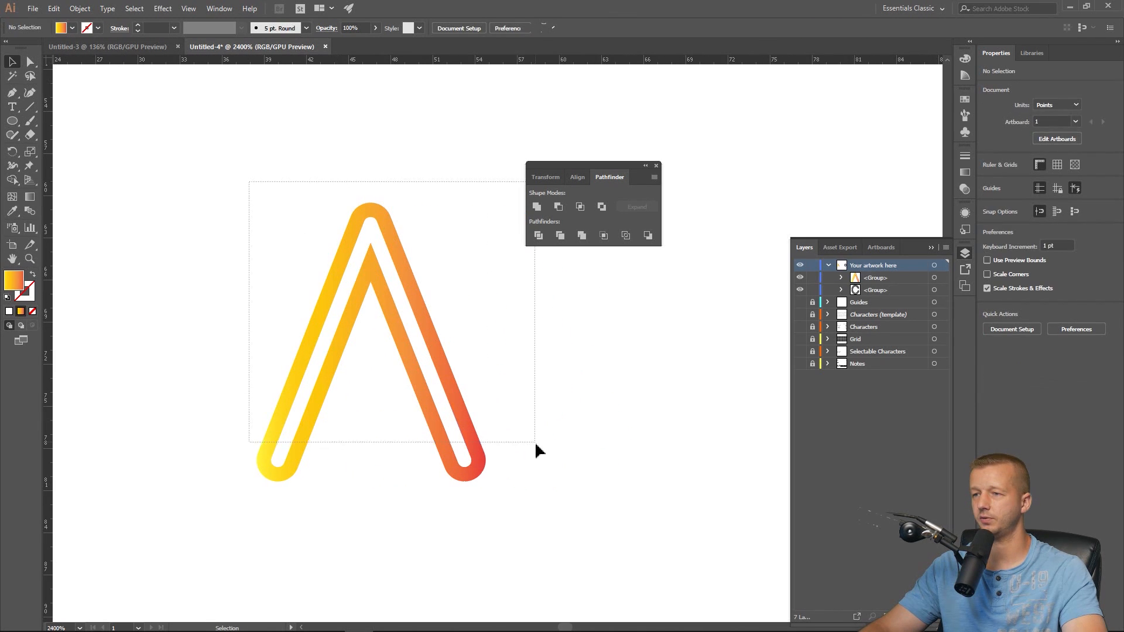
left_click(371, 342)
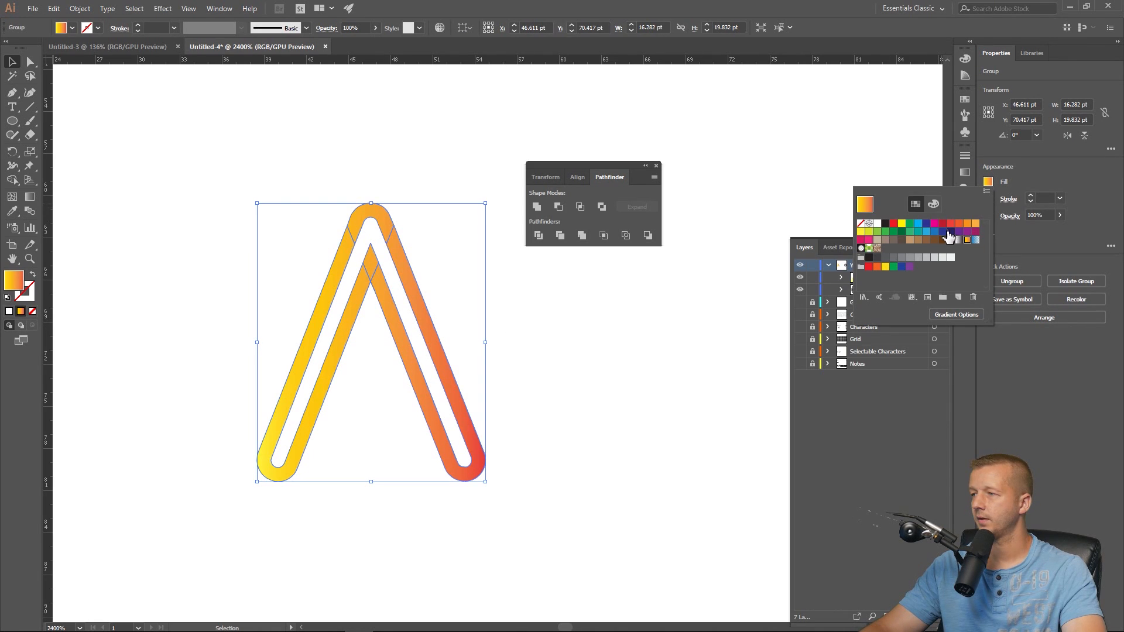
Step: Change the A gradient's left stop from light pink to a vivid magenta
left_click(955, 313)
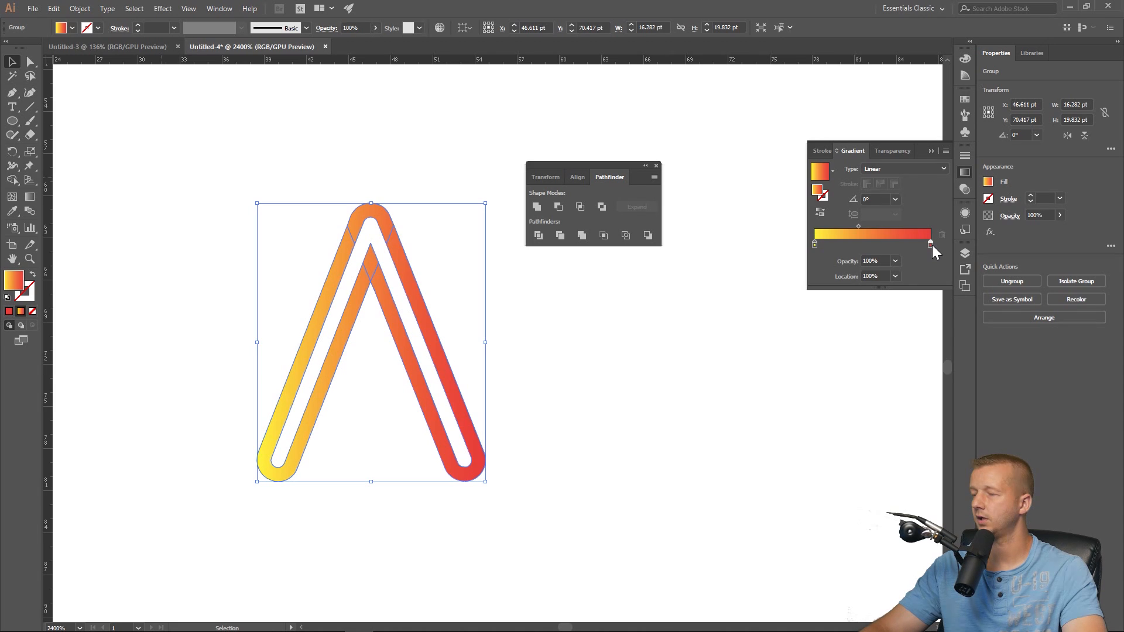
double_click(930, 245)
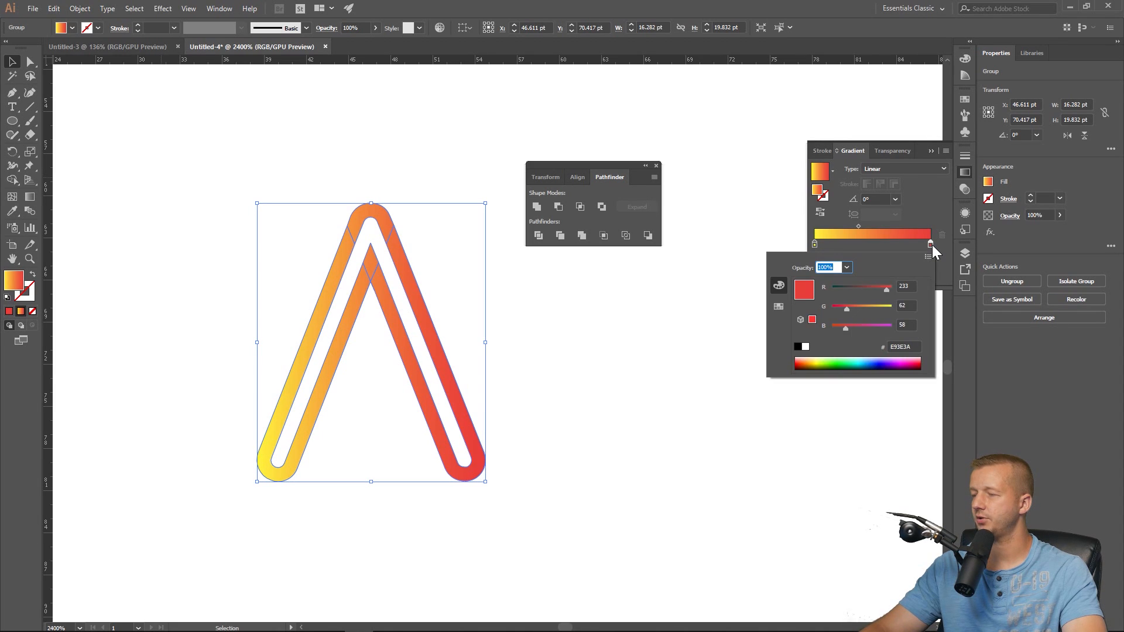
left_click(893, 363)
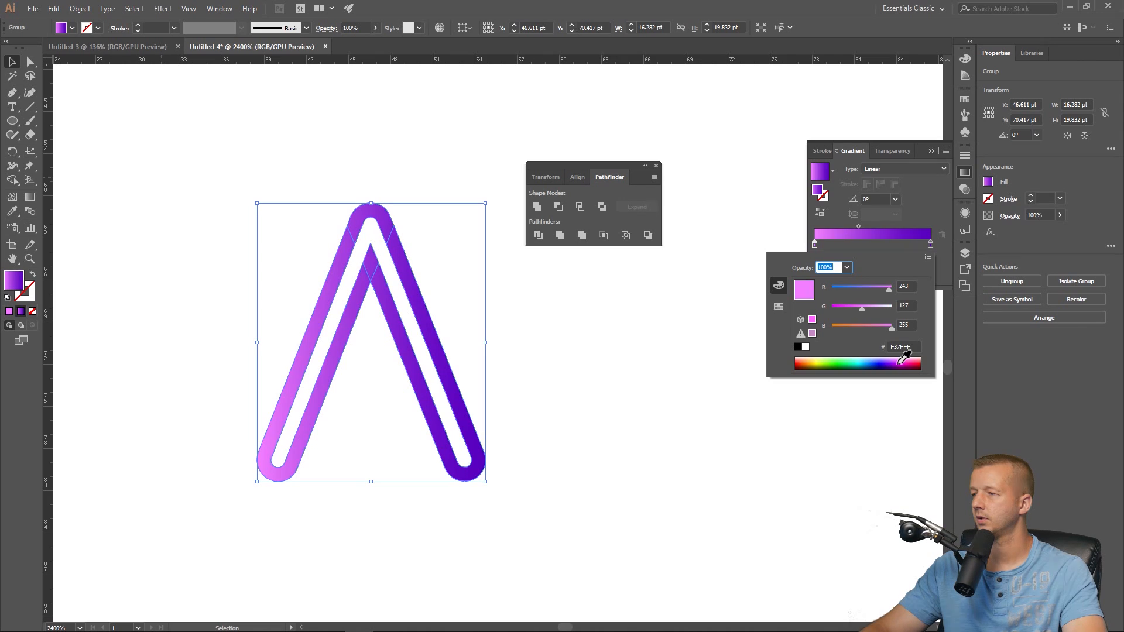
left_click(899, 363)
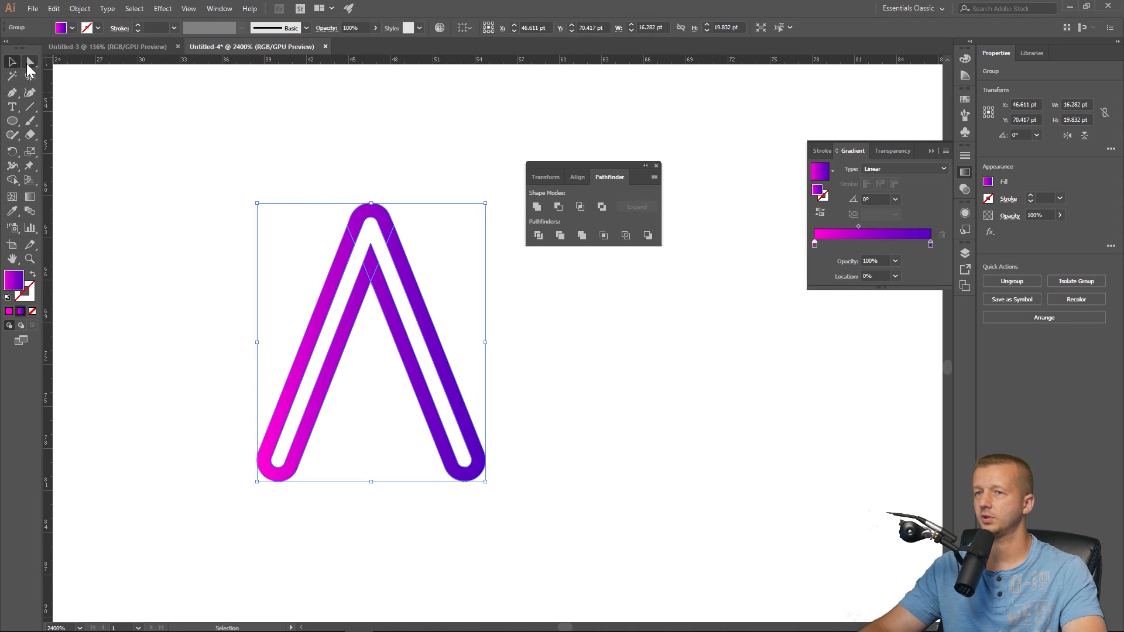
Step: Fill the A's top crossover piece with dark navy using Direct Selection
left_click(29, 62)
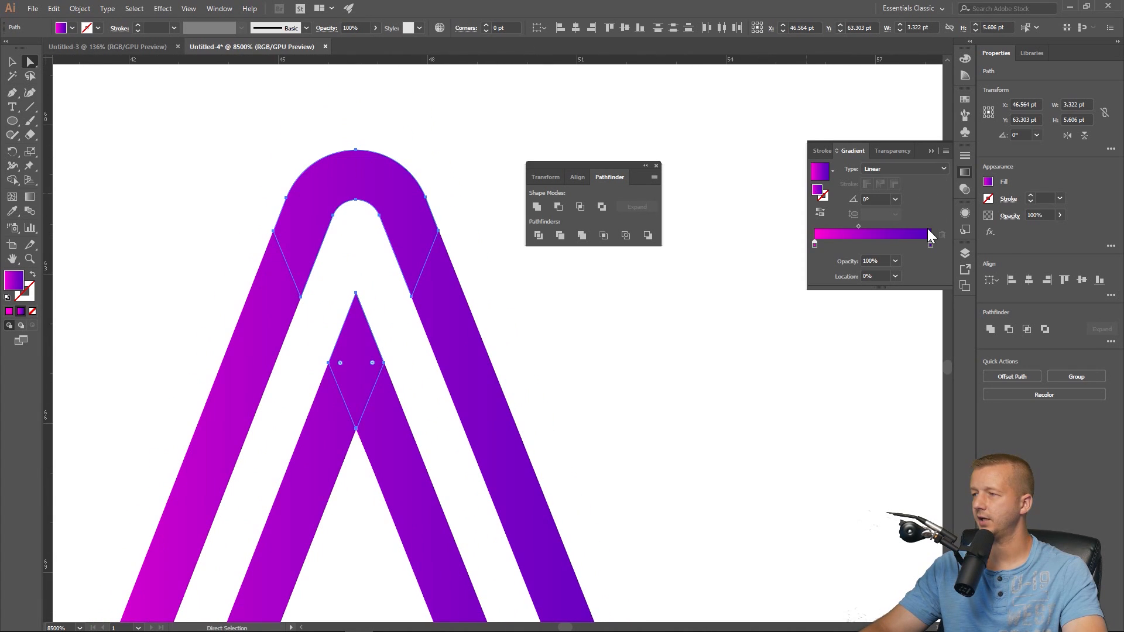
left_click(988, 181)
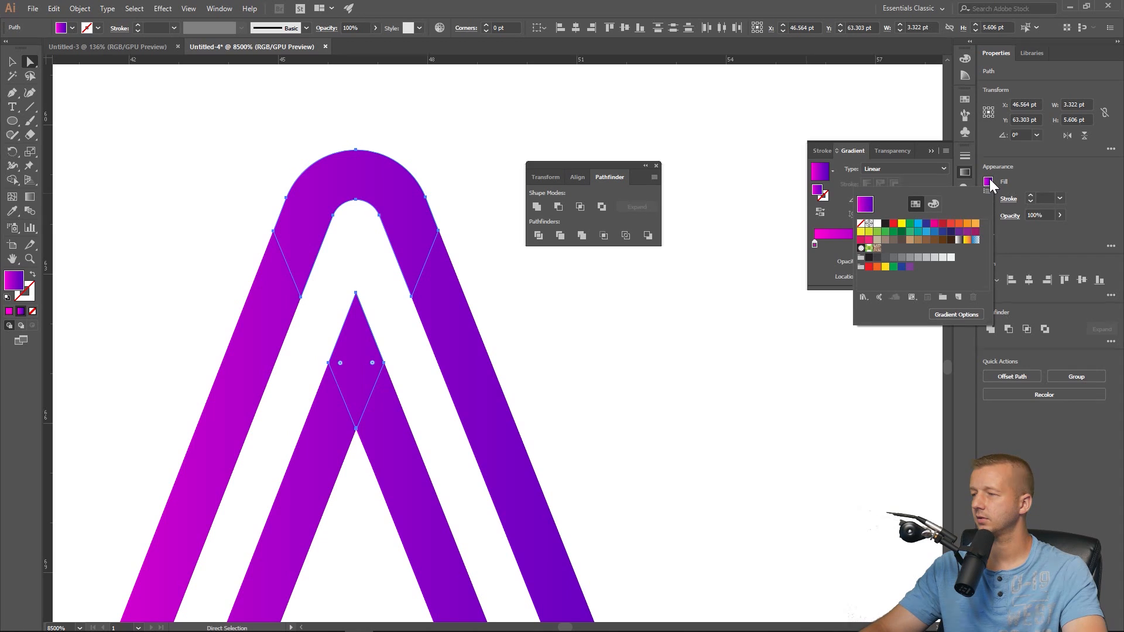
left_click(950, 239)
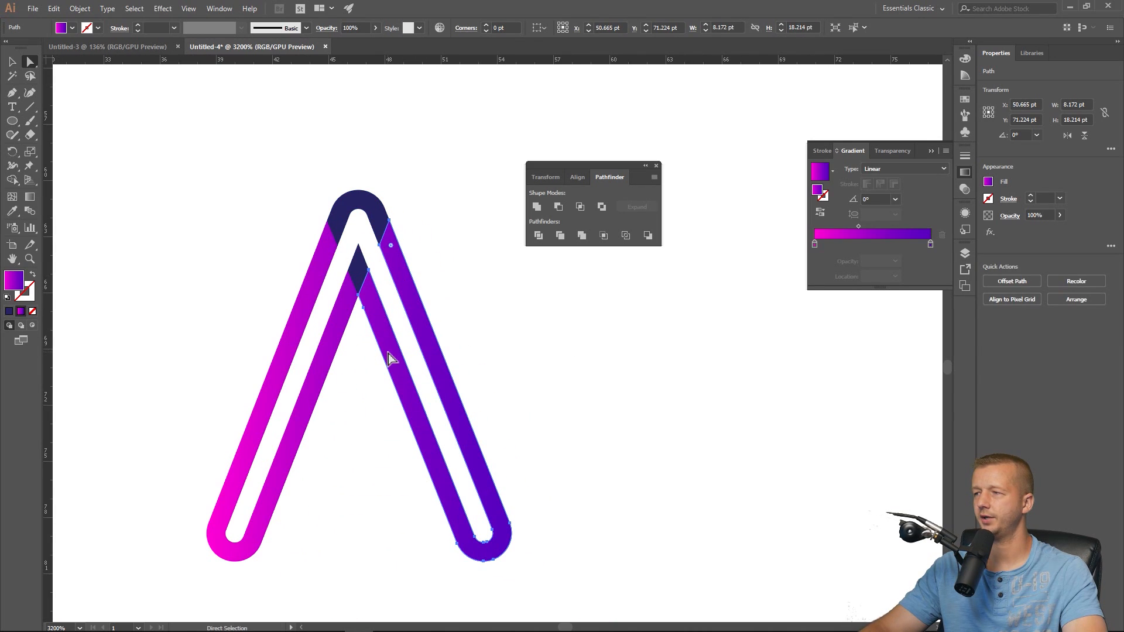
mouse_move(814, 246)
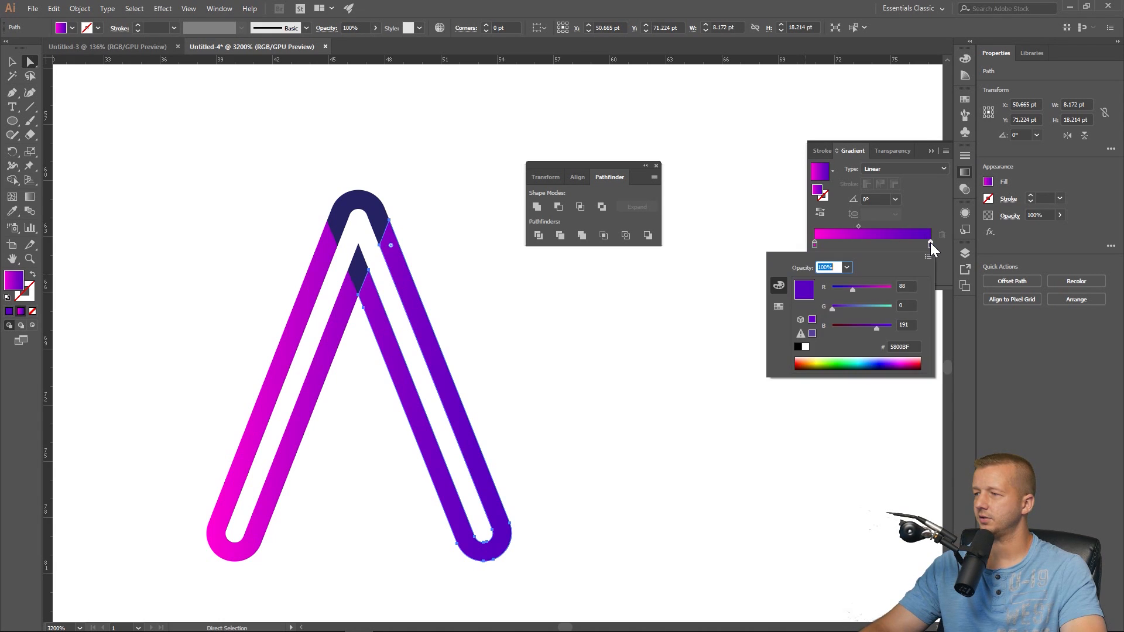
Step: Set the A's gradient end to blue, then apply an angled magenta-violet gradient to the C
left_click(885, 362)
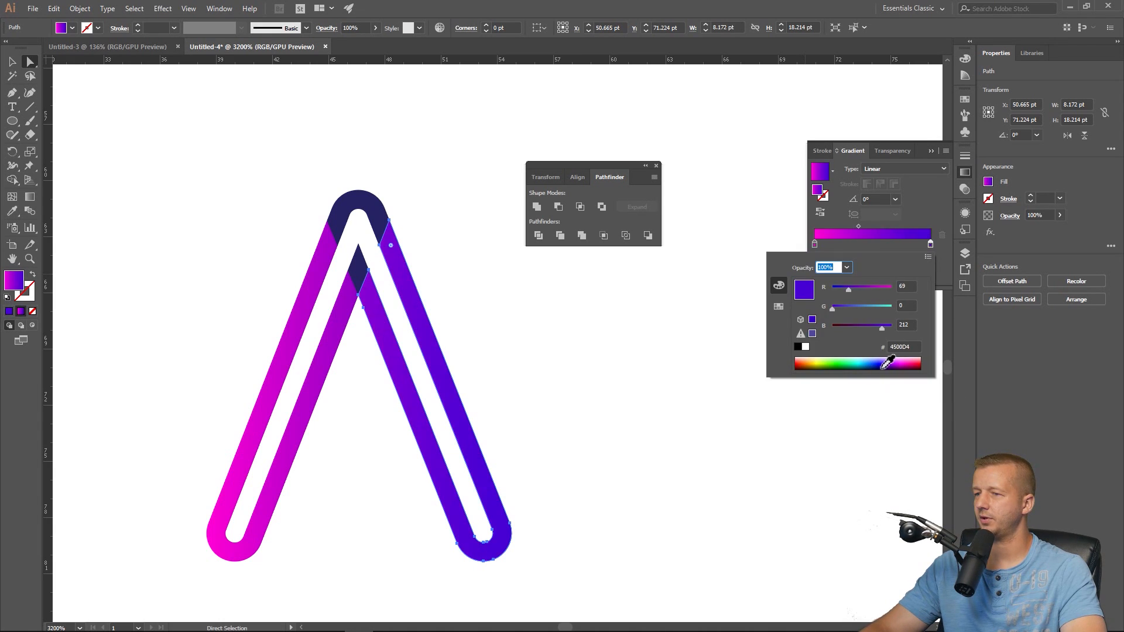
left_click(870, 363)
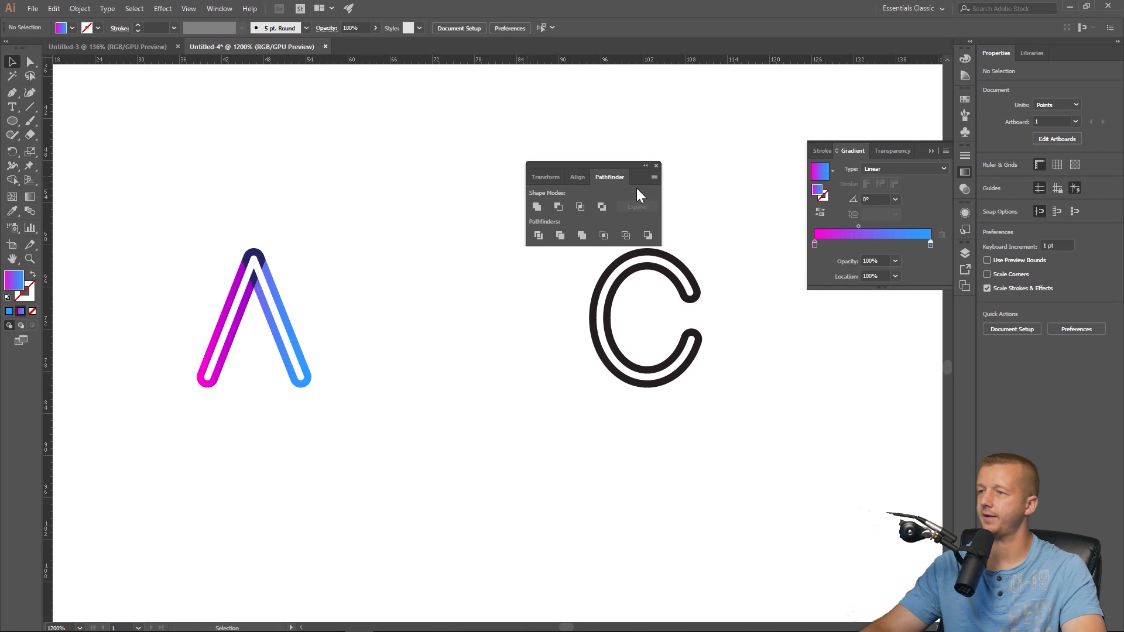
left_click_drag(609, 177, 413, 147)
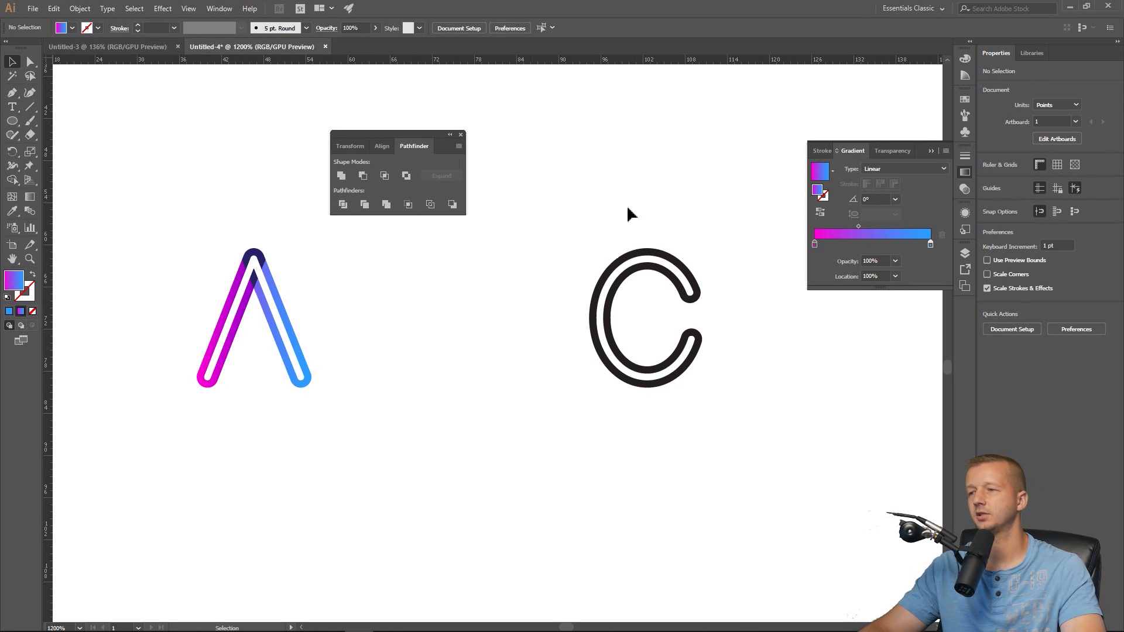
left_click(645, 318)
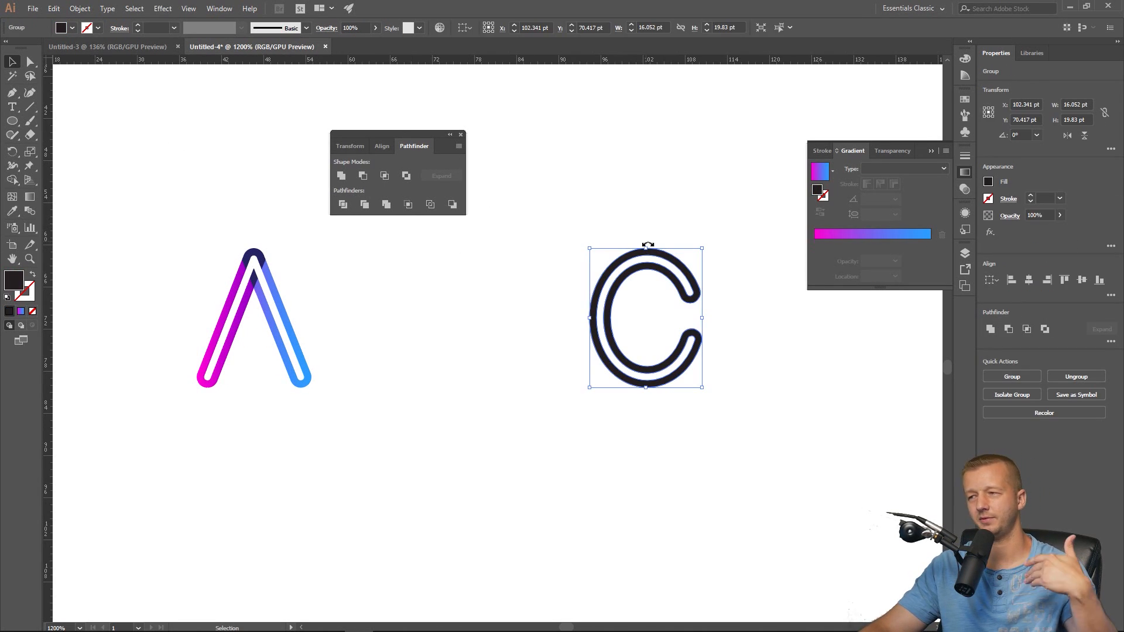
mouse_move(659, 289)
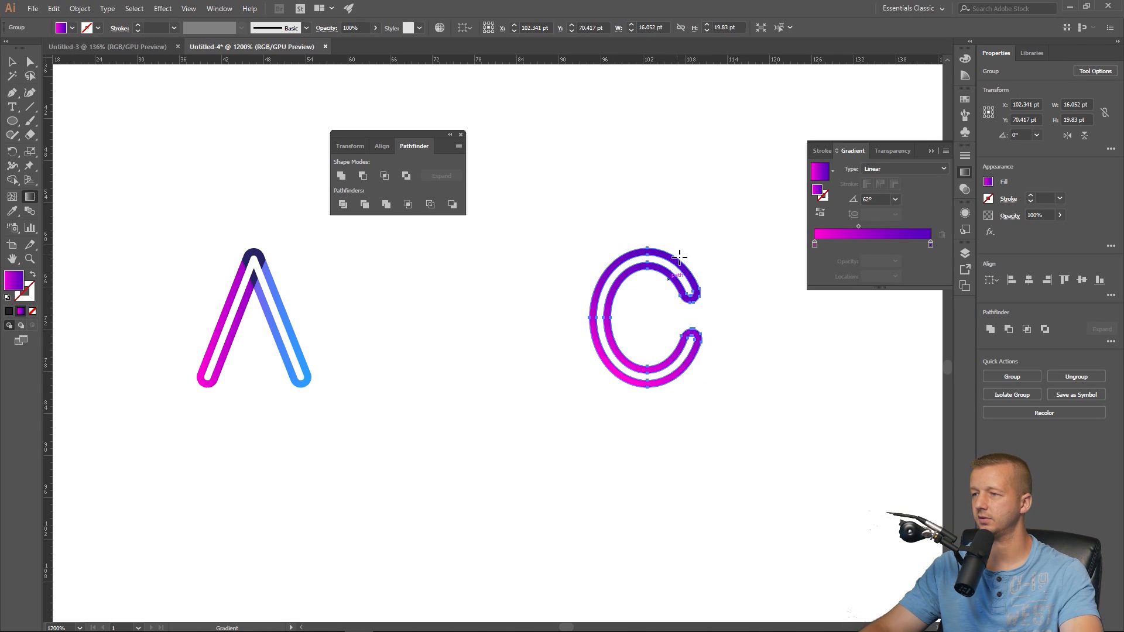
left_click(12, 62)
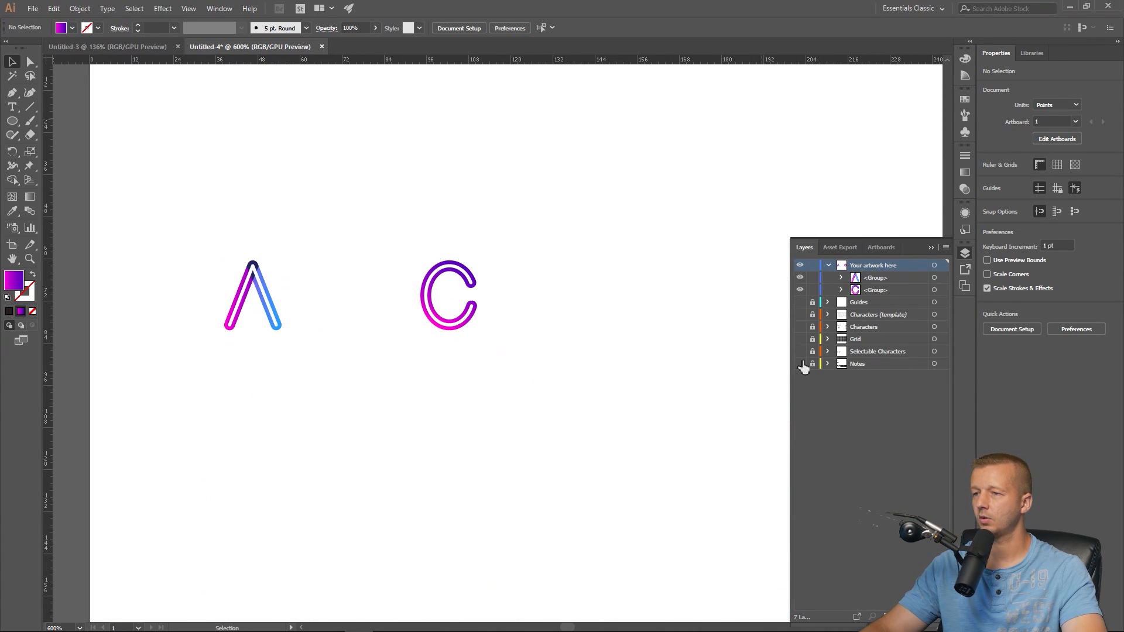
Step: Rename the two <Group> entries in the Layers panel to A and C
double_click(875, 278)
type("A")
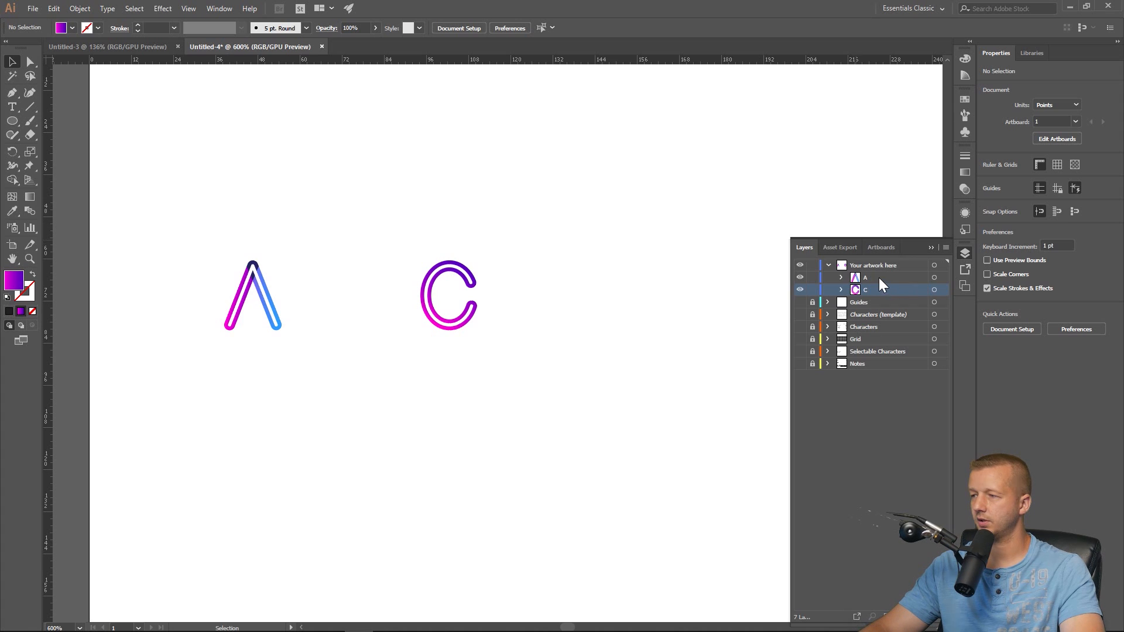
left_click(865, 278)
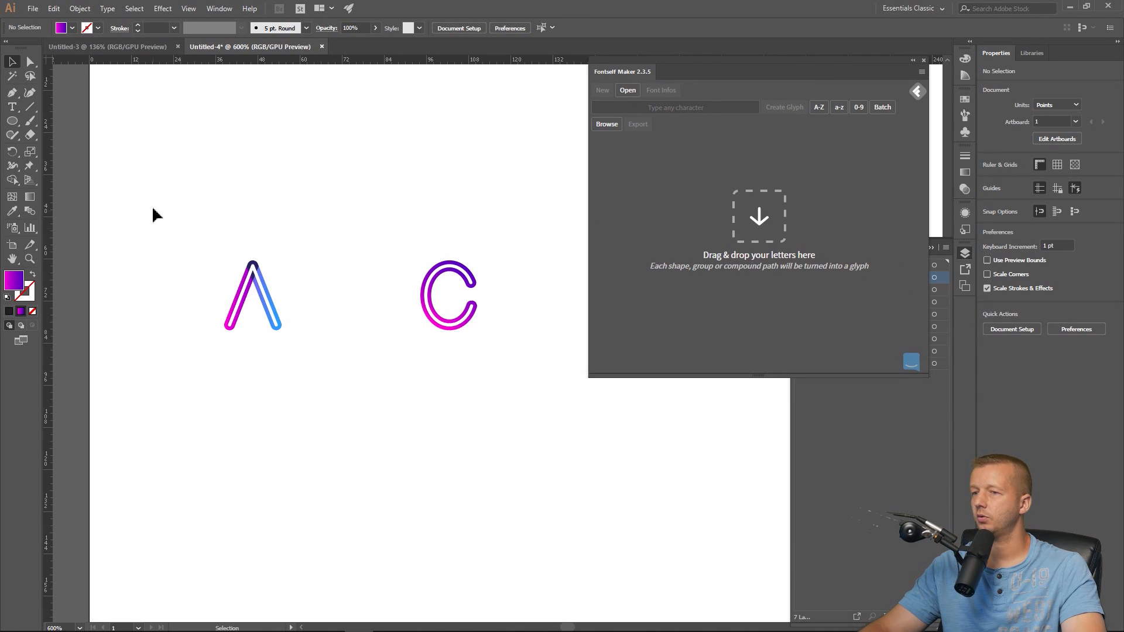
mouse_move(740, 68)
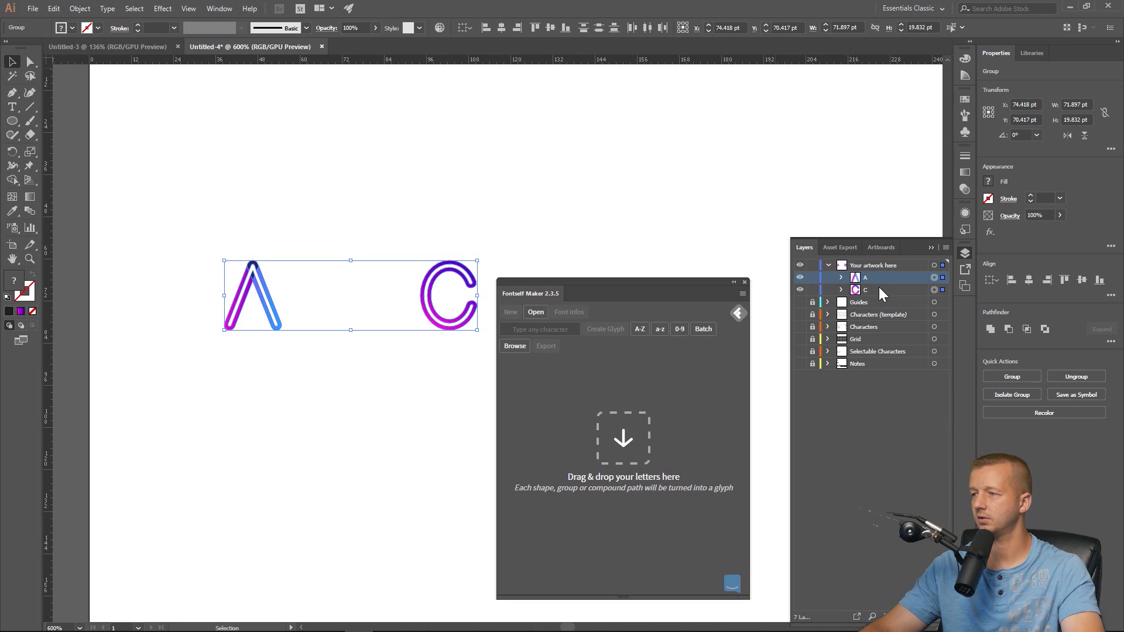
Step: Drop the A and C groups into Fontself Maker as glyphs and preview AC in Live Preview
left_click(865, 289)
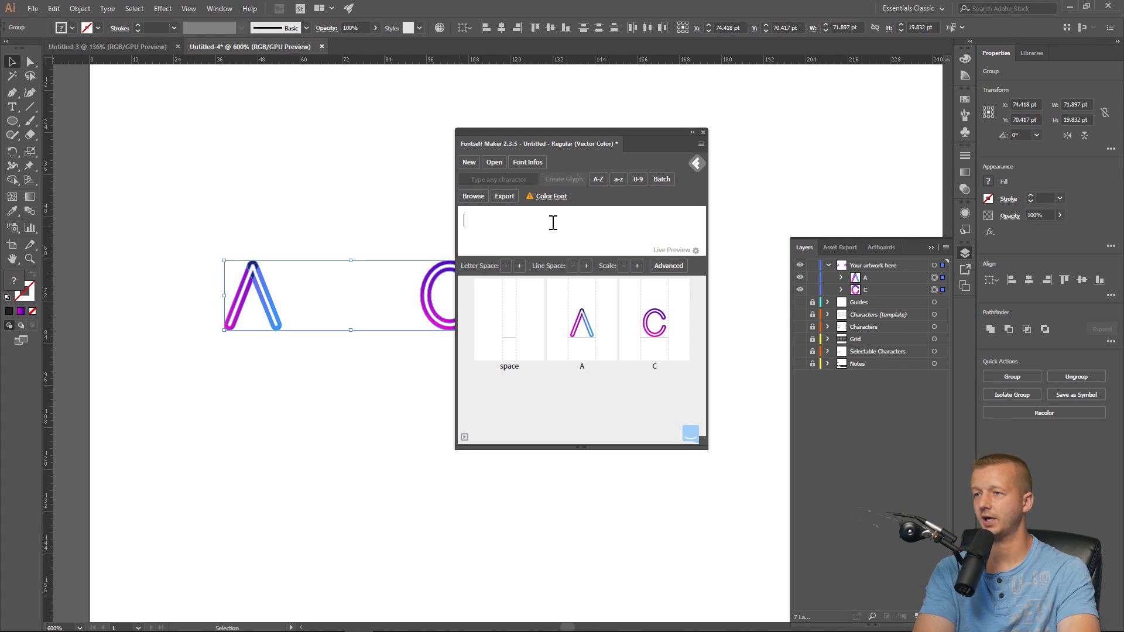
type("ABC")
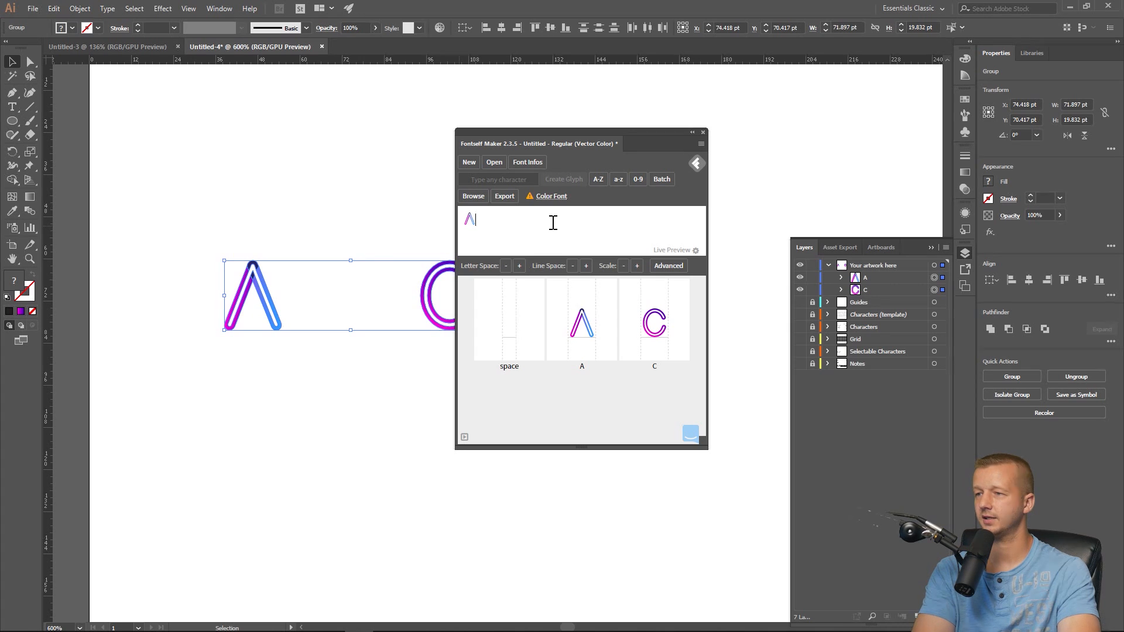
type("C")
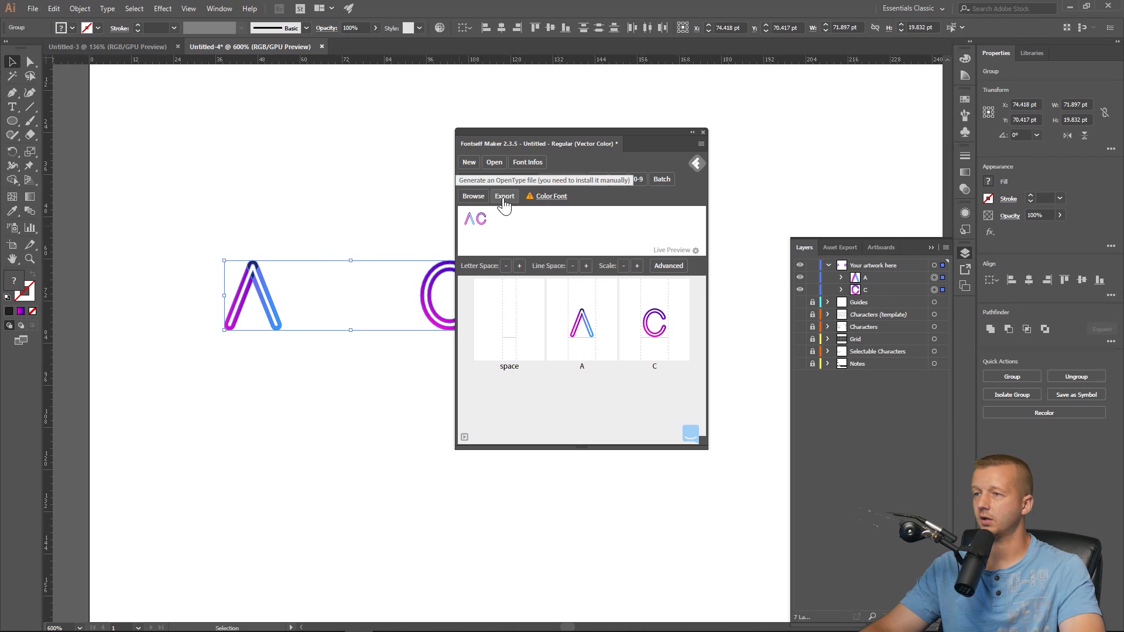
Step: Export the font as ACColorFont.otf to Documents and open the exported file
left_click(505, 196)
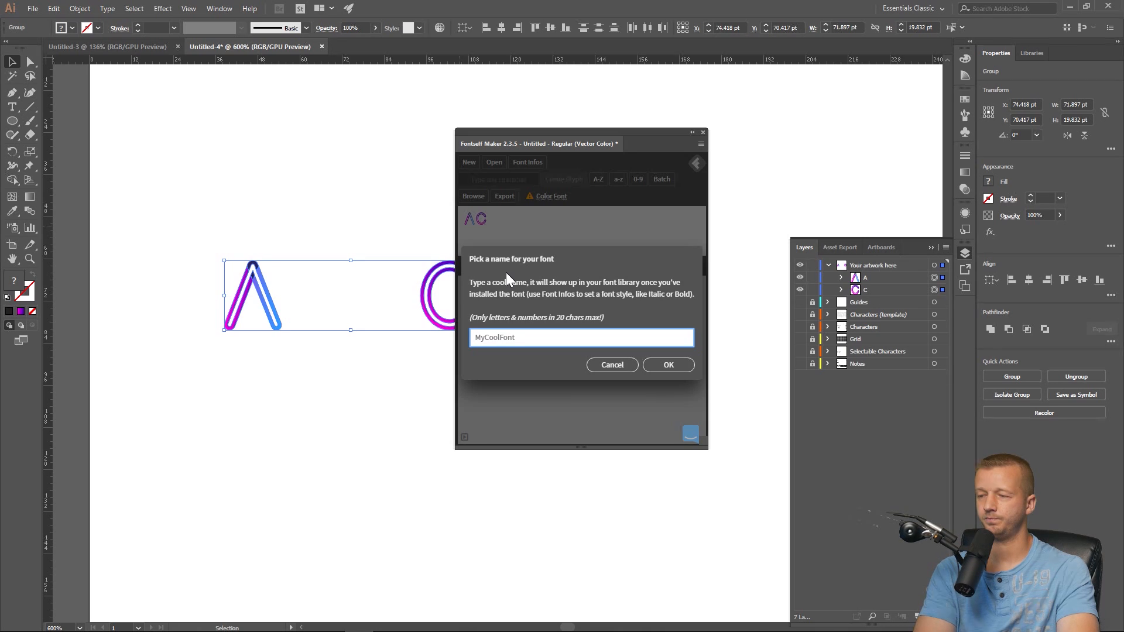
type("ACFont")
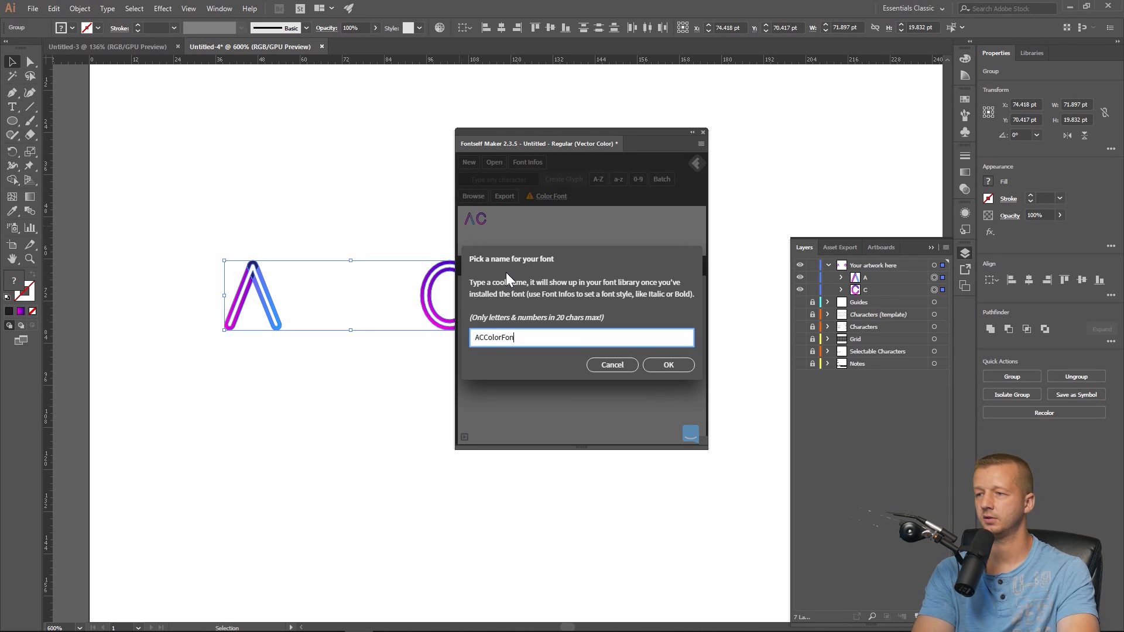
left_click(667, 364)
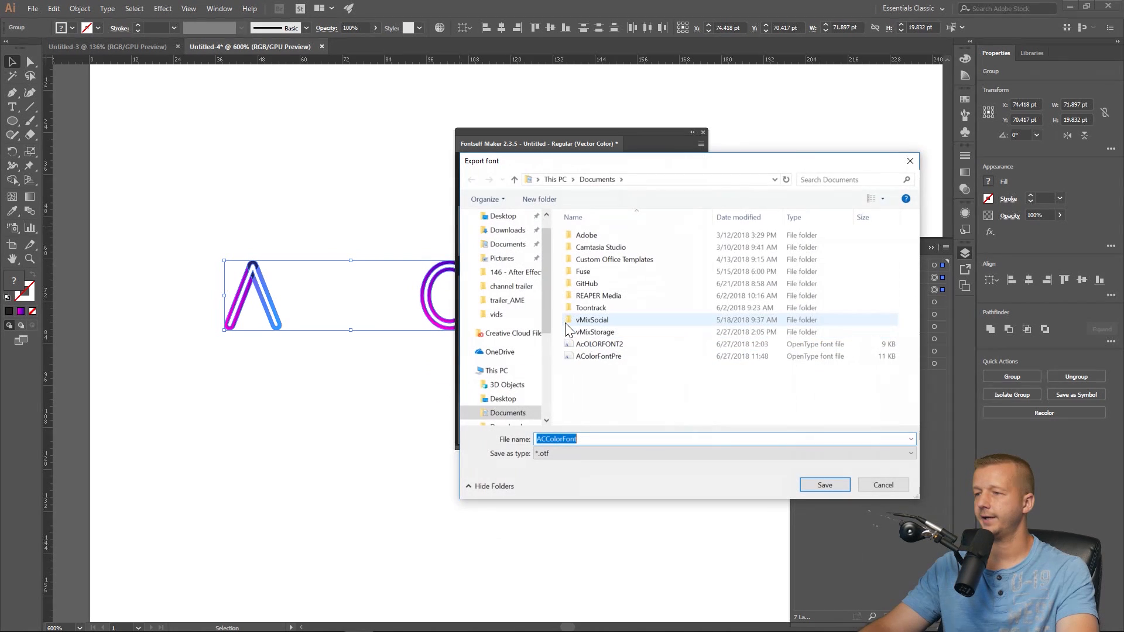
left_click(825, 484)
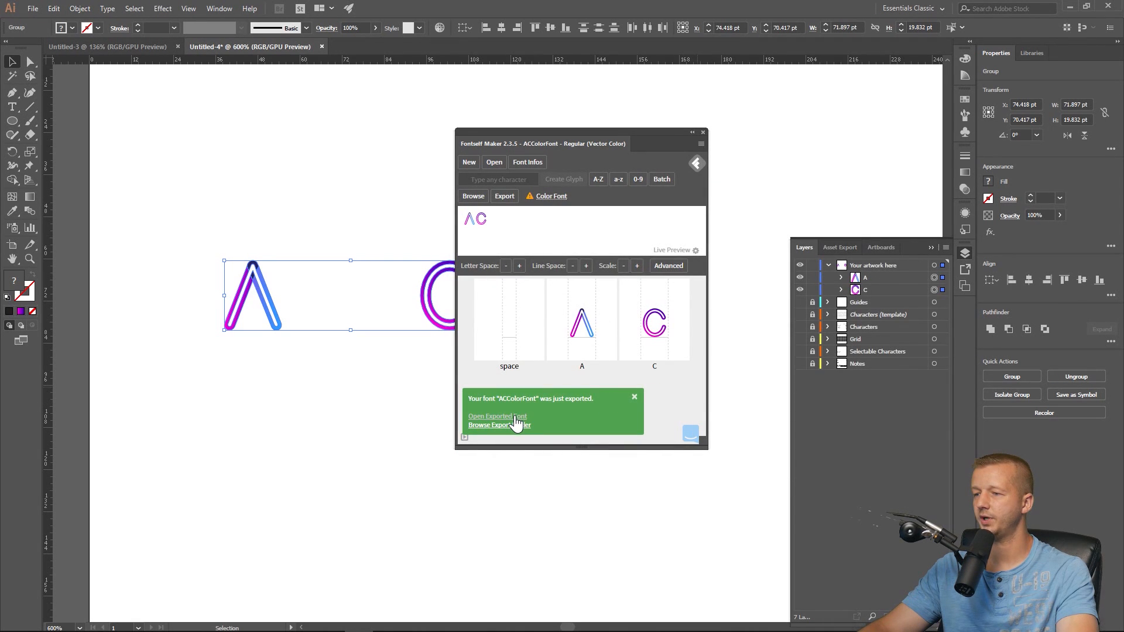
left_click(634, 397)
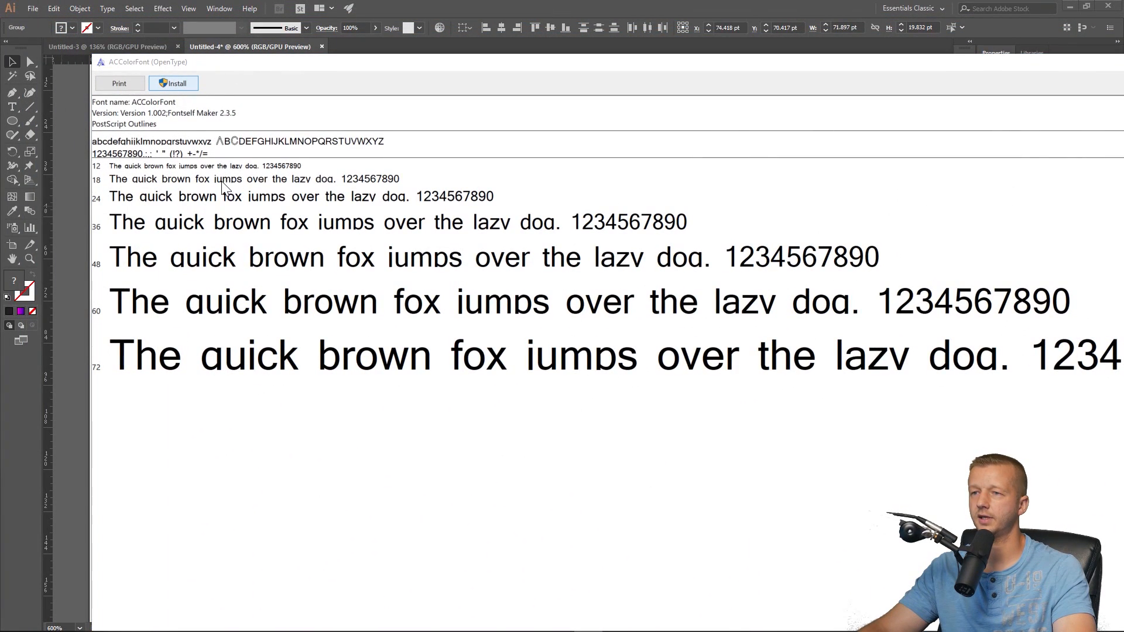
Step: Install ACColorFont from the Windows Font Viewer preview
left_click(173, 83)
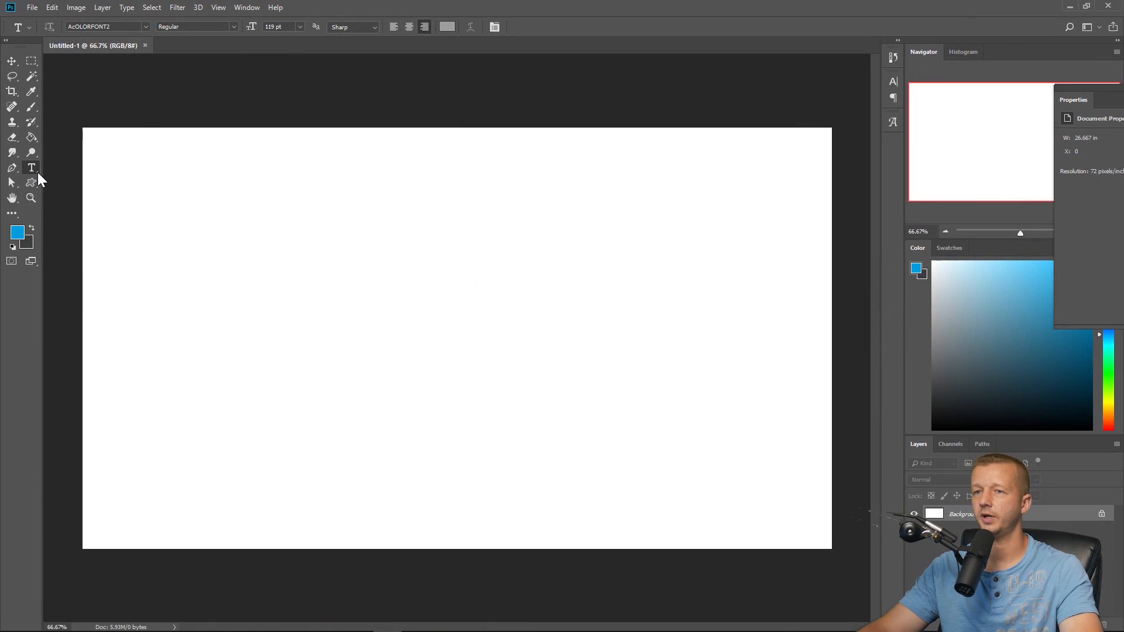
Step: Type AC on the canvas, set it in ACColorFont, and move it toward the centre
left_click(334, 238)
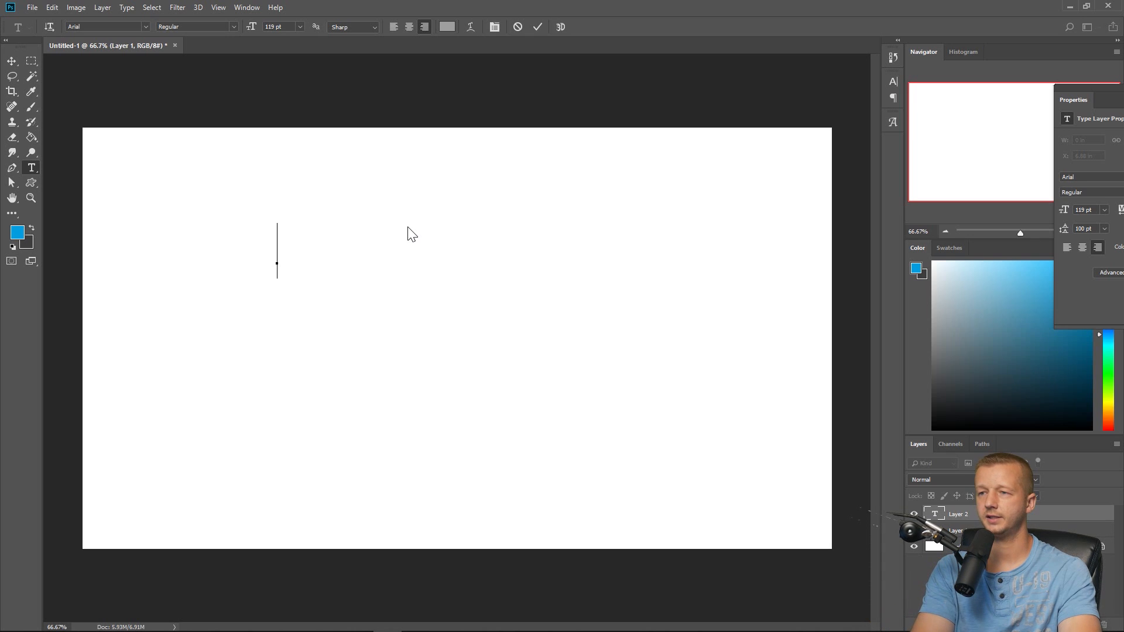
type("AC")
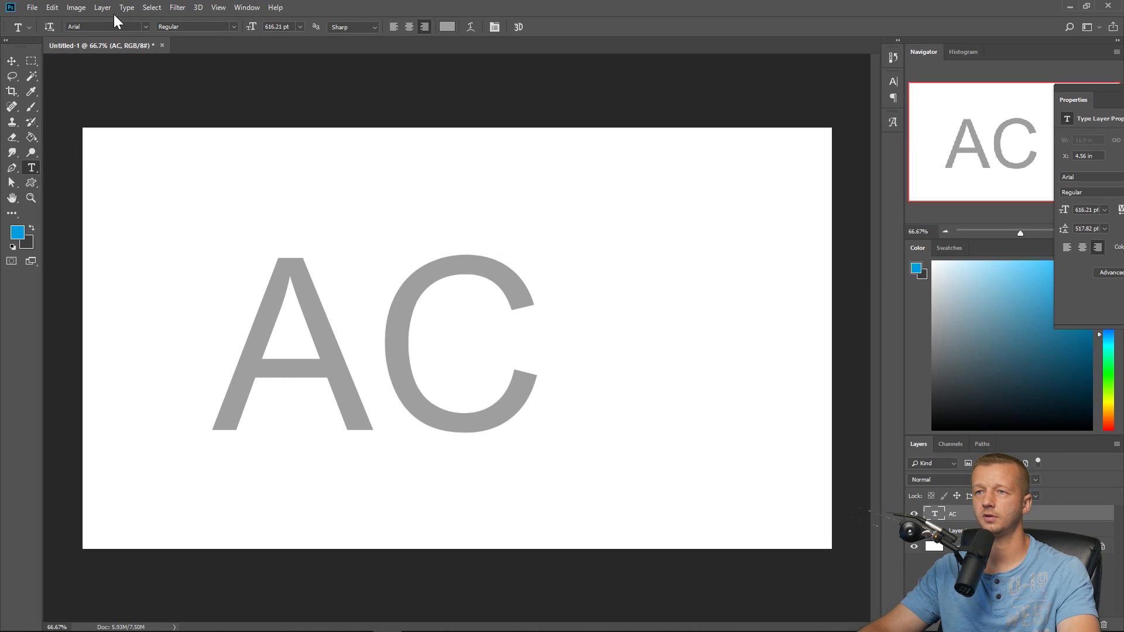
left_click(107, 27)
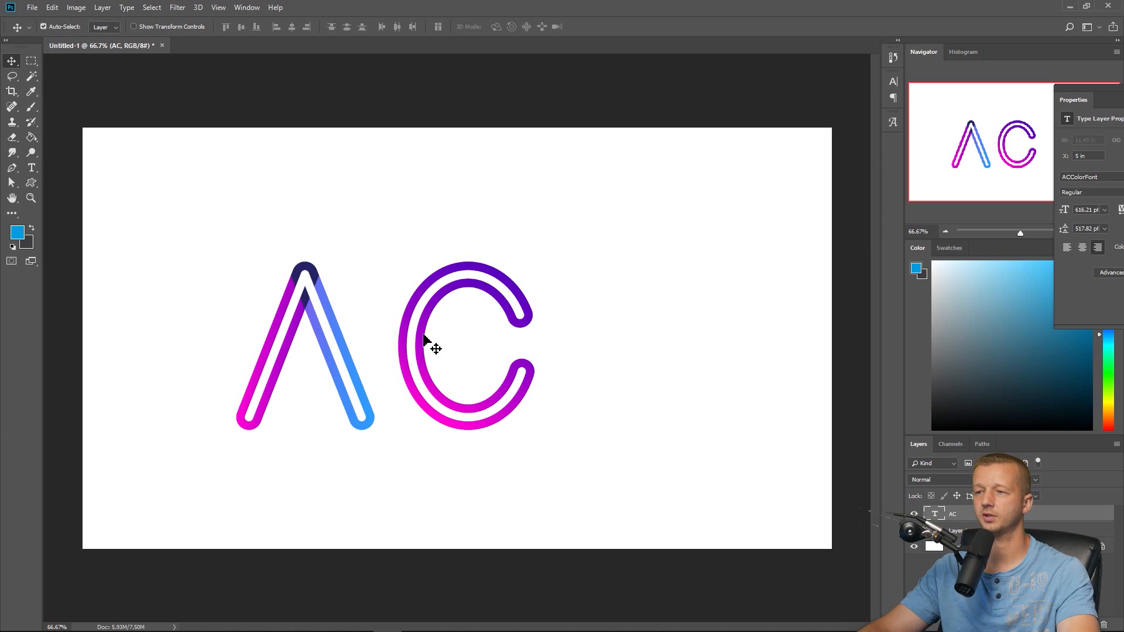
left_click_drag(436, 349, 507, 323)
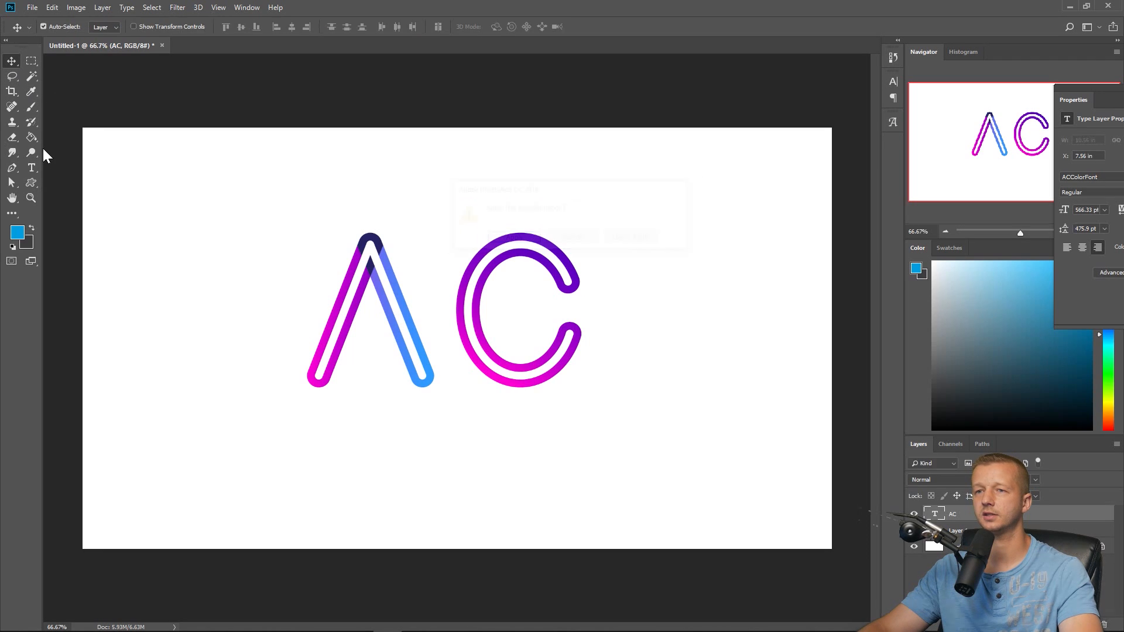
left_click(31, 167)
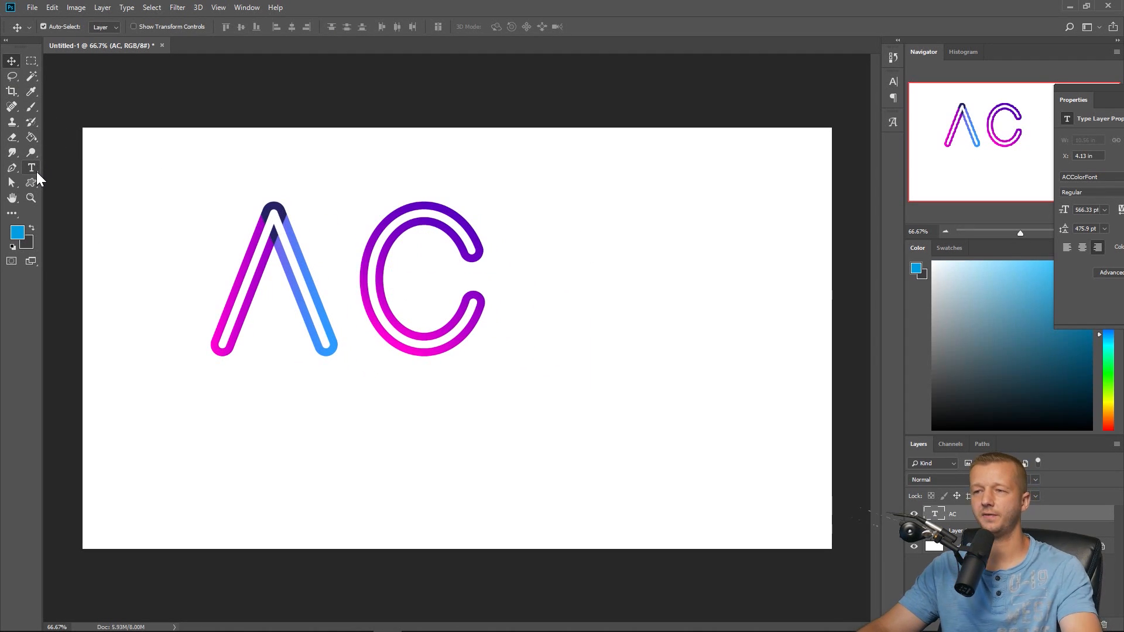
left_click(31, 168)
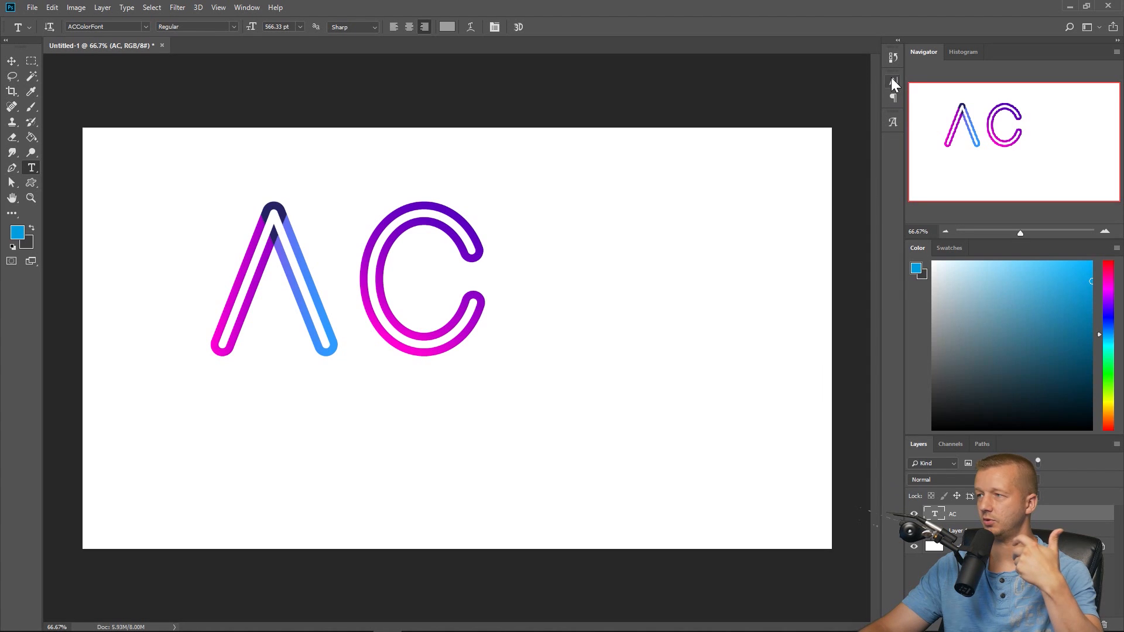
Step: Bring up the Character panel's text colour chooser for the AC text
left_click(892, 80)
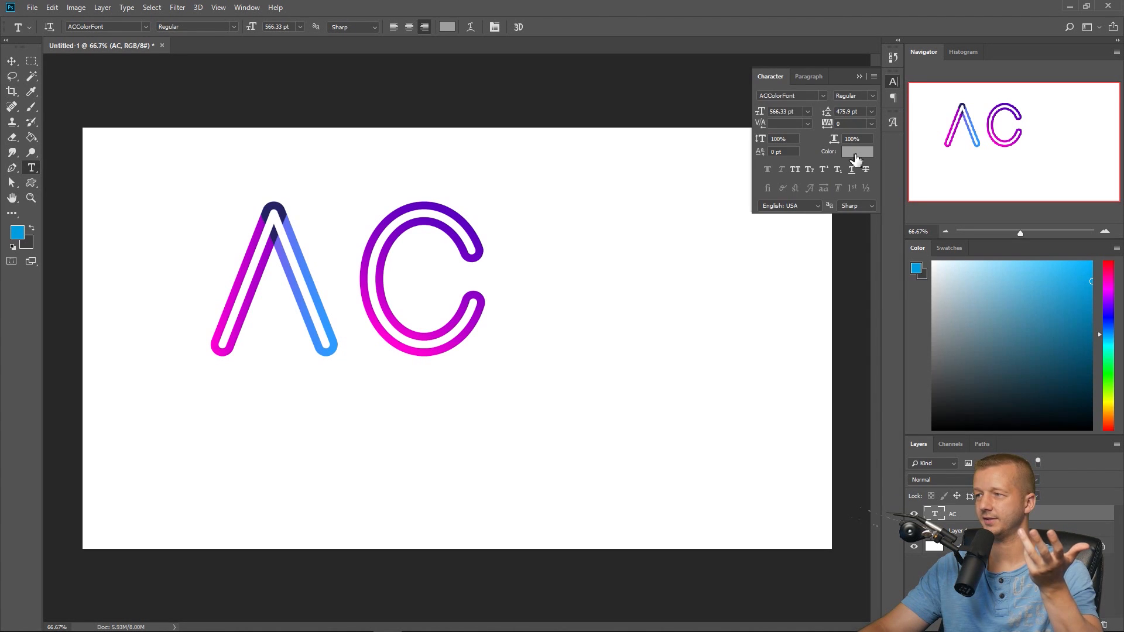
left_click(858, 151)
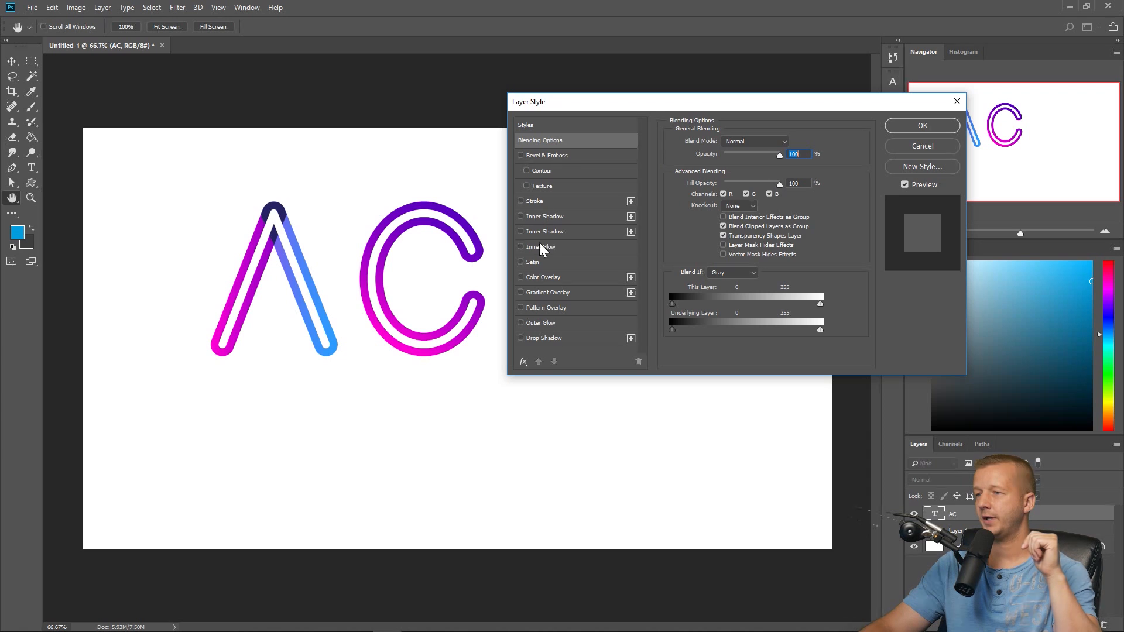
Step: Enable a Color Overlay effect on the AC layer with Normal blend mode
left_click(519, 276)
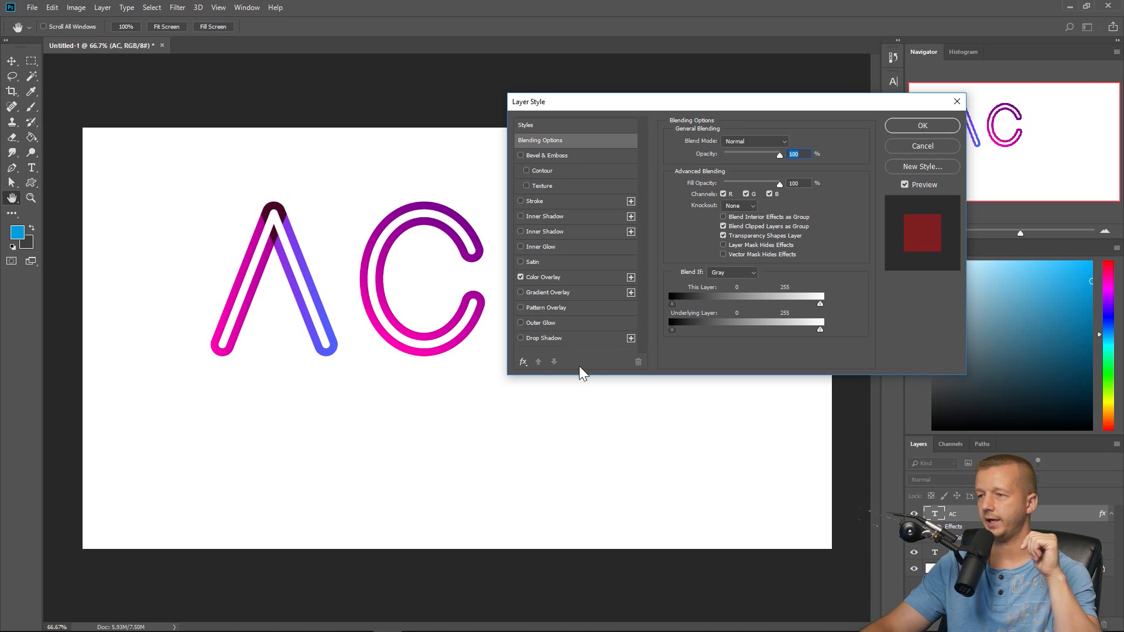
left_click(544, 278)
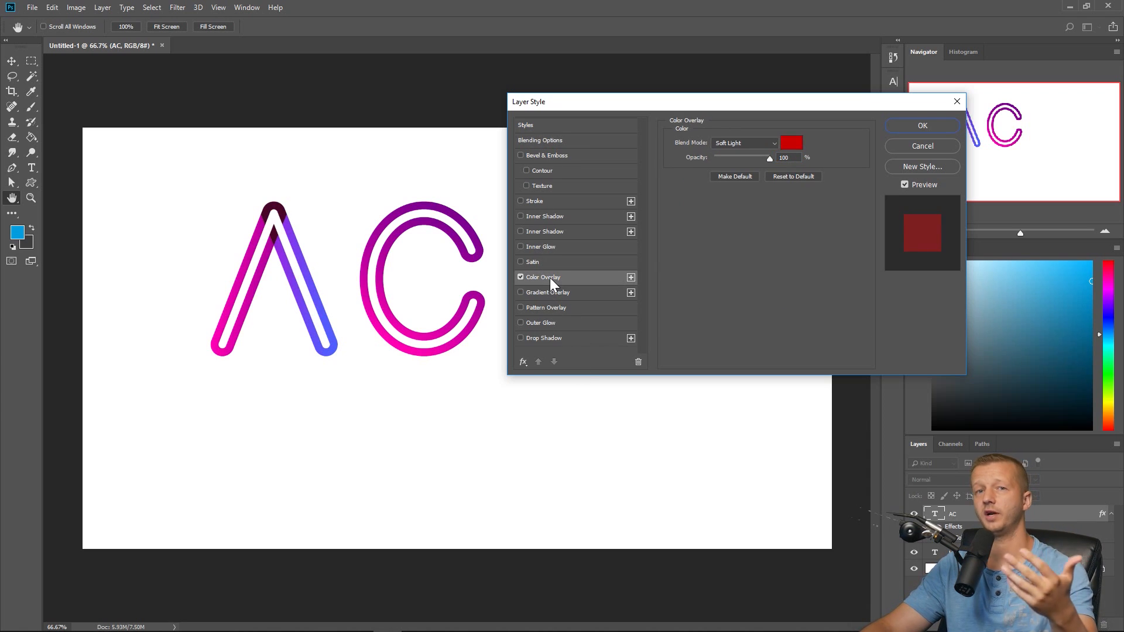
left_click(743, 143)
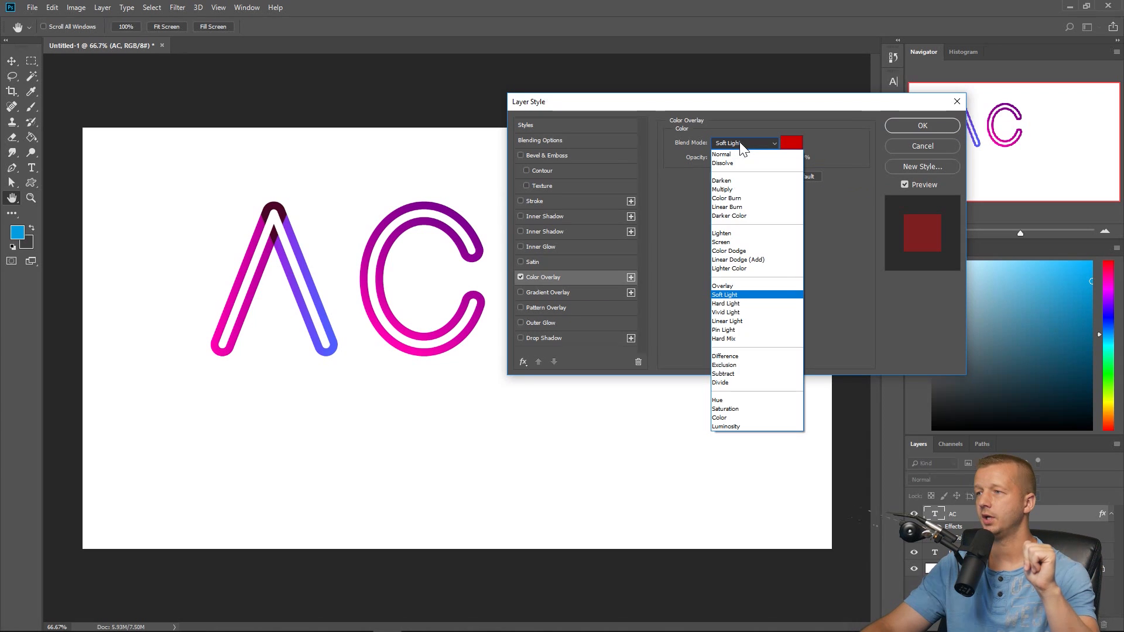
left_click(721, 154)
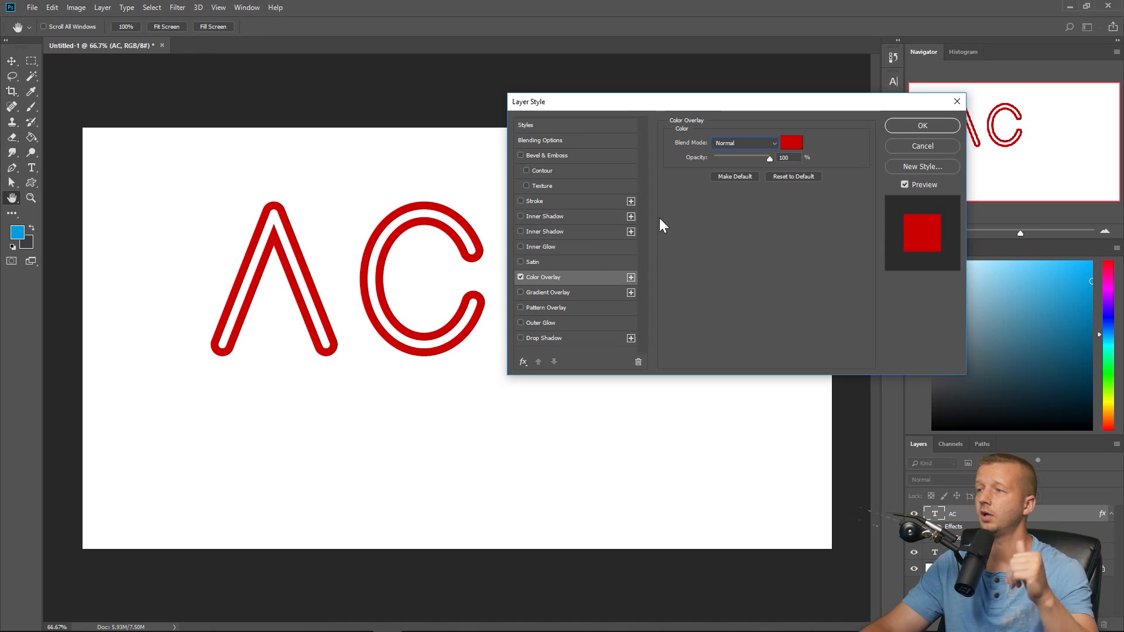
left_click(744, 142)
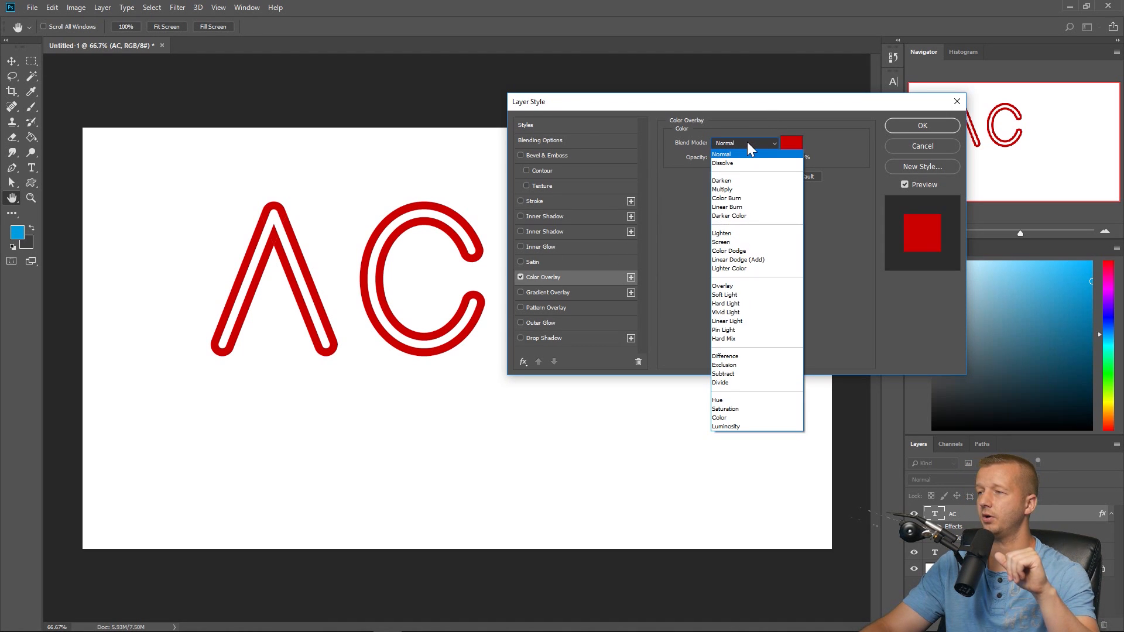
left_click(722, 154)
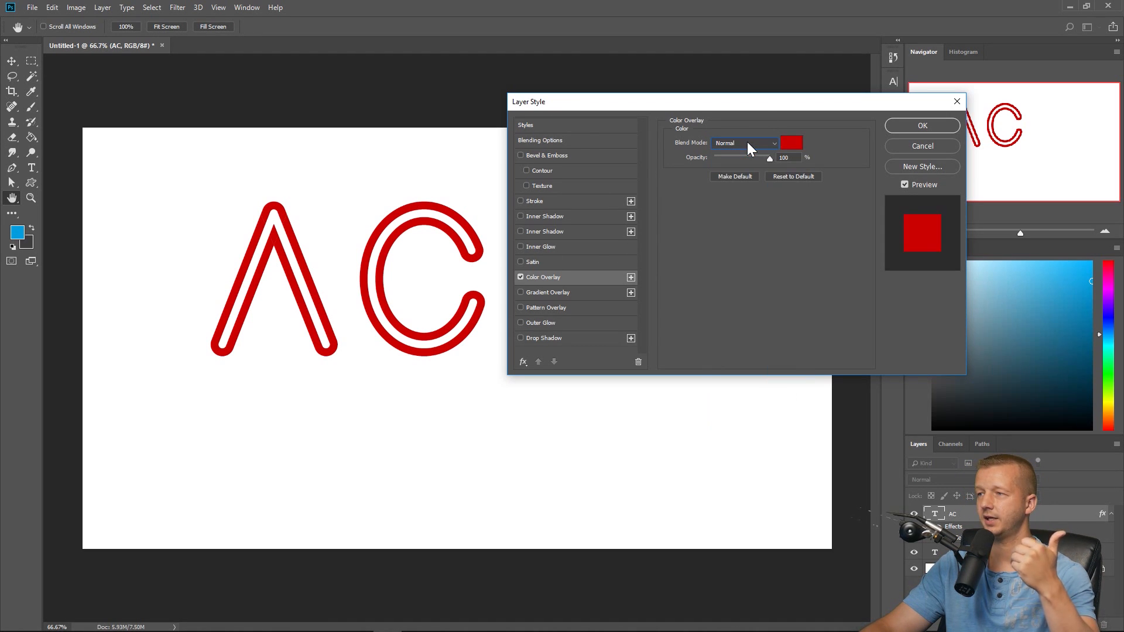
left_click(745, 143)
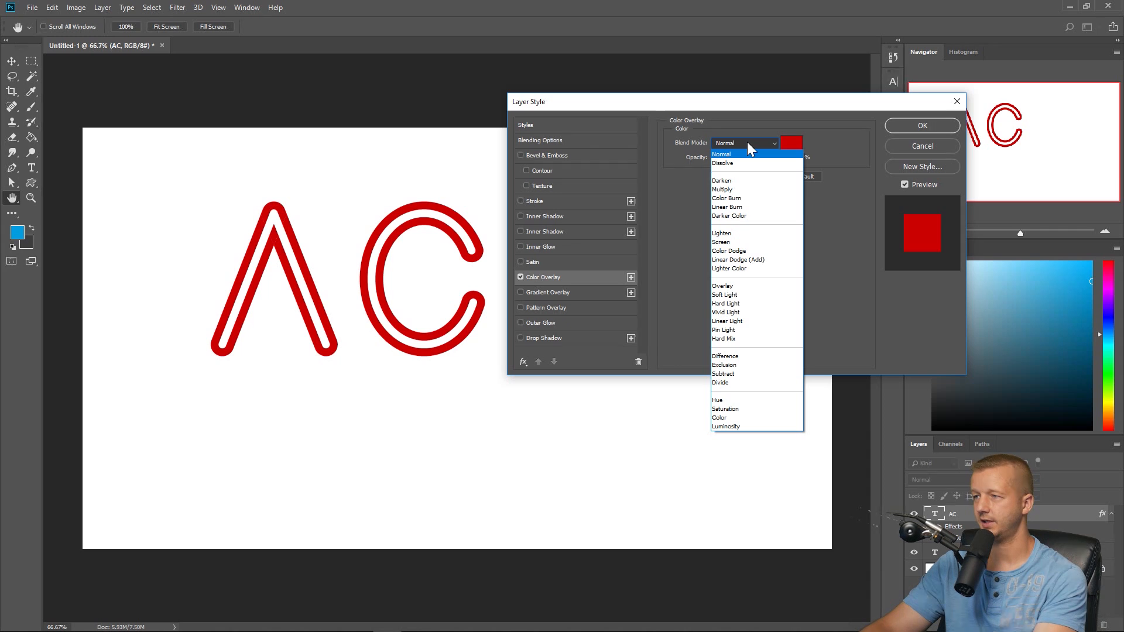
left_click(744, 143)
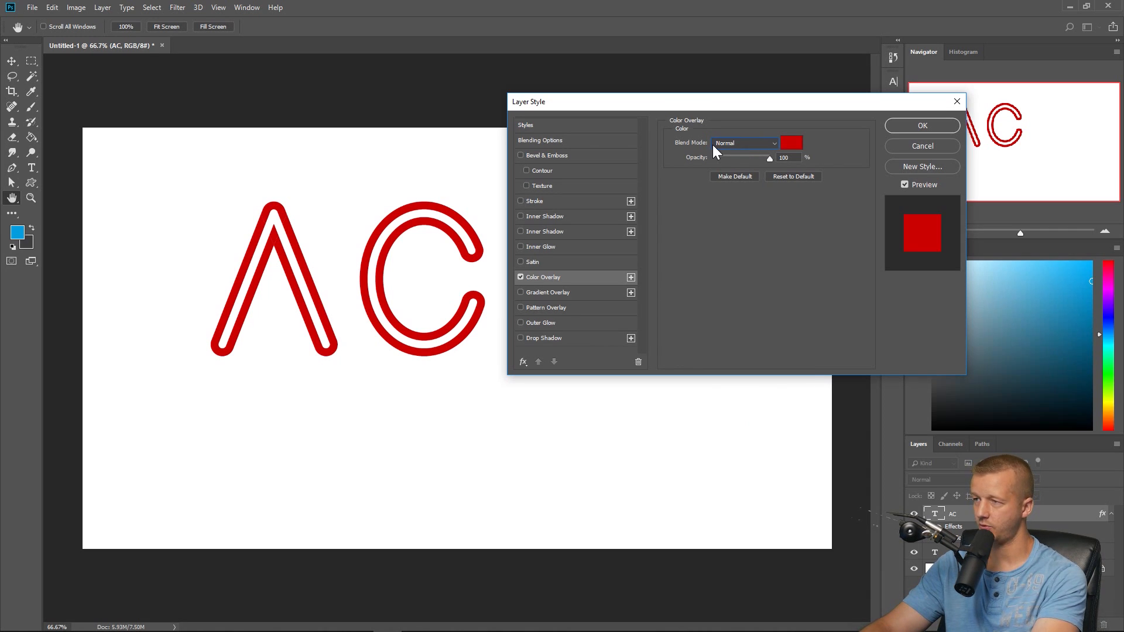
Step: Cycle through blend modes to Vivid Light and preview different overlay colours on the letters
left_click(745, 142)
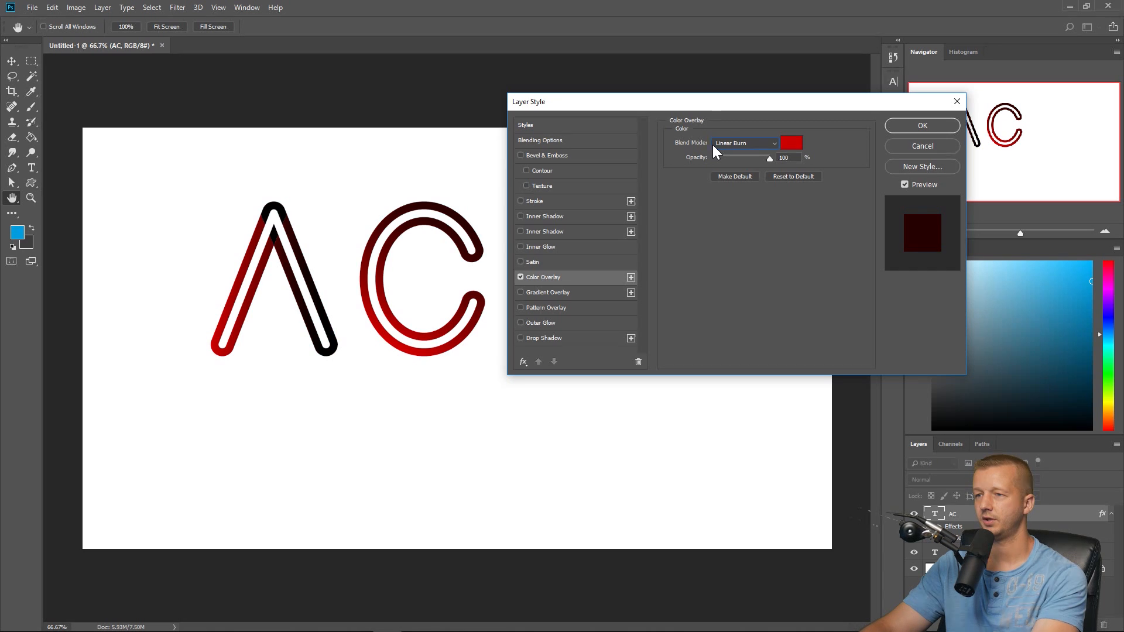
left_click(745, 143)
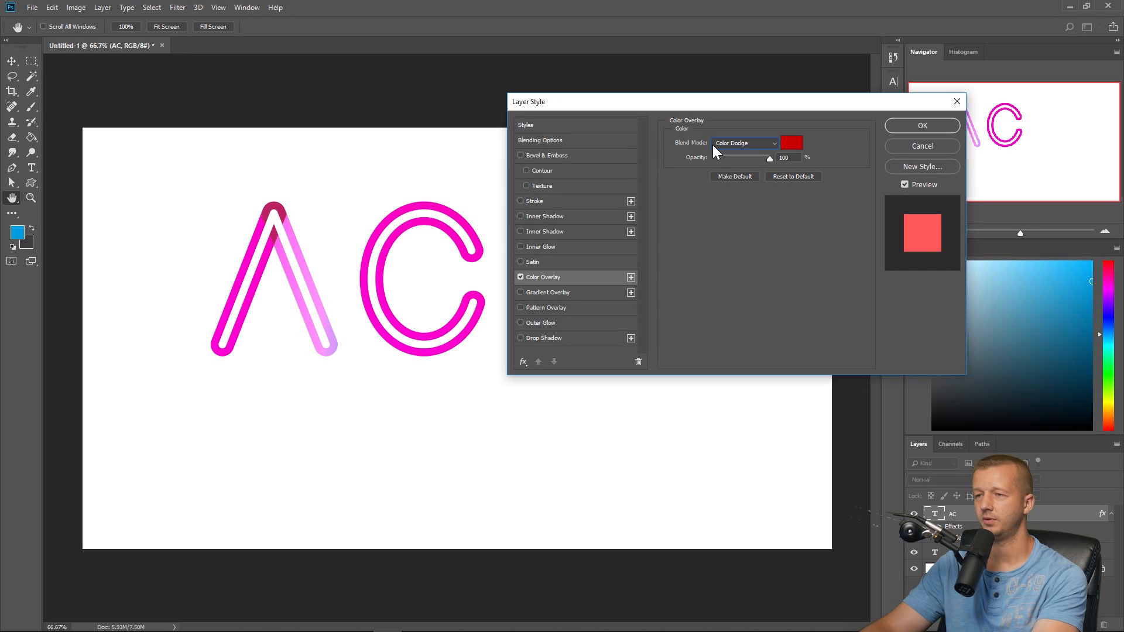
left_click(744, 143)
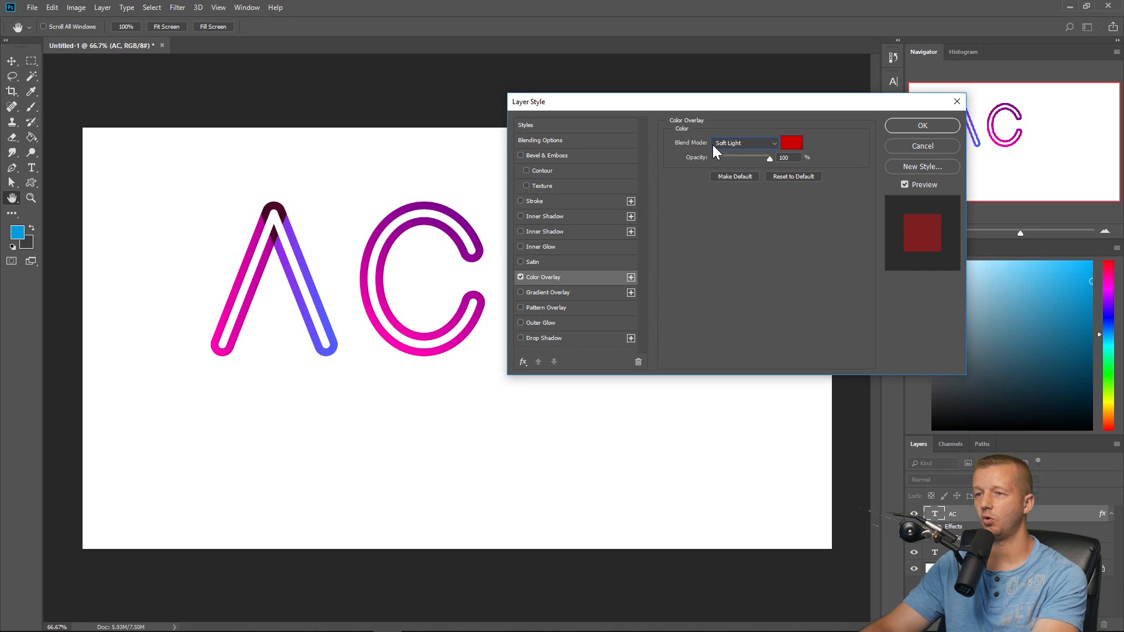
left_click(745, 143)
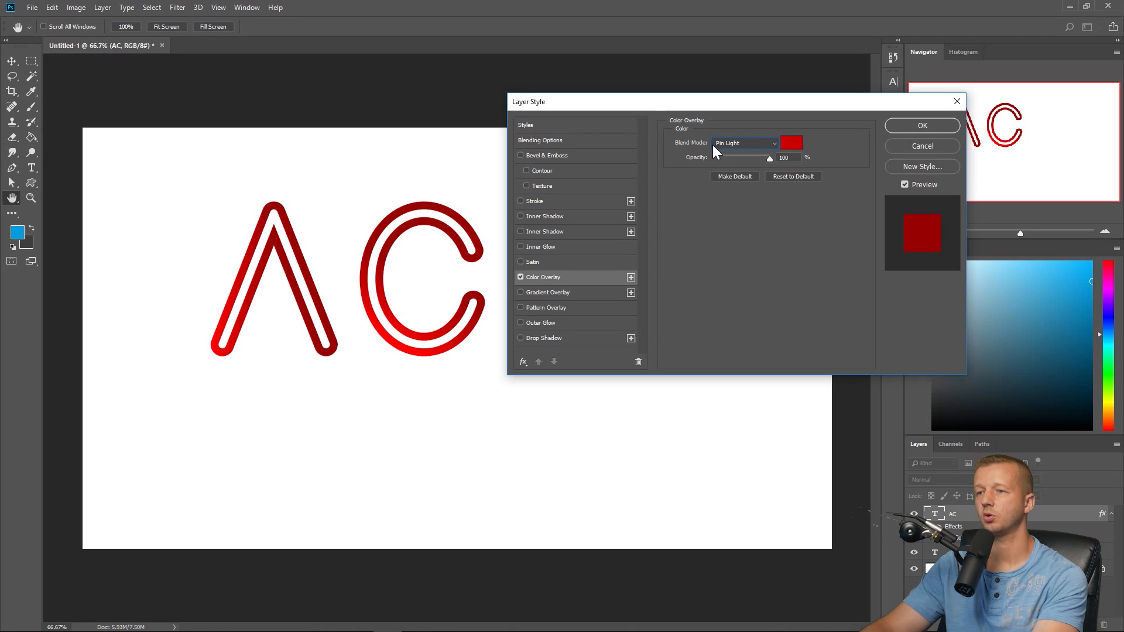
left_click(744, 143)
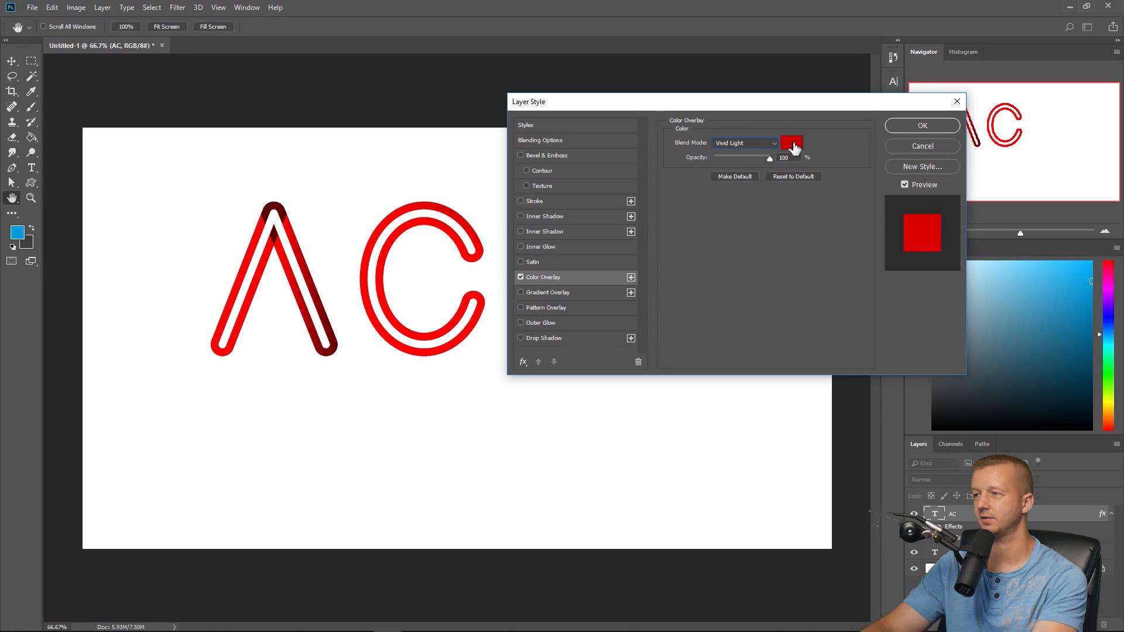
left_click(791, 143)
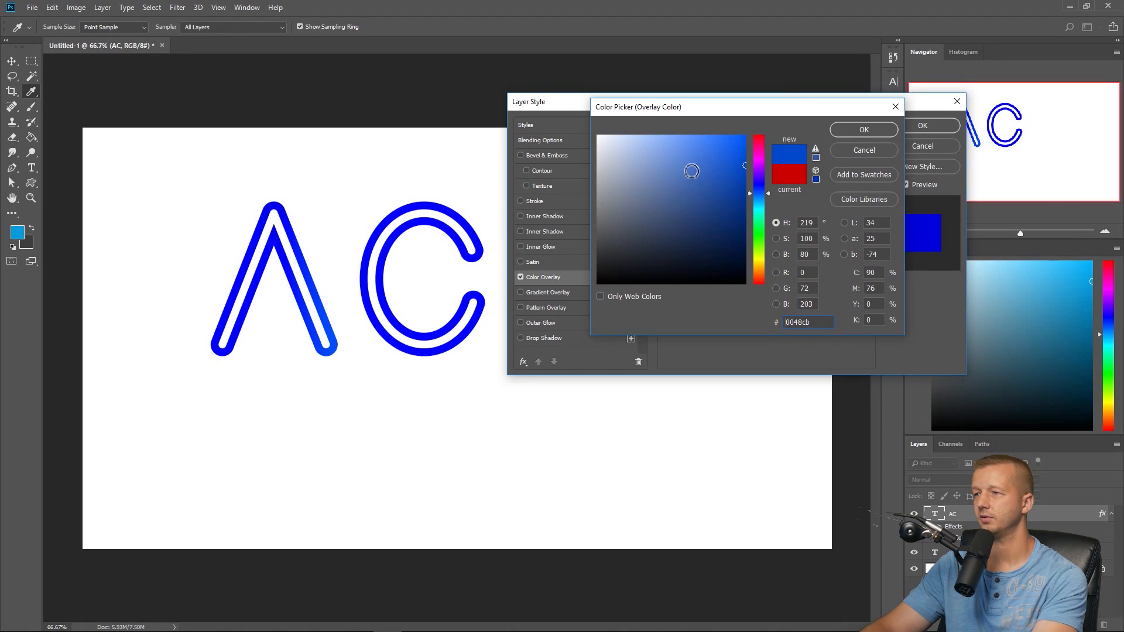
left_click(664, 157)
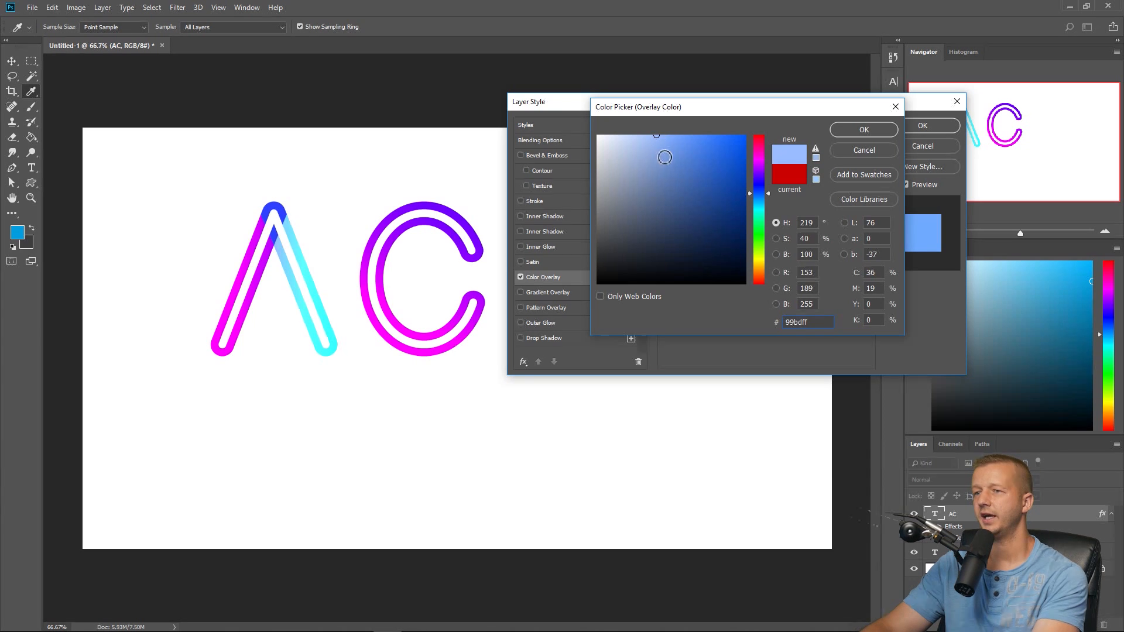
left_click_drag(665, 155, 652, 148)
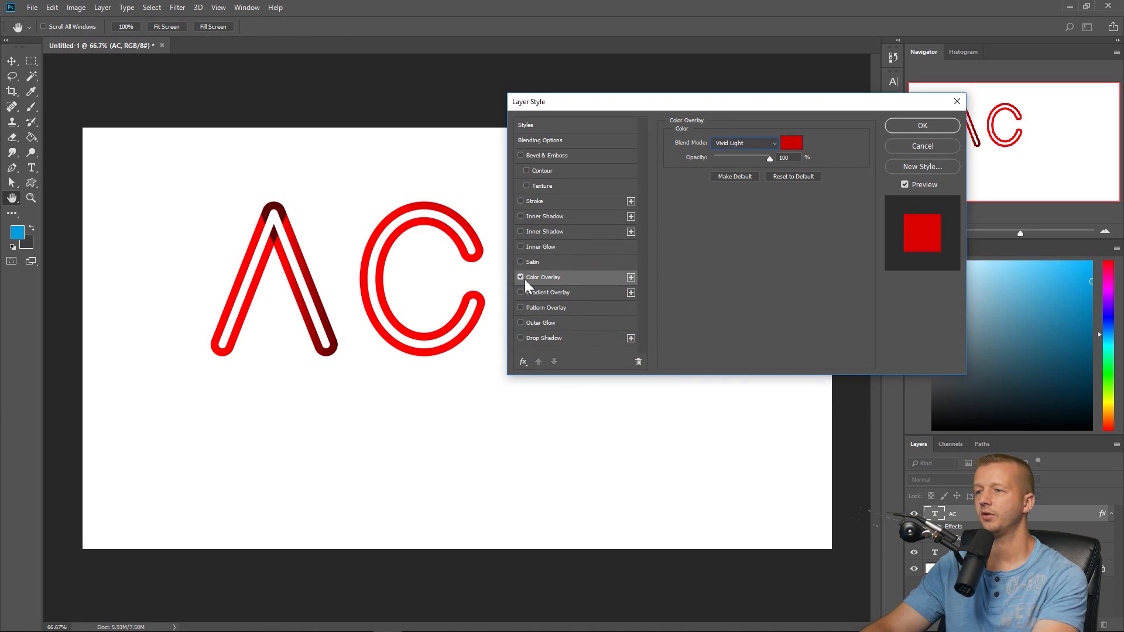
Step: Swap the Color Overlay for a blue preset Gradient Overlay blended with Linear Burn
left_click(519, 277)
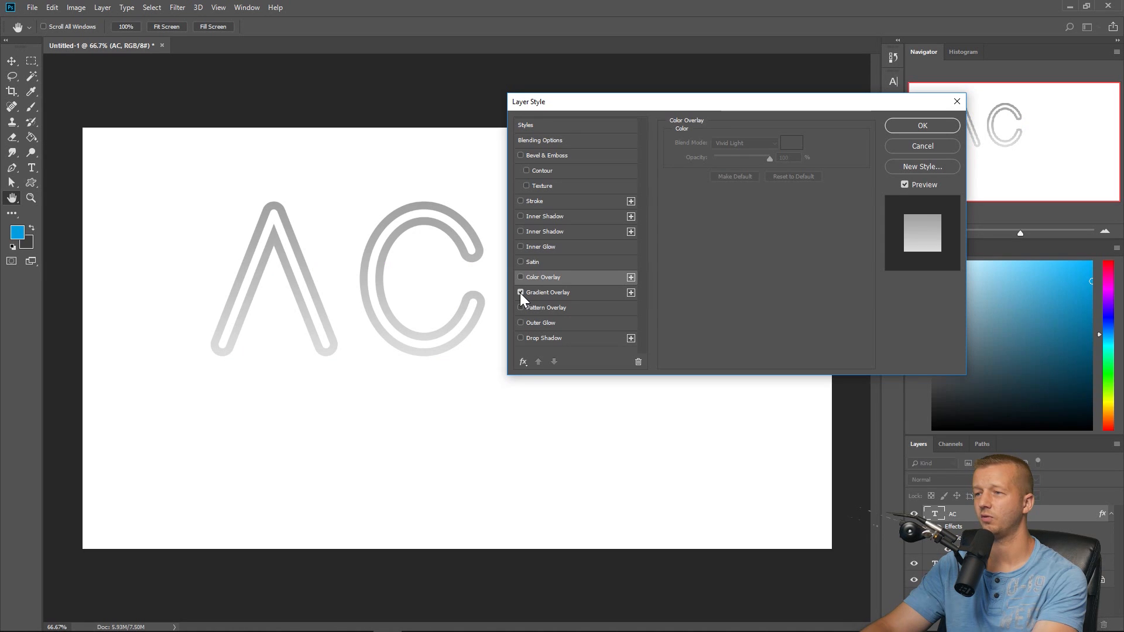
left_click(521, 292)
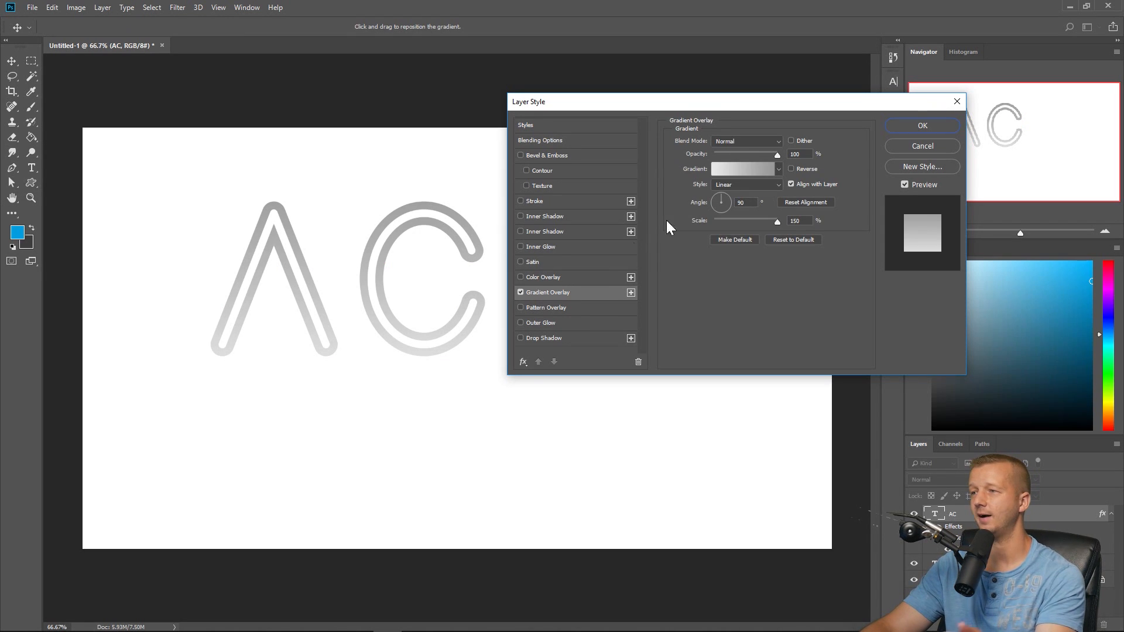
left_click(777, 169)
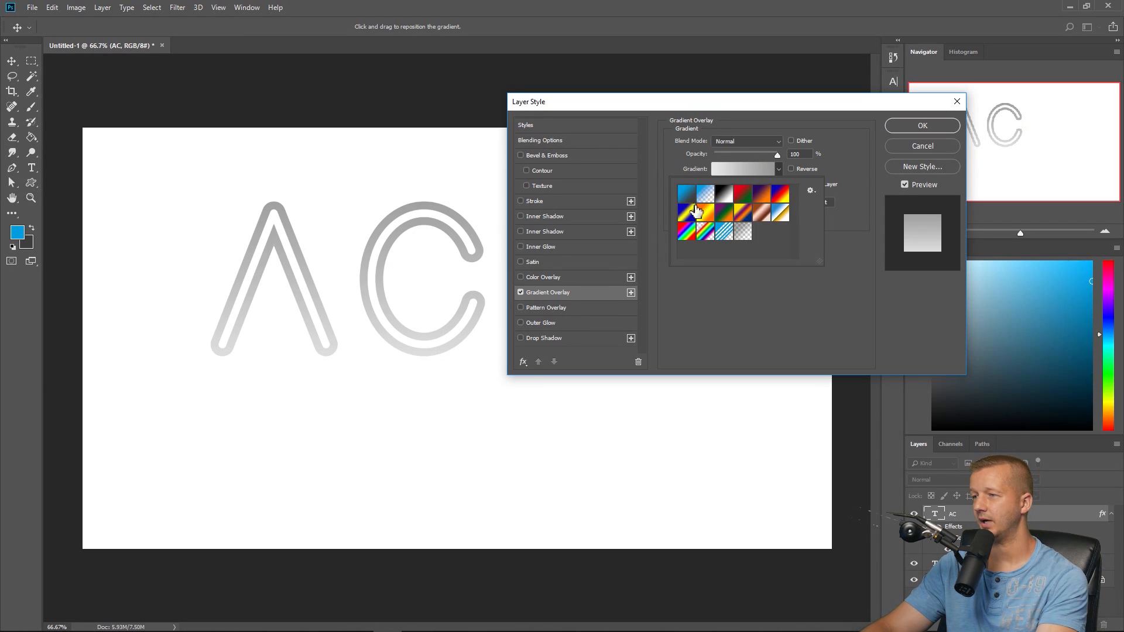
left_click(706, 211)
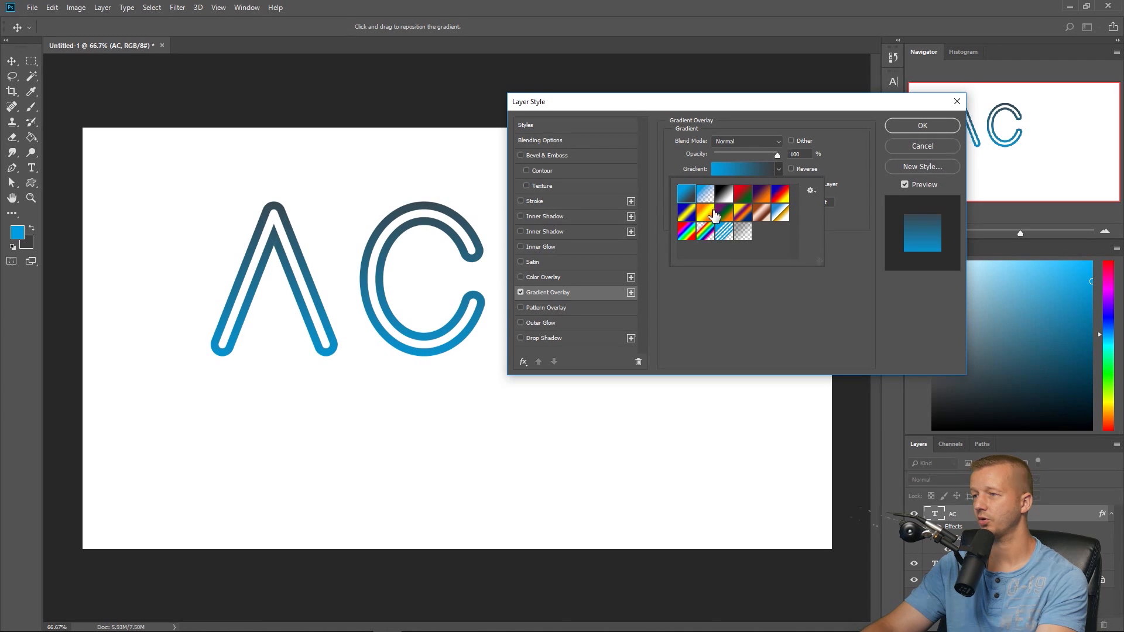
mouse_move(766, 178)
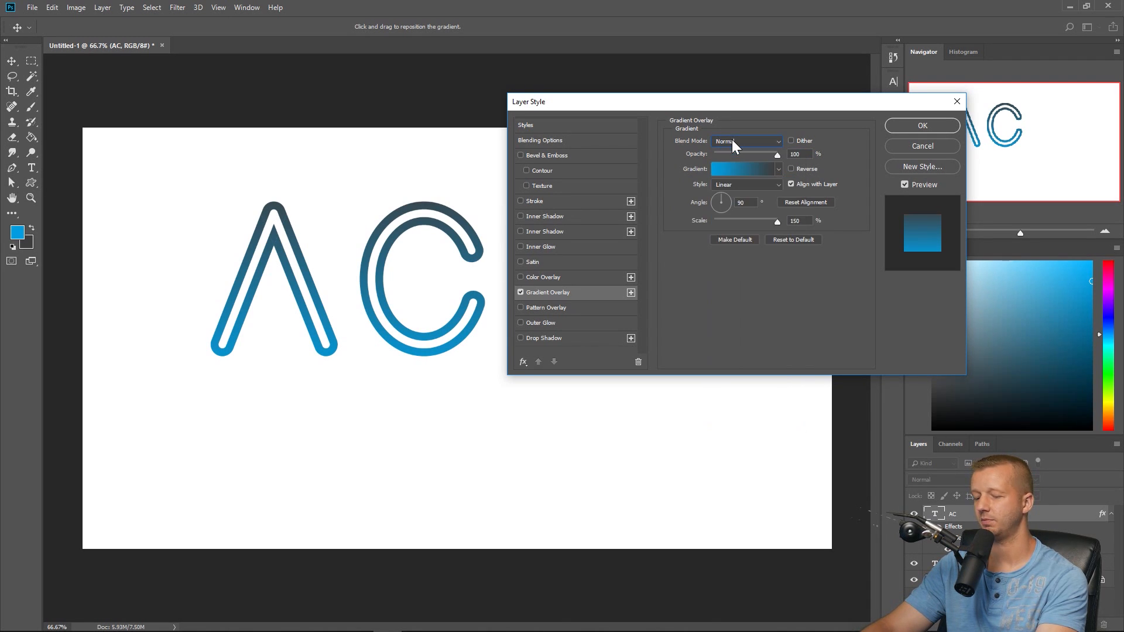
left_click(746, 140)
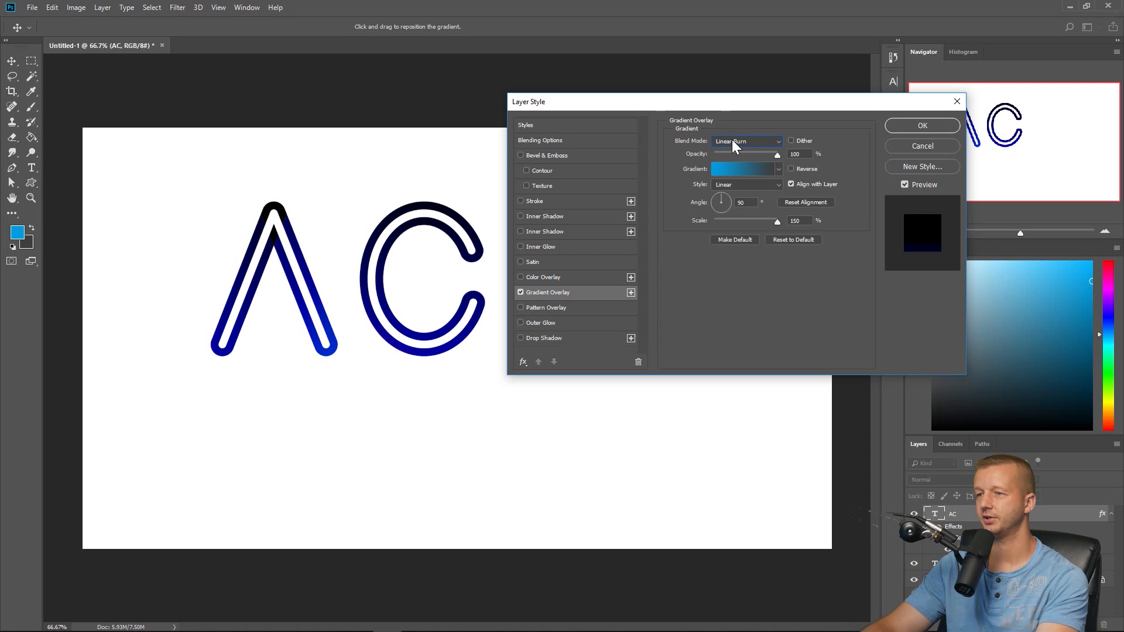
left_click(746, 140)
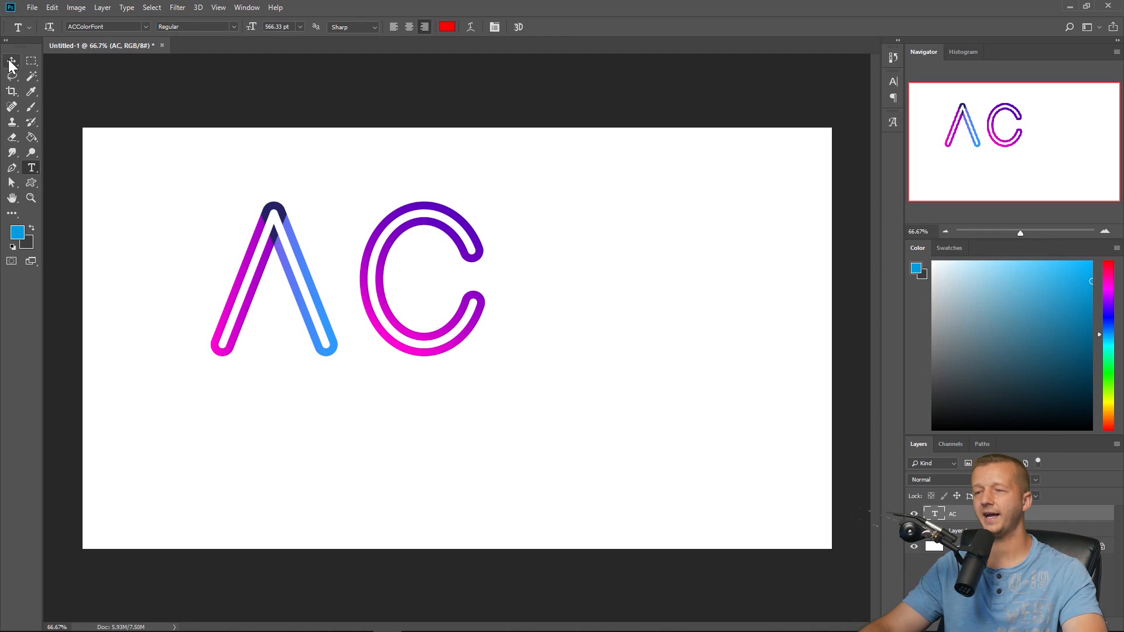
Step: Switch to the Move tool for repositioning layers
left_click(11, 61)
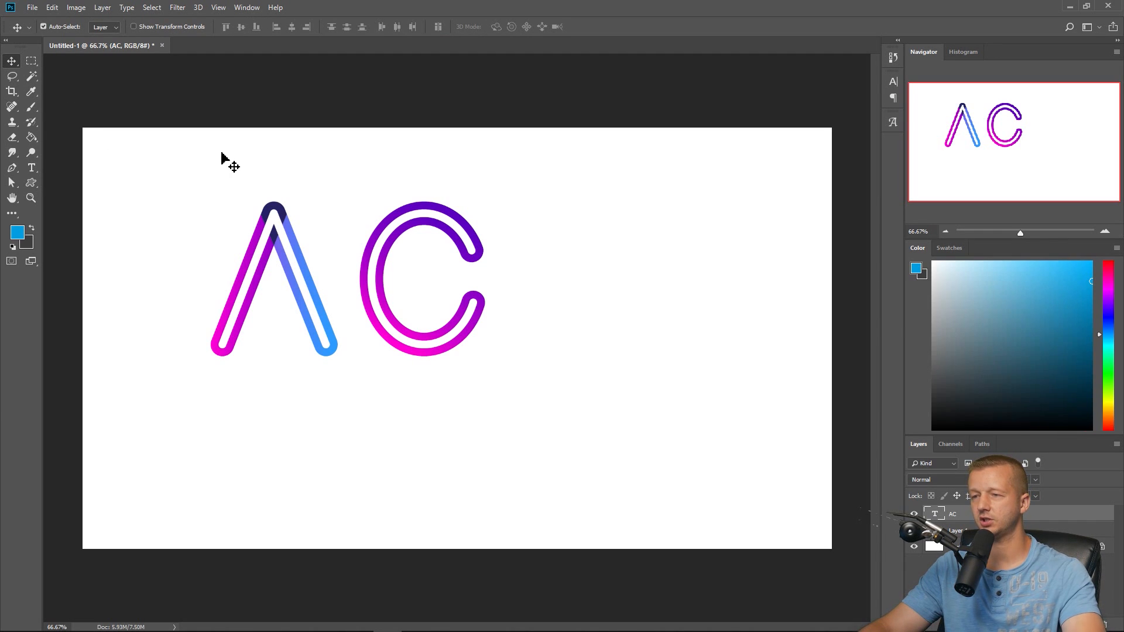